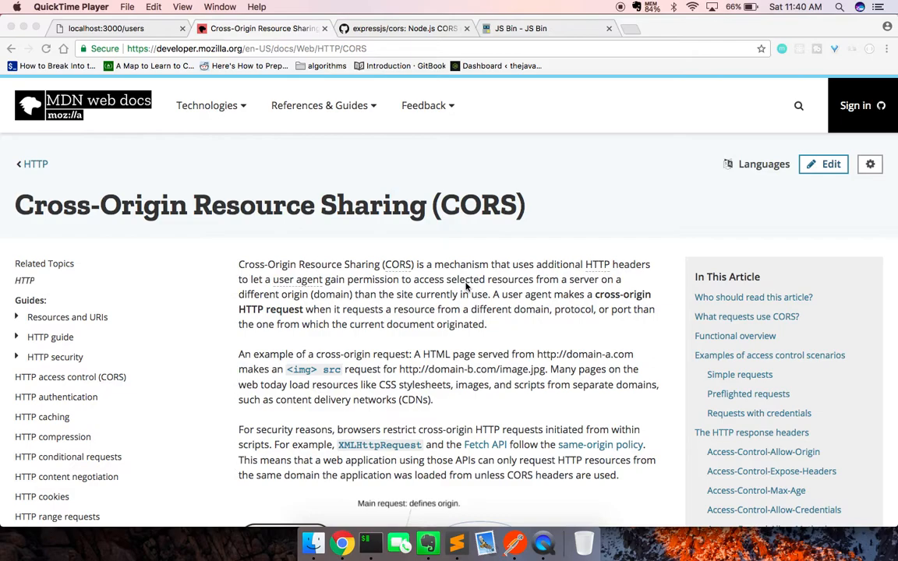
mouse_move(170, 205)
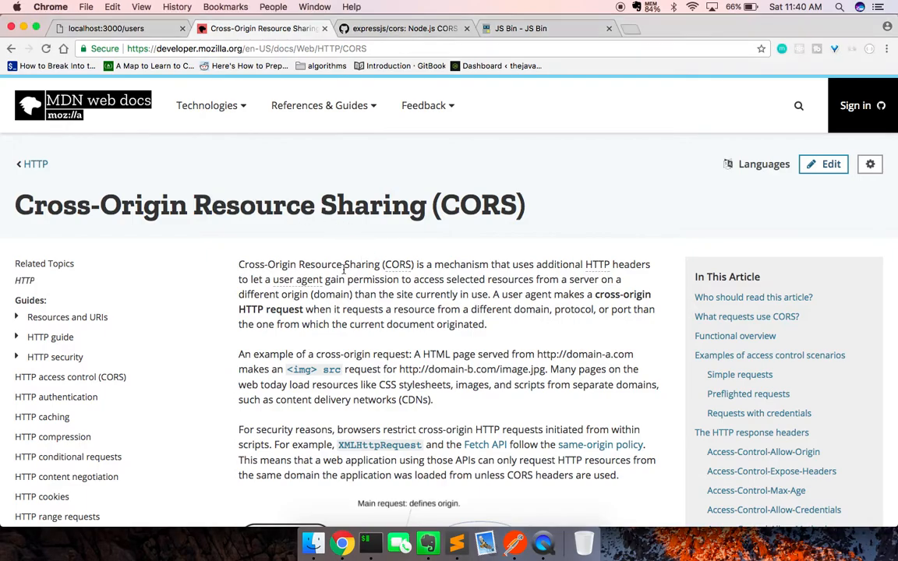
Scroll down through the open page to review its content.
scroll(down, 3)
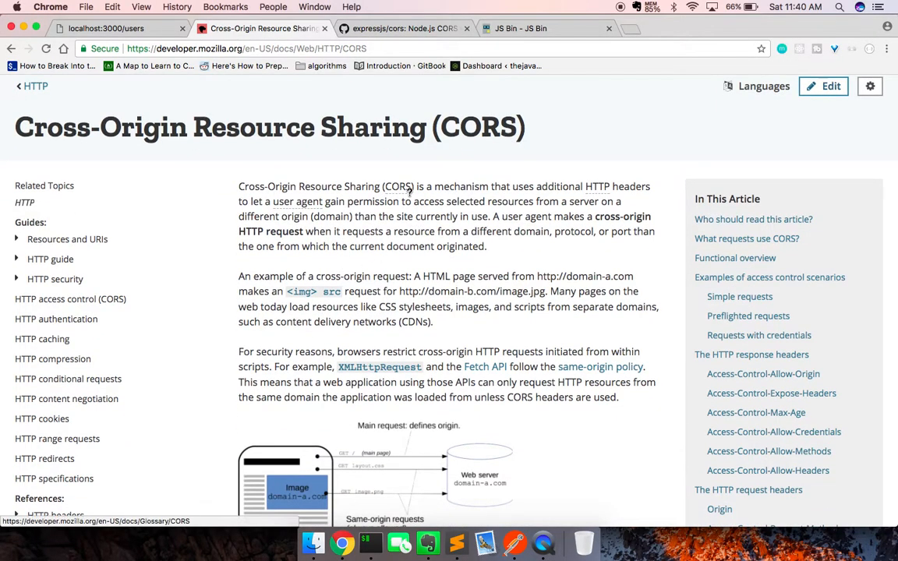
mouse_move(434, 206)
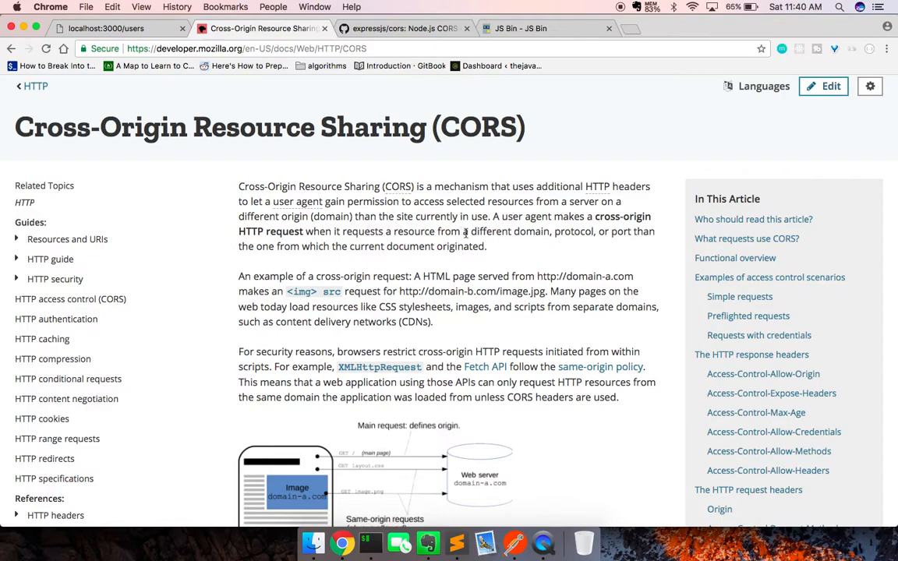
mouse_move(493, 246)
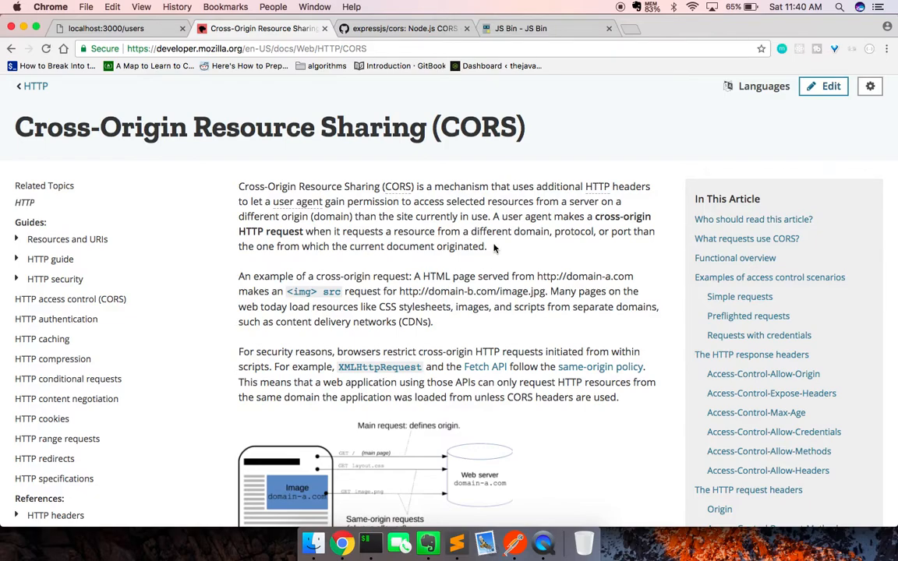
scroll(down, 3)
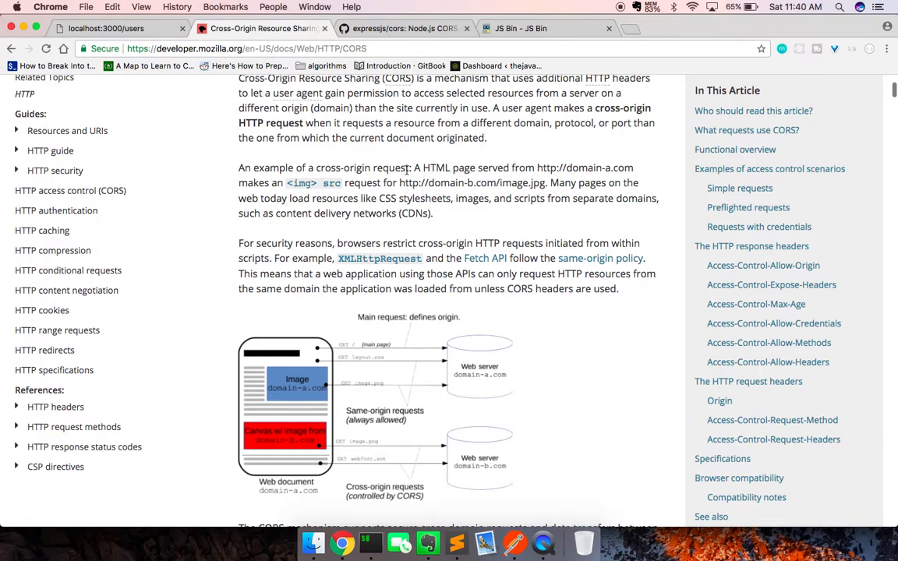
scroll(down, 3)
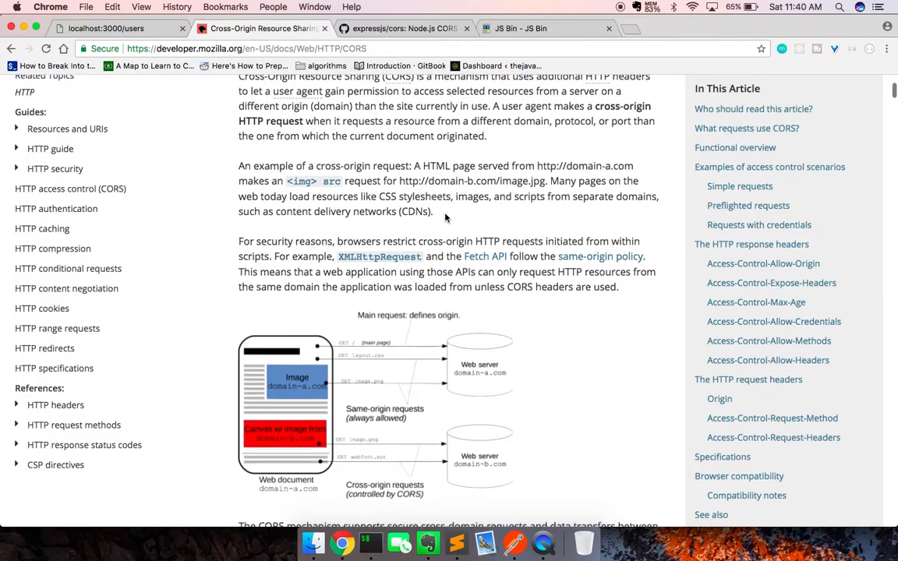
scroll(down, 3)
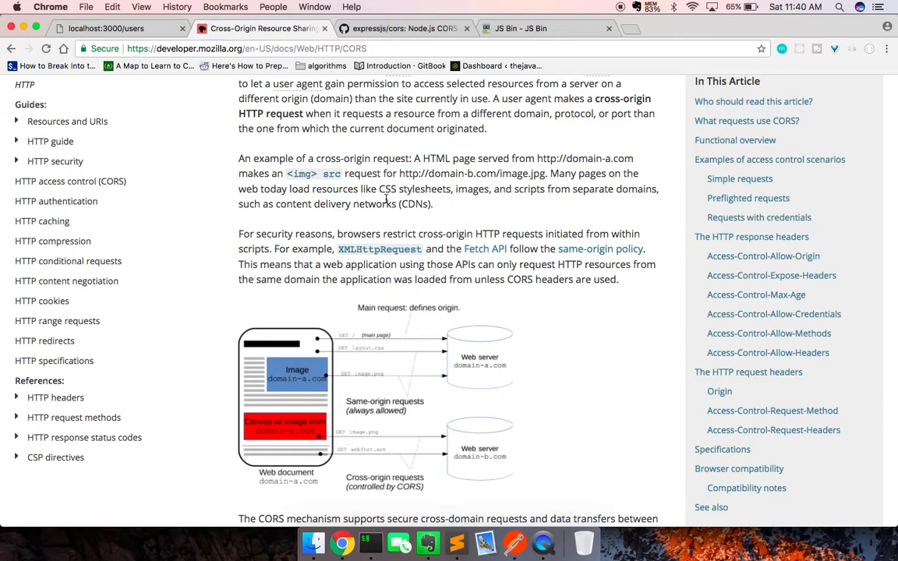
scroll(down, 3)
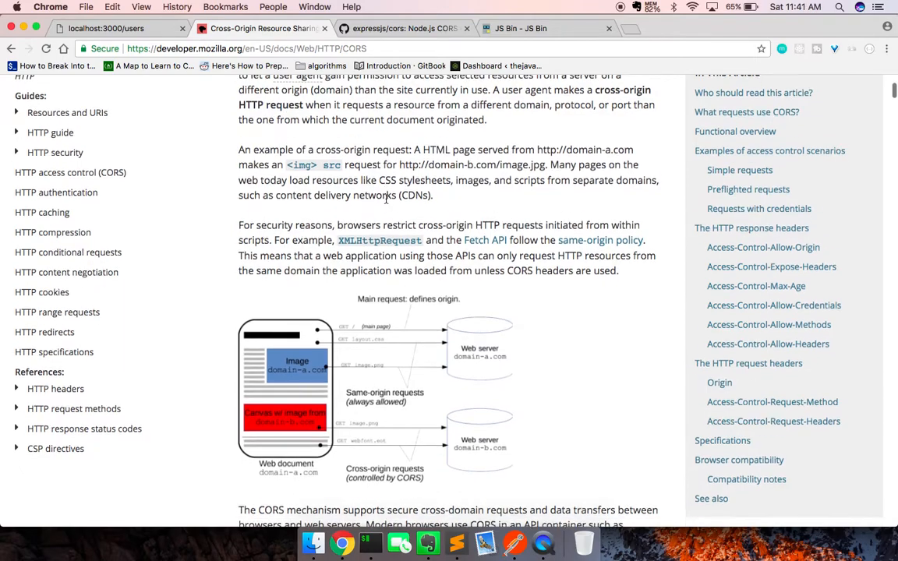
scroll(down, 3)
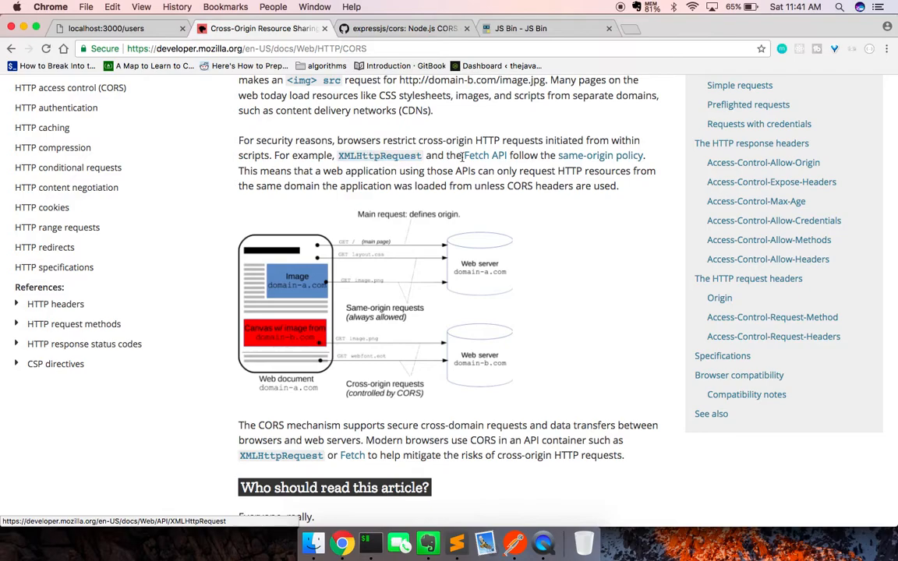
mouse_move(485, 156)
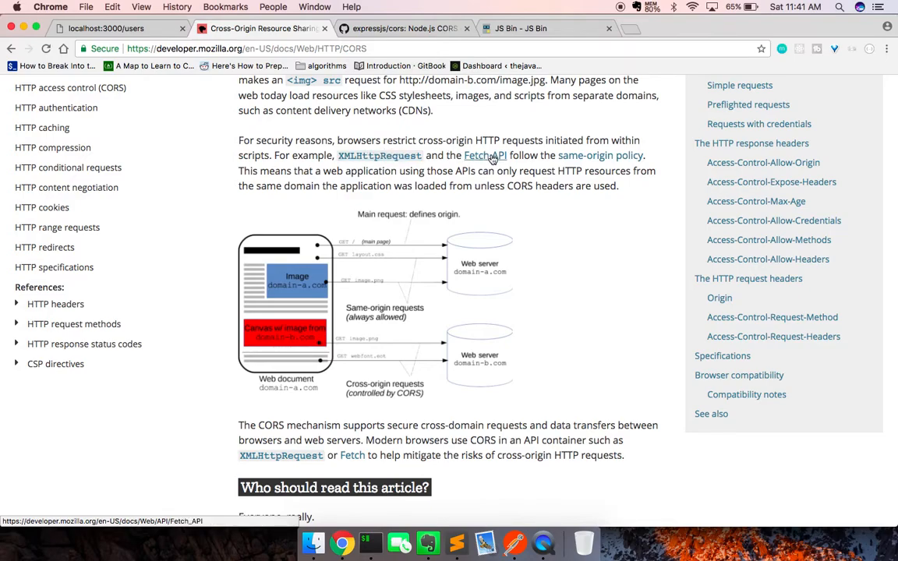
mouse_move(583, 159)
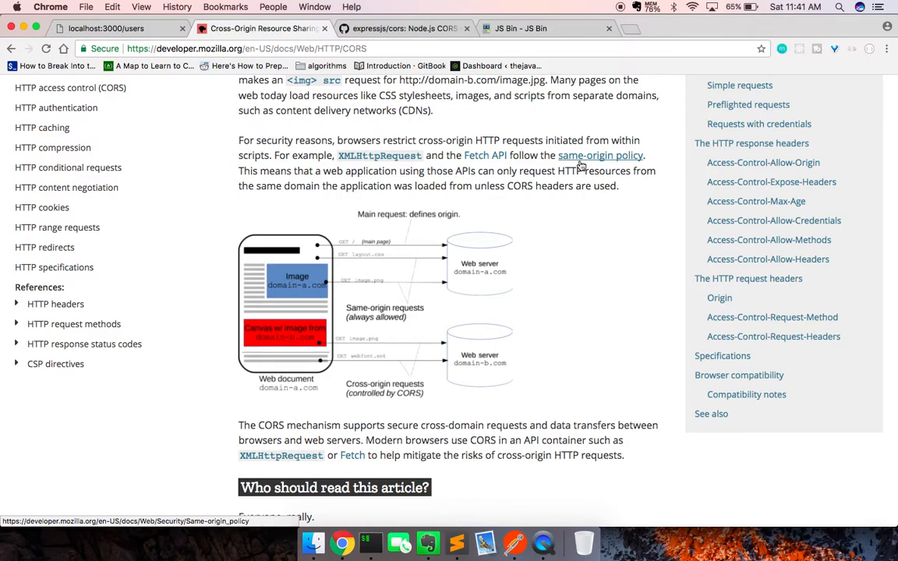
scroll(down, 3)
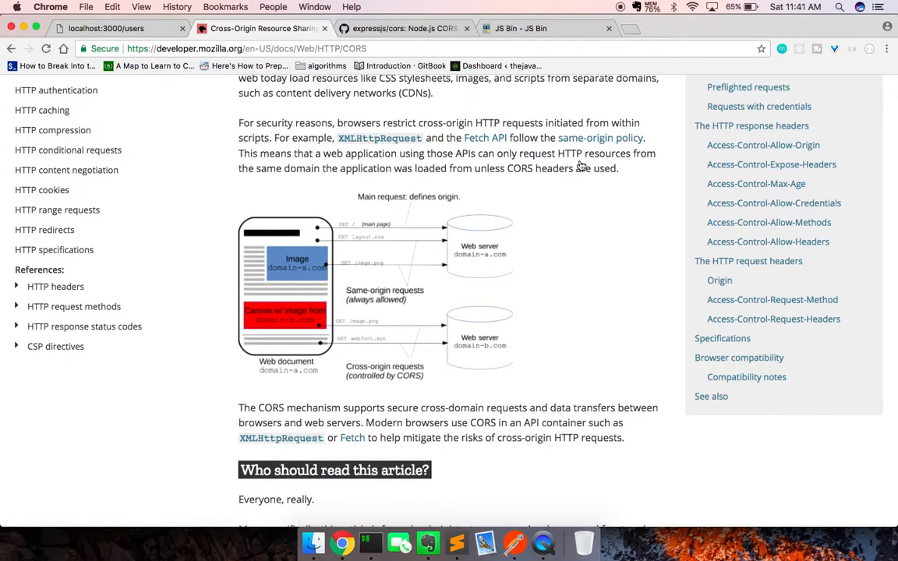
scroll(down, 3)
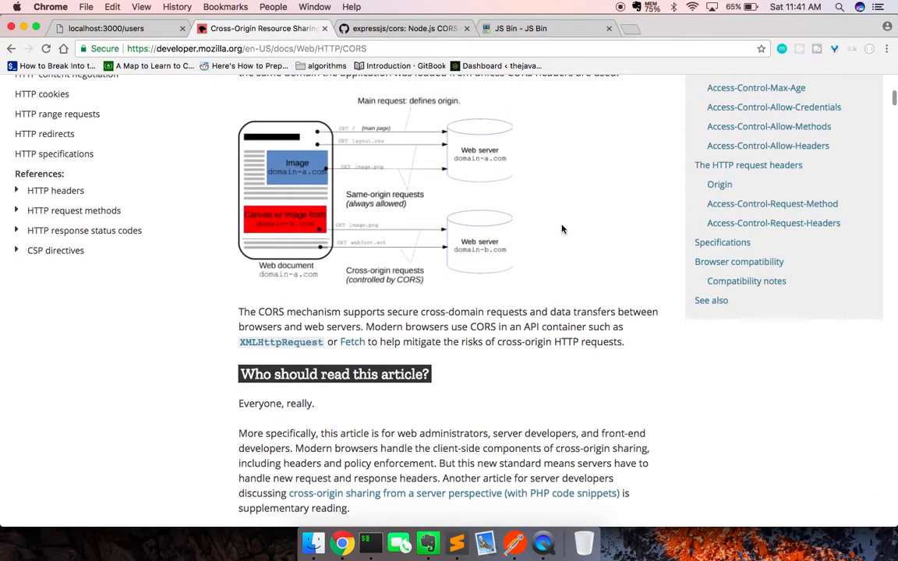
scroll(down, 3)
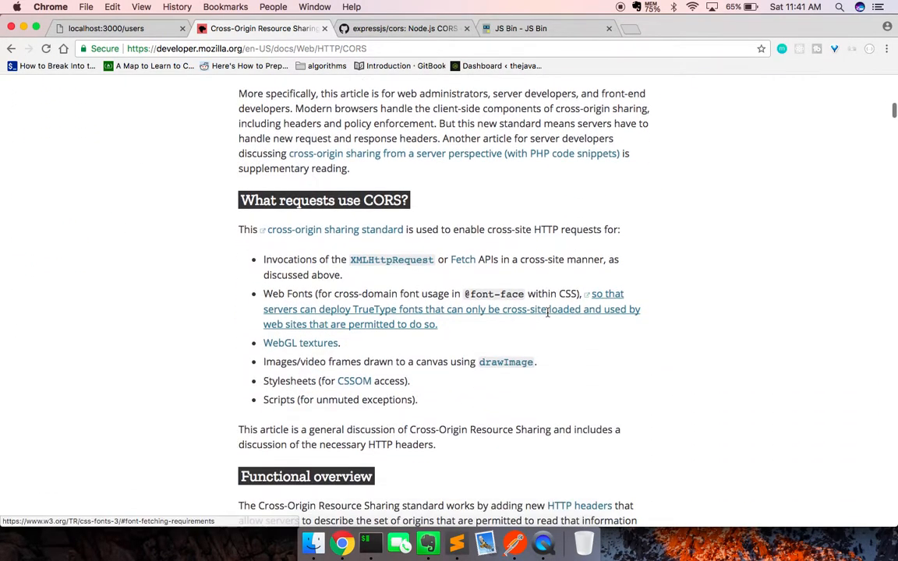
scroll(down, 3)
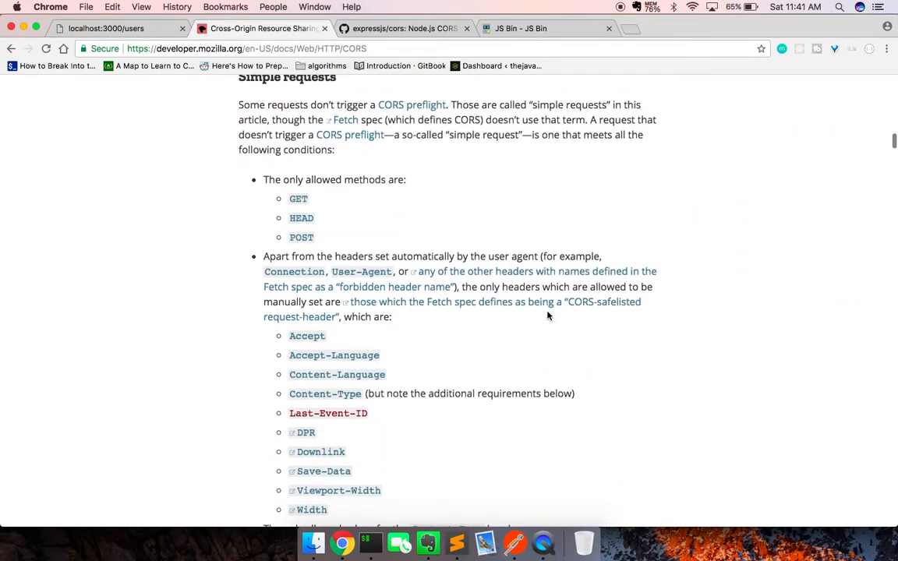
scroll(up, 3)
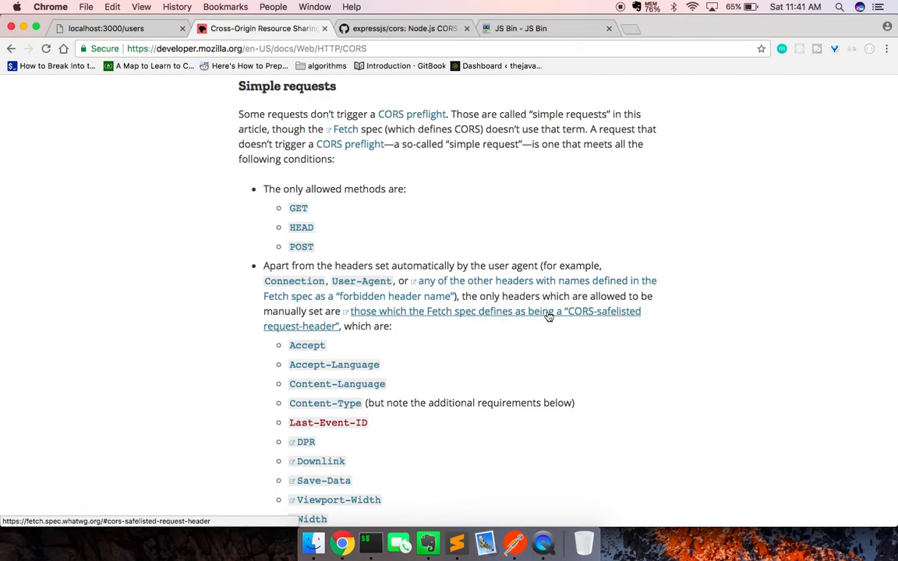
scroll(down, 3)
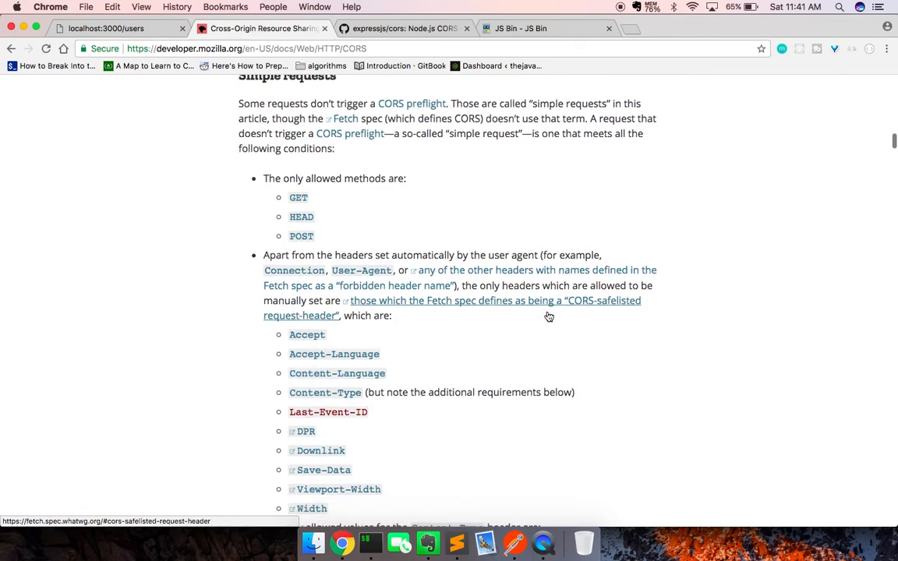
scroll(down, 3)
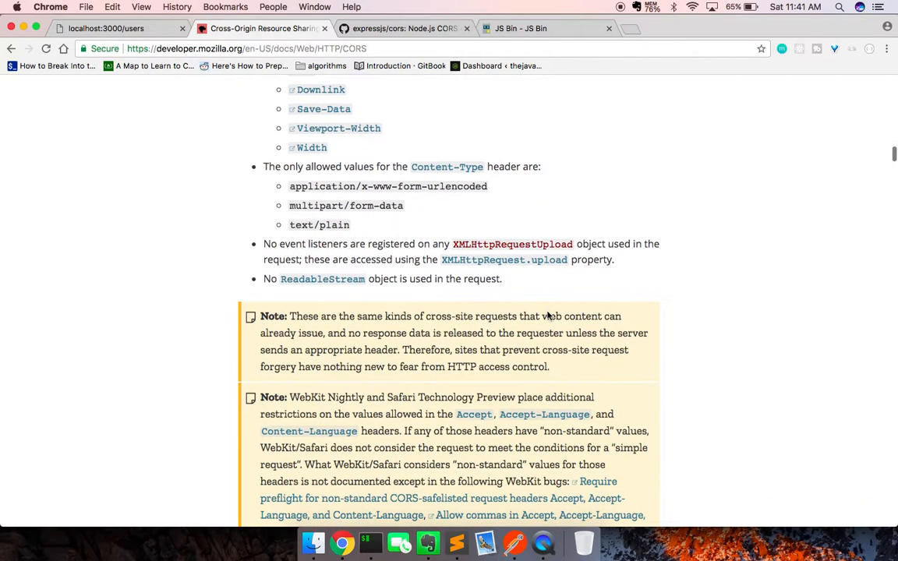
scroll(down, 3)
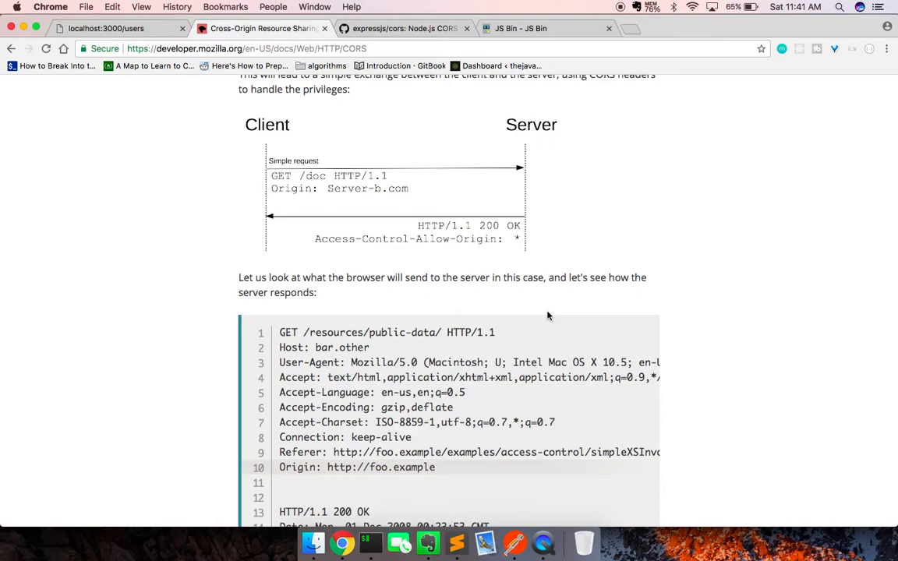
mouse_move(371, 243)
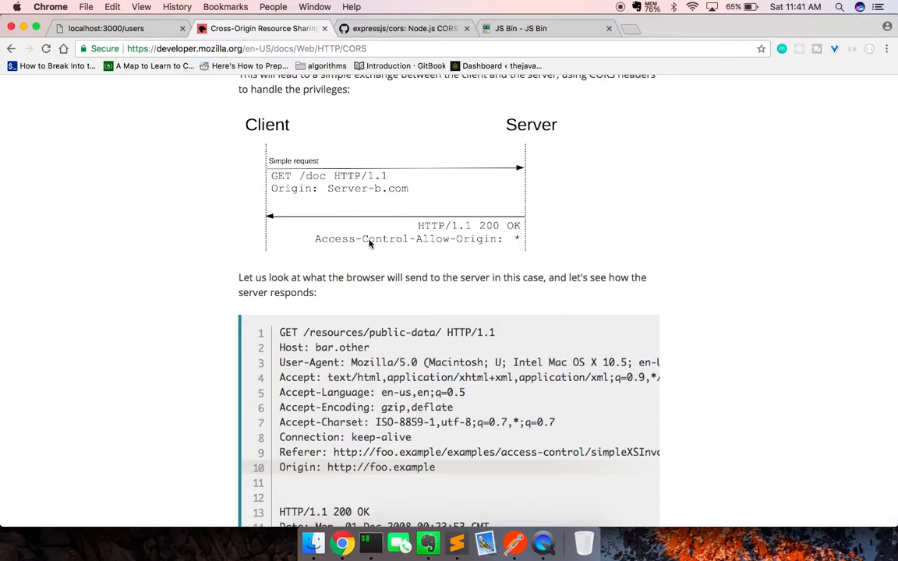
mouse_move(399, 253)
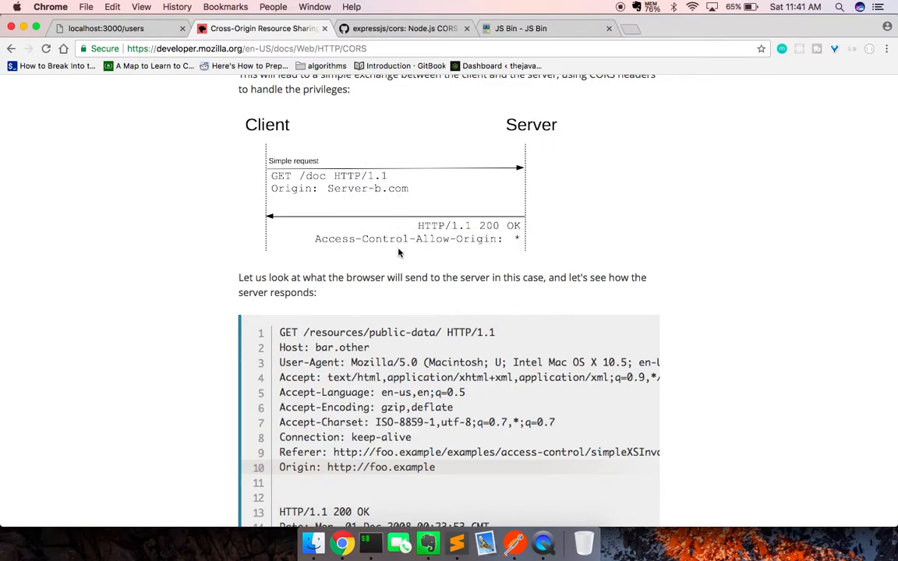
scroll(down, 3)
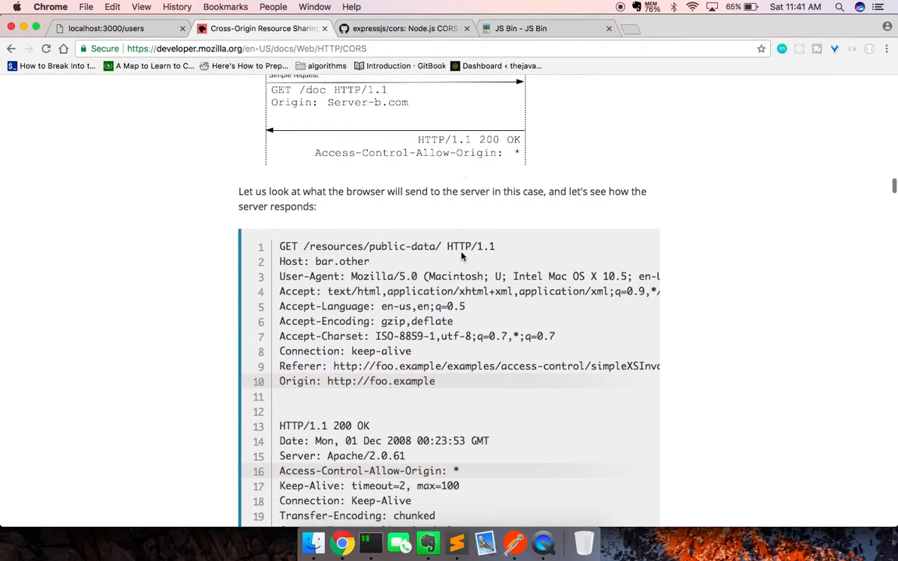
scroll(down, 3)
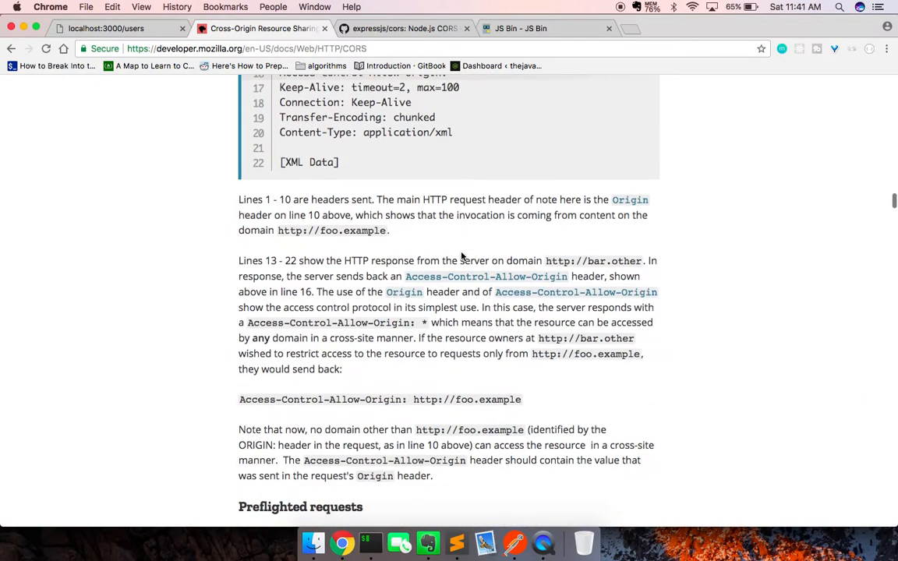
scroll(down, 3)
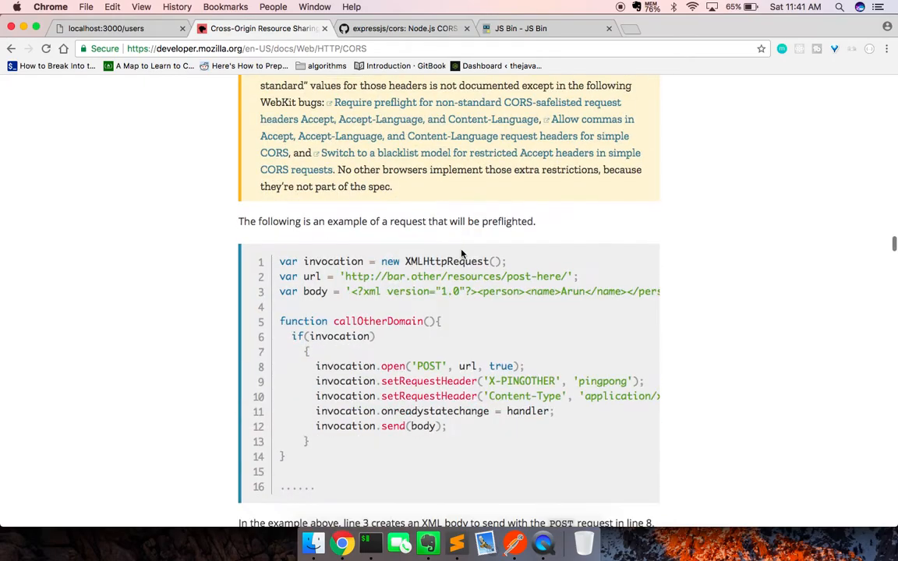
scroll(down, 3)
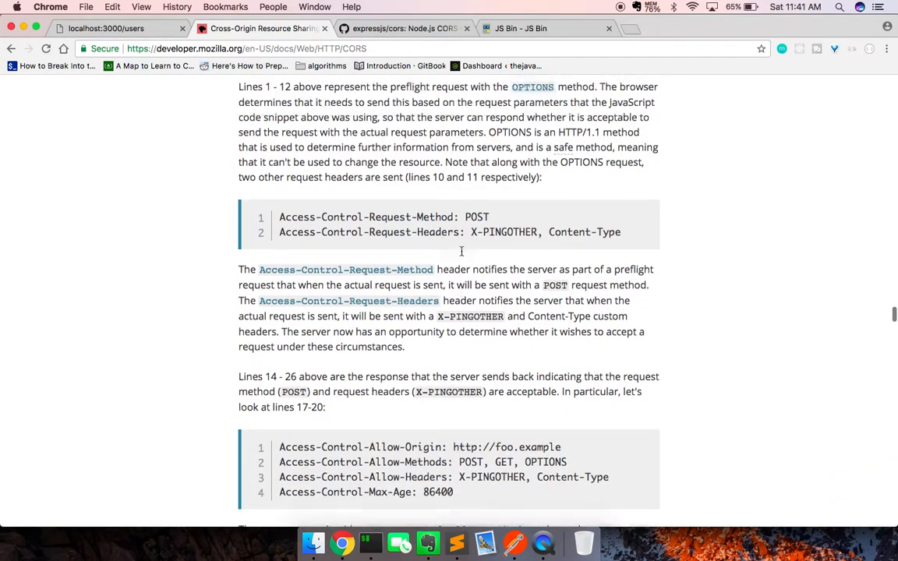
scroll(up, 3)
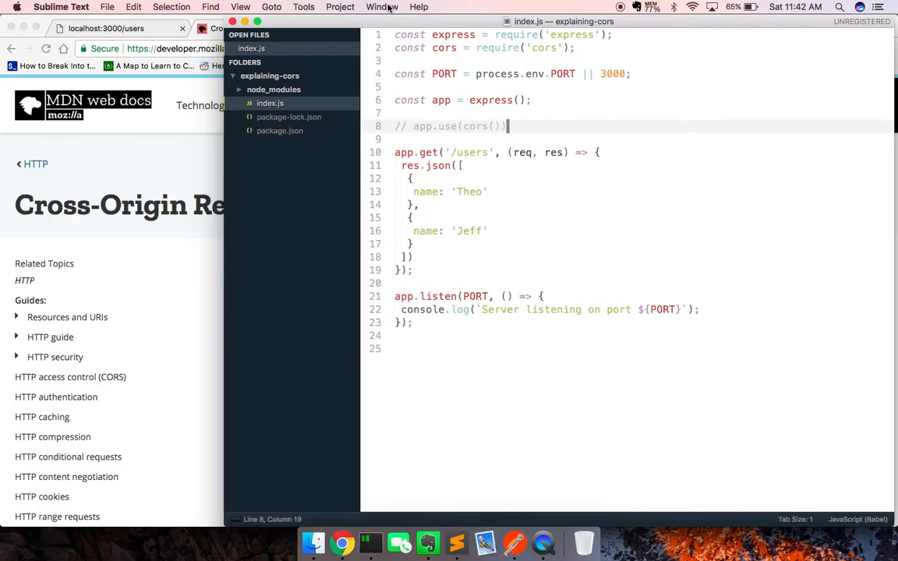
mouse_move(393, 140)
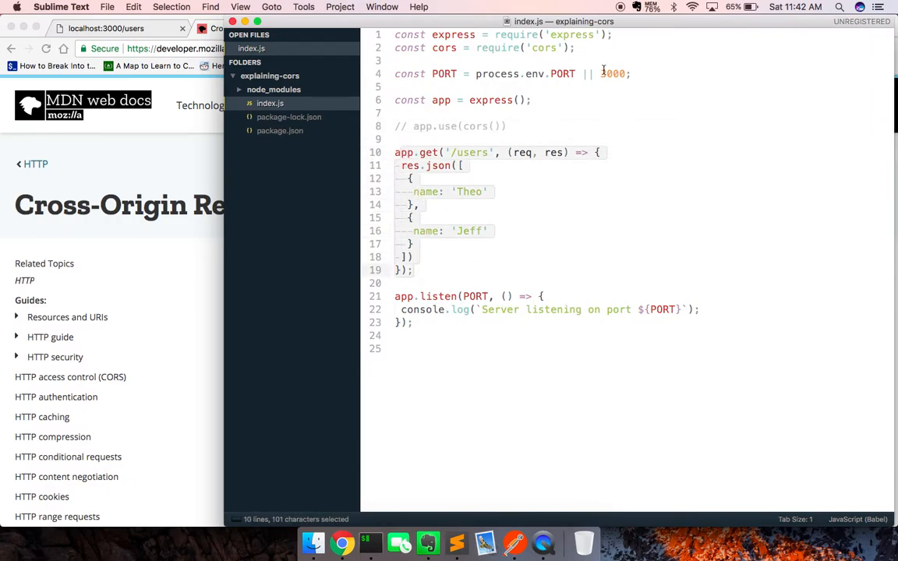
click(507, 124)
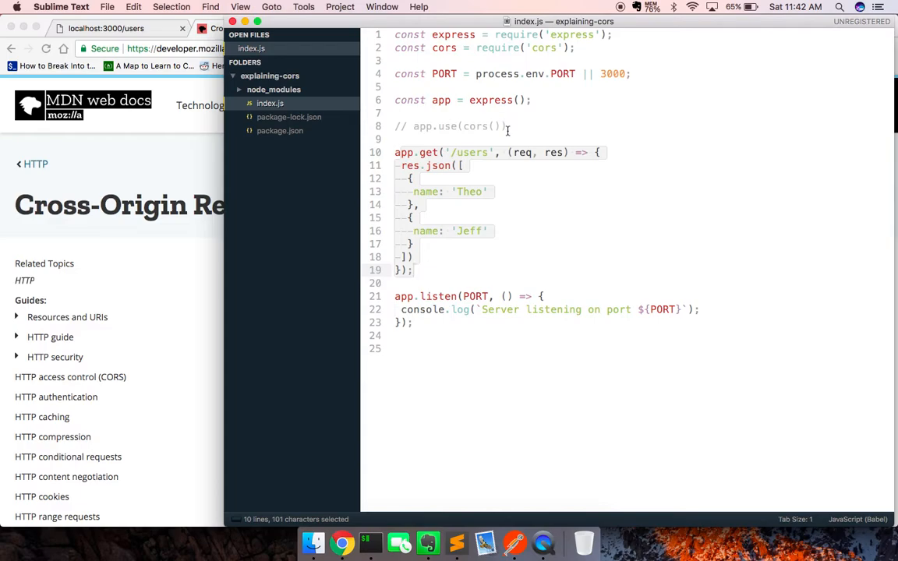
mouse_move(455, 175)
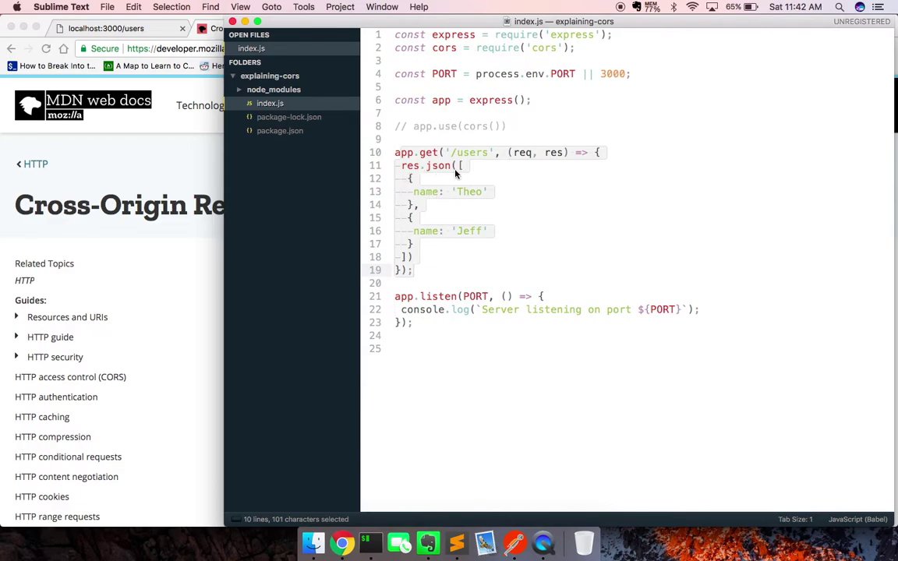
mouse_move(443, 215)
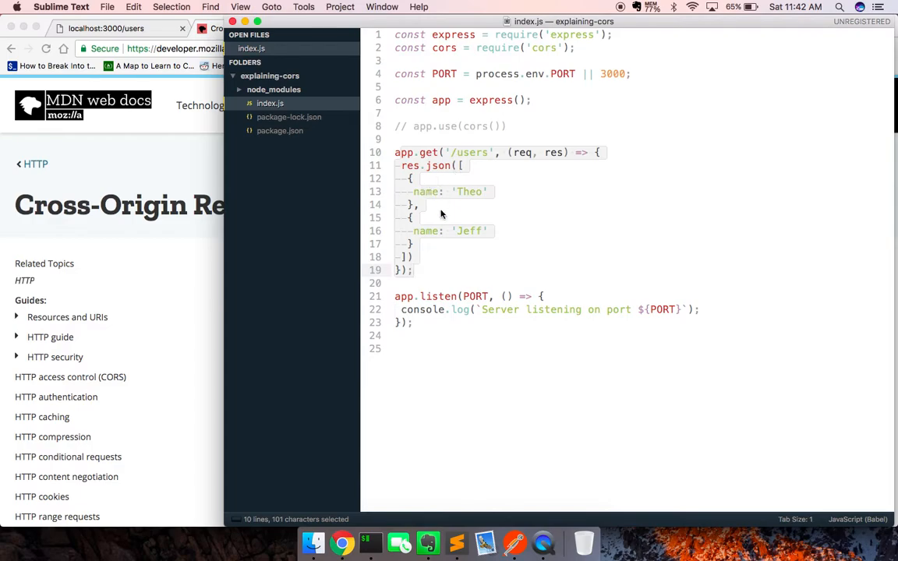
mouse_move(302, 123)
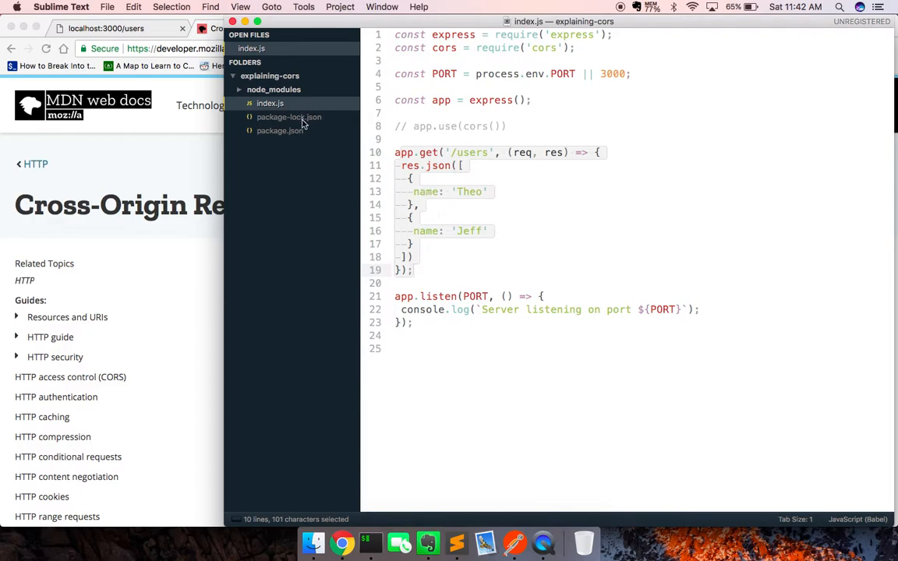
mouse_move(511, 538)
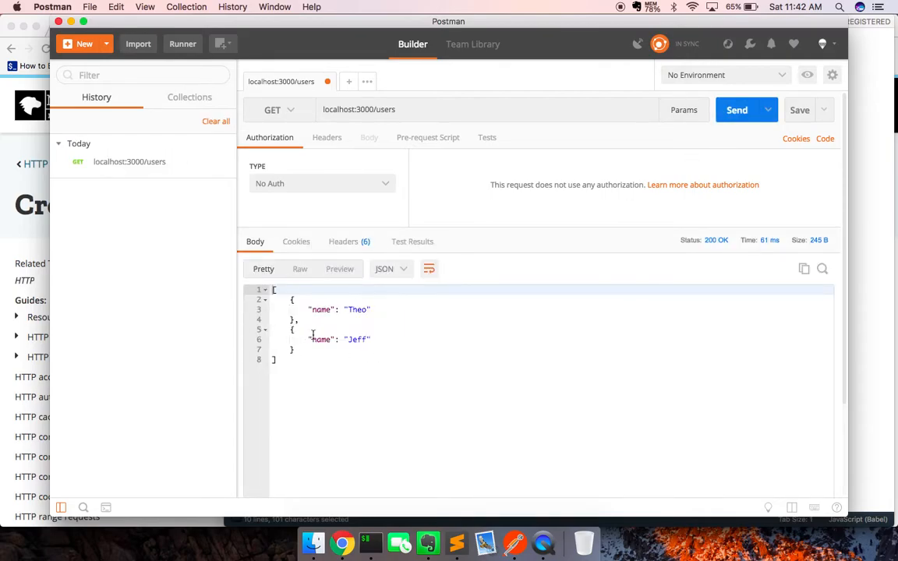
mouse_move(458, 230)
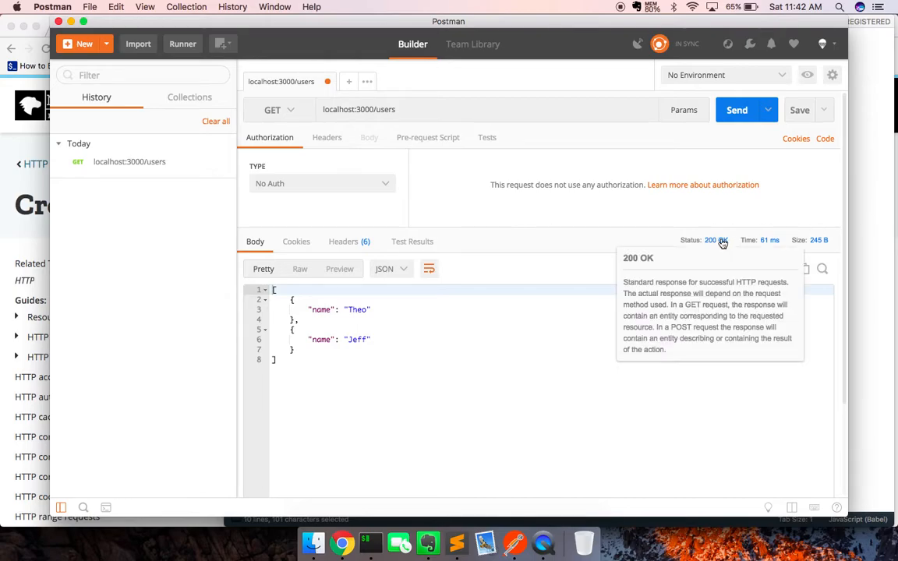
mouse_move(620, 245)
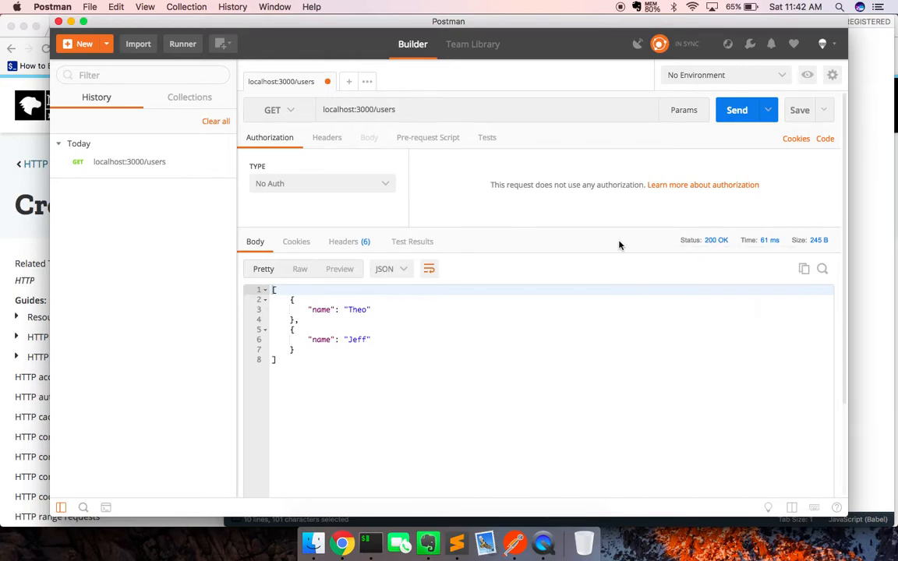
Check the response headers returned from /users, then go back to the response body.
click(343, 240)
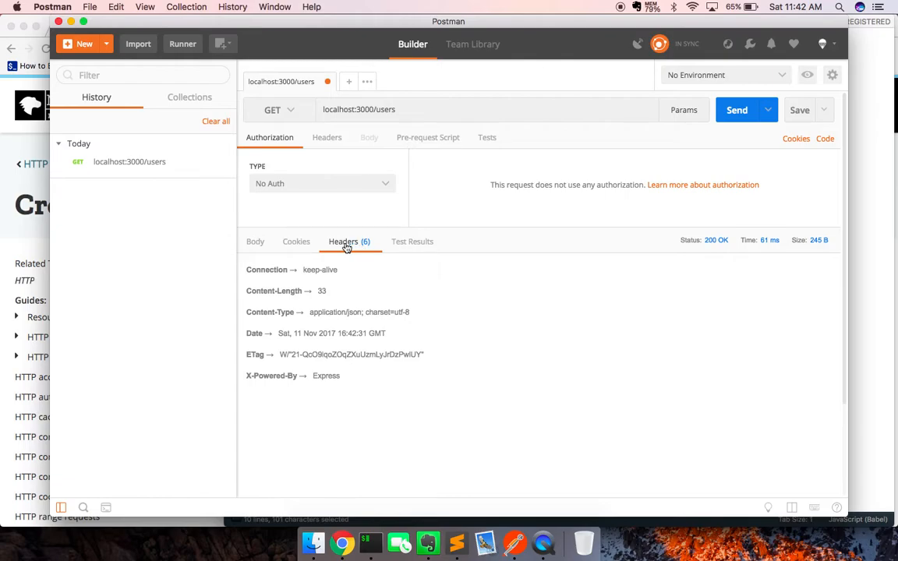
click(256, 240)
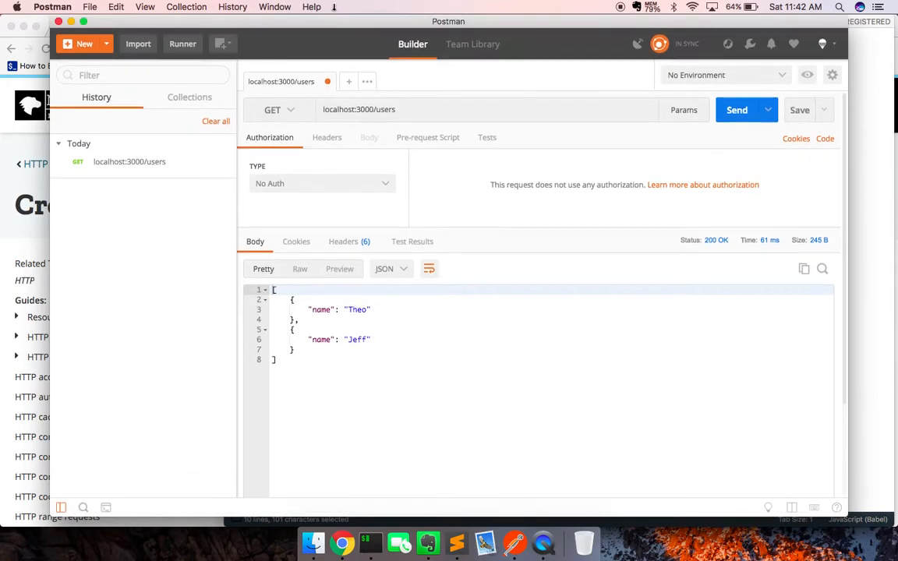
mouse_move(200, 172)
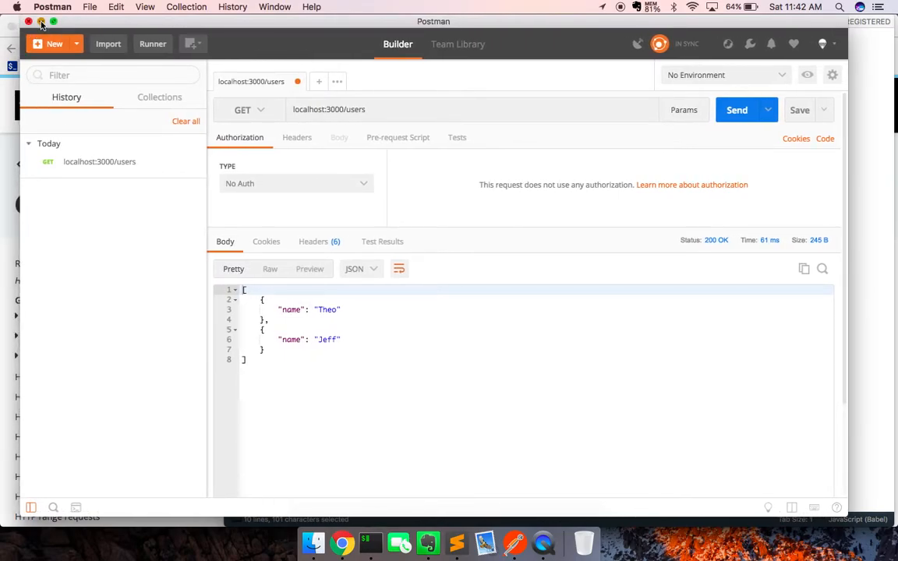
click(343, 543)
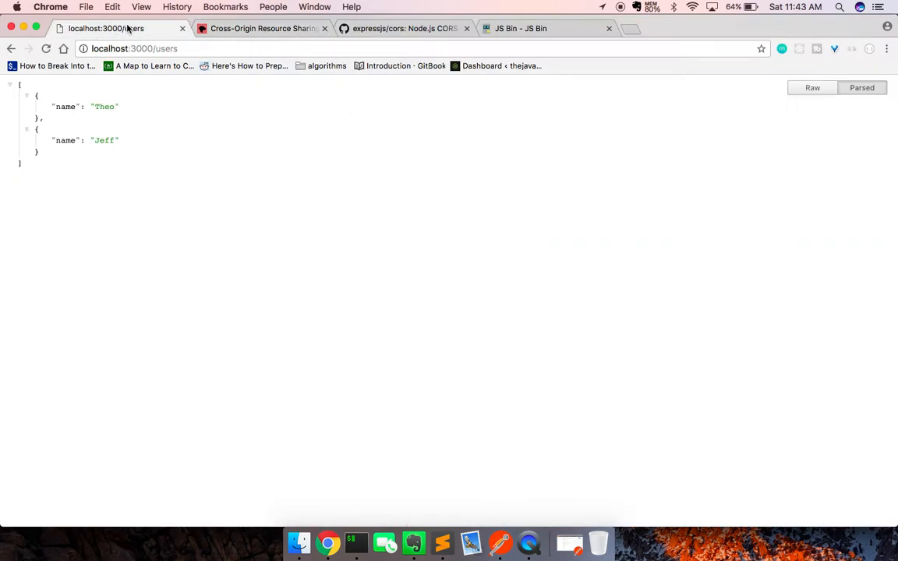
On the JS Bin page fetching localhost:3000/users, use Inspect to bring up the developer tools.
click(521, 28)
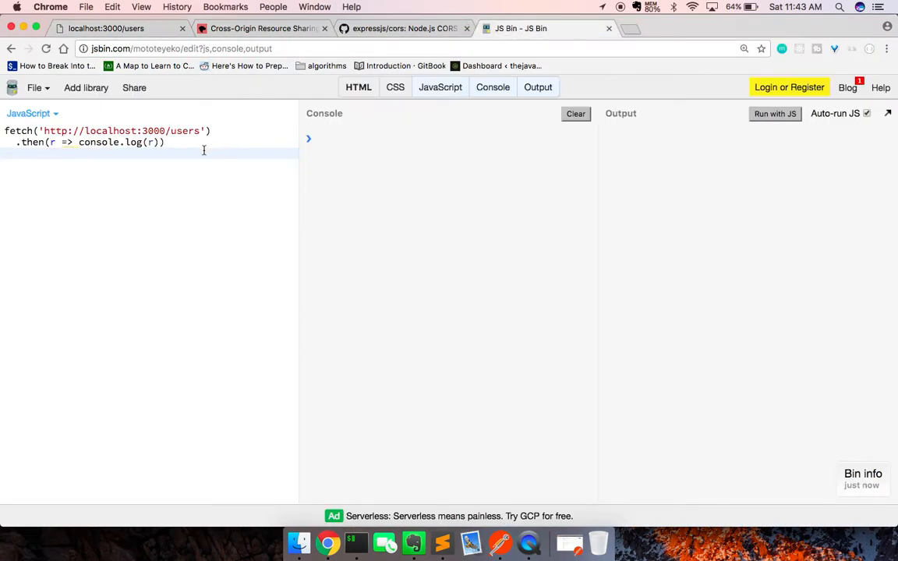
mouse_move(193, 165)
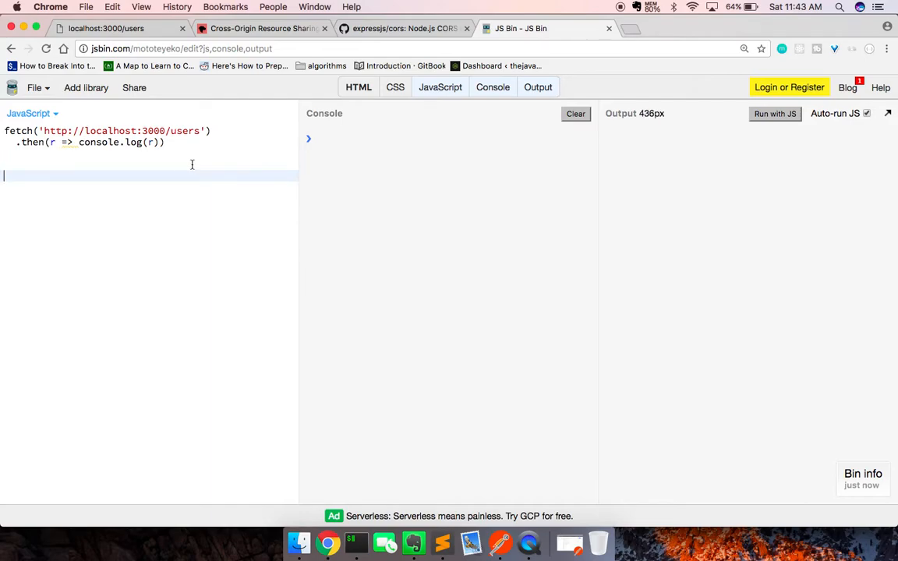
right_click(192, 164)
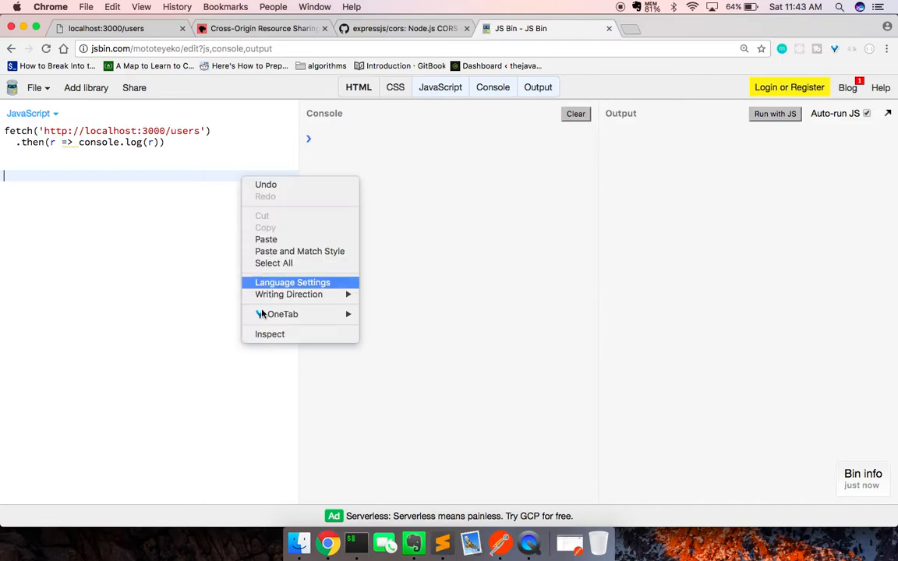
click(270, 334)
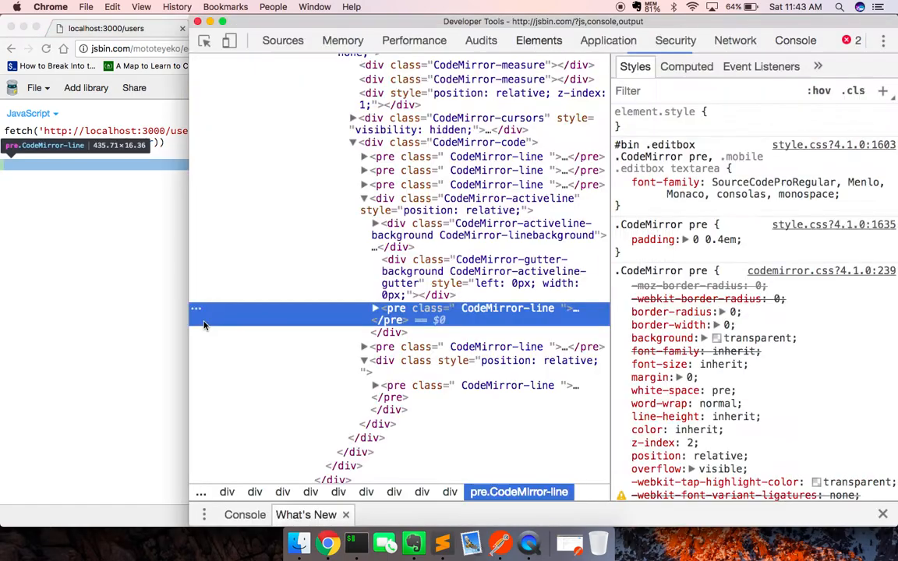
Show the Console with the CORS error: no Access-Control-Allow-Origin header for the JS Bin origin.
click(795, 41)
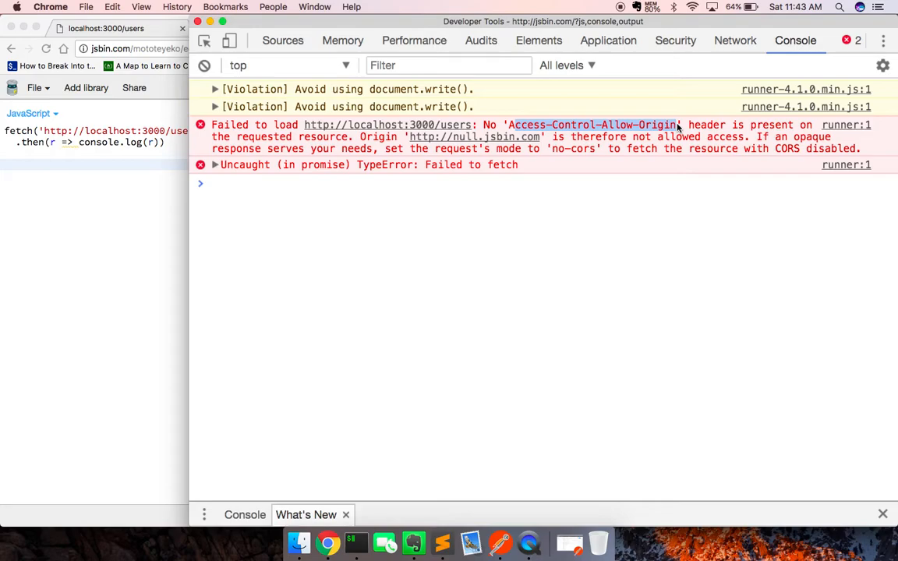
mouse_move(439, 144)
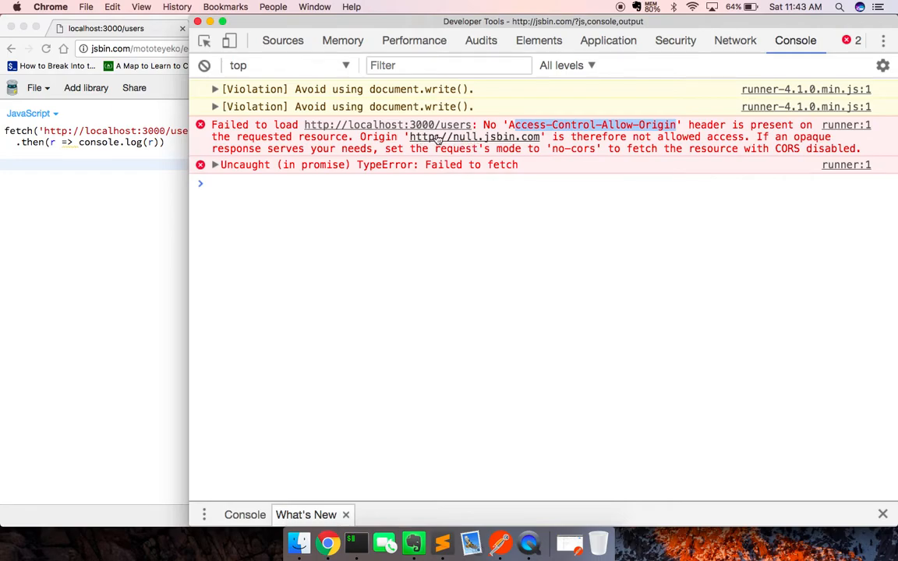
mouse_move(476, 144)
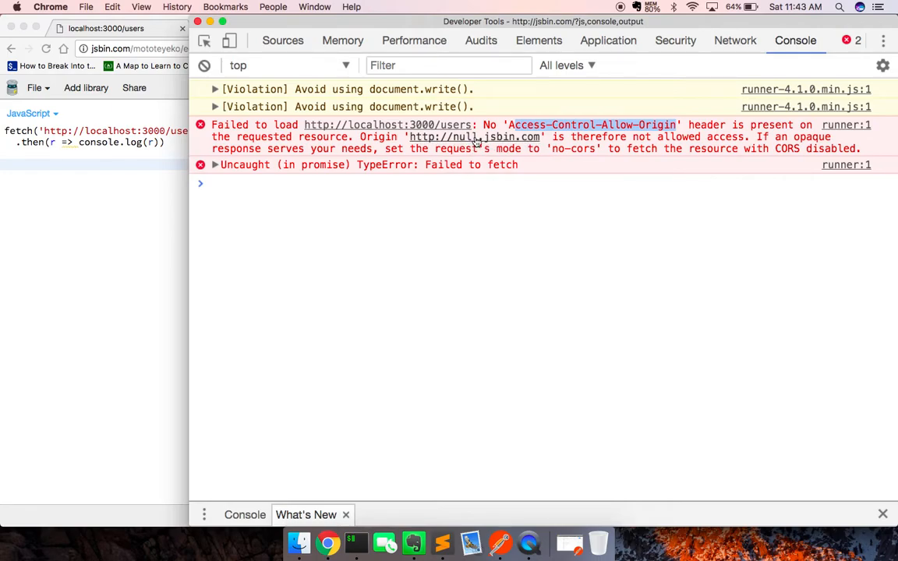
mouse_move(371, 123)
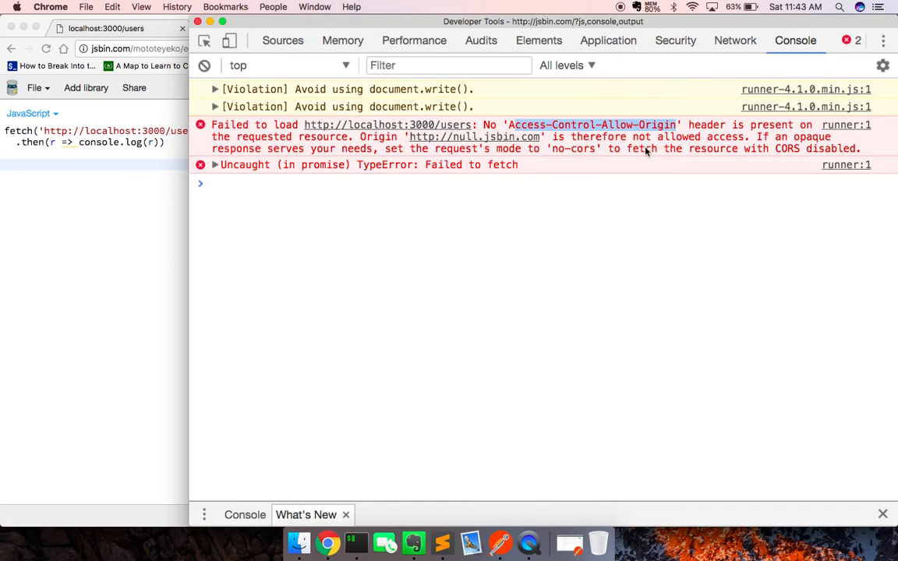
mouse_move(382, 141)
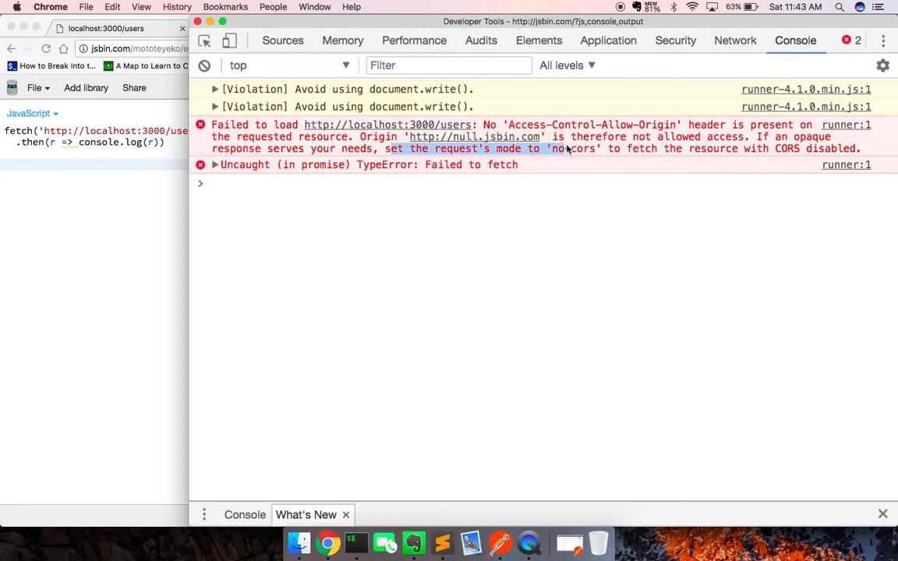
mouse_move(499, 340)
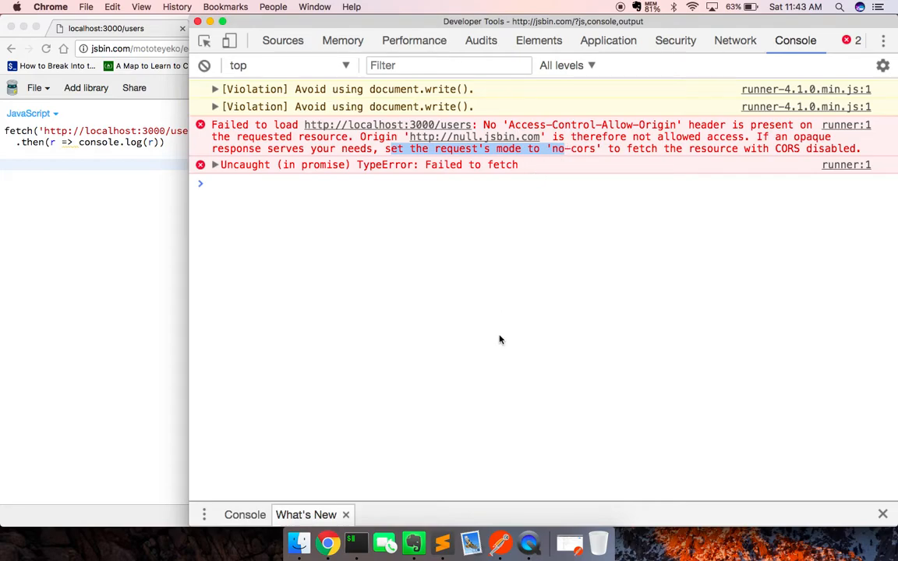
mouse_move(499, 542)
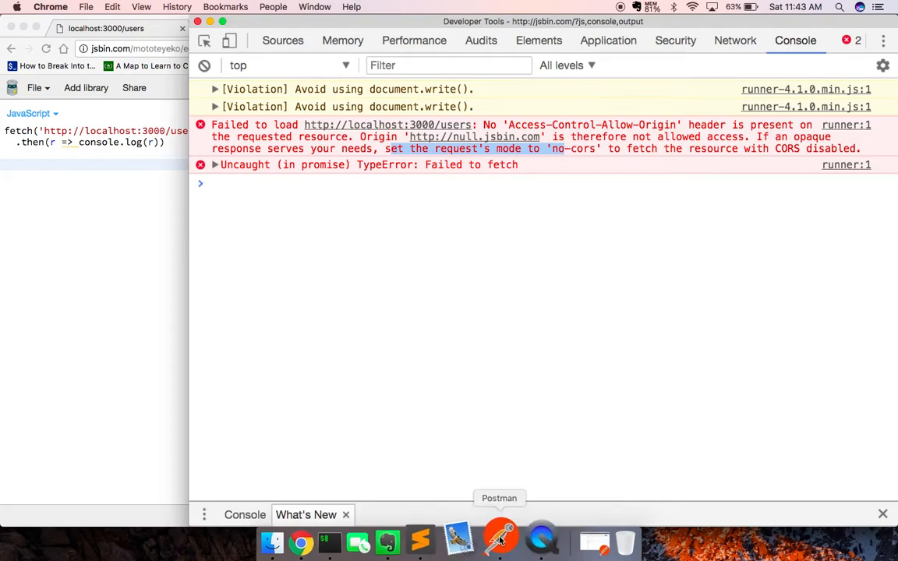
mouse_move(440, 537)
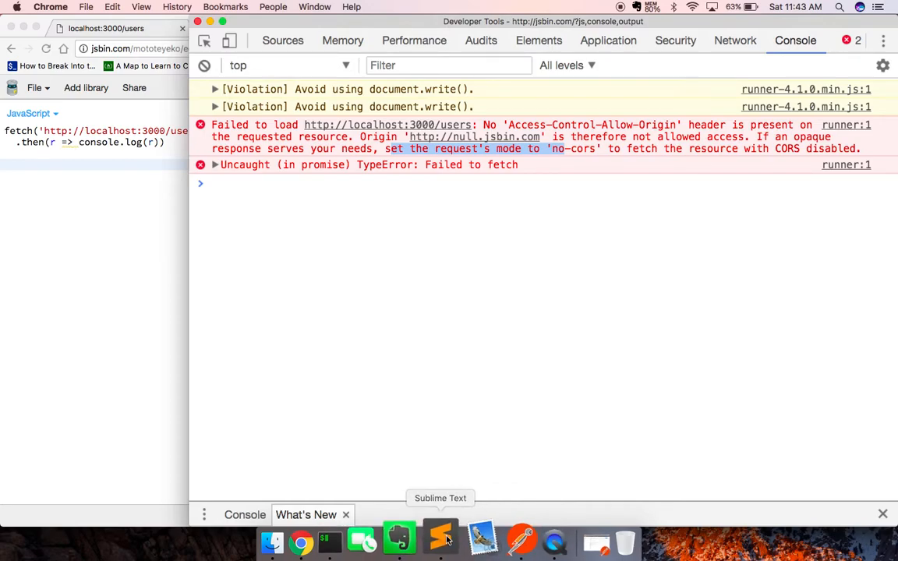
Bring Sublime Text's index.js with the commented-out cors middleware back to the front.
click(440, 539)
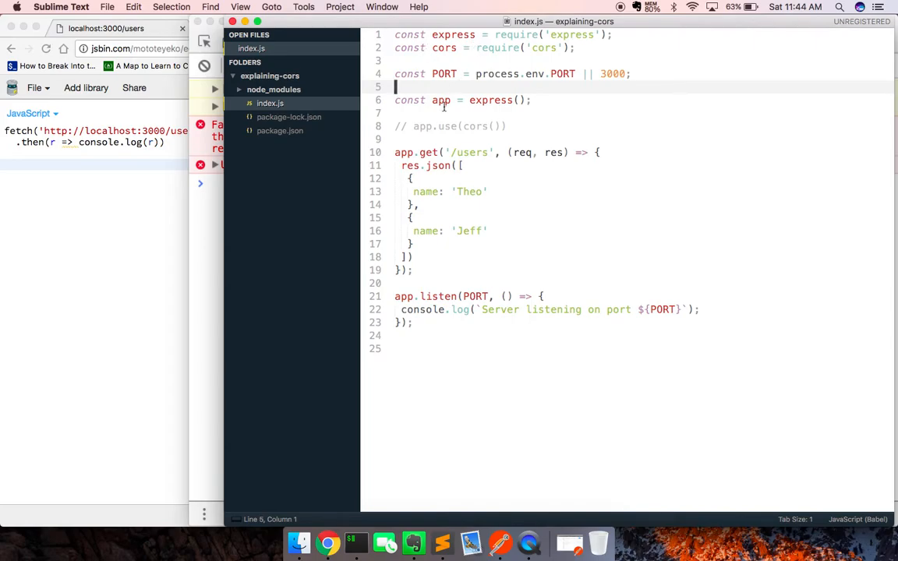
mouse_move(565, 184)
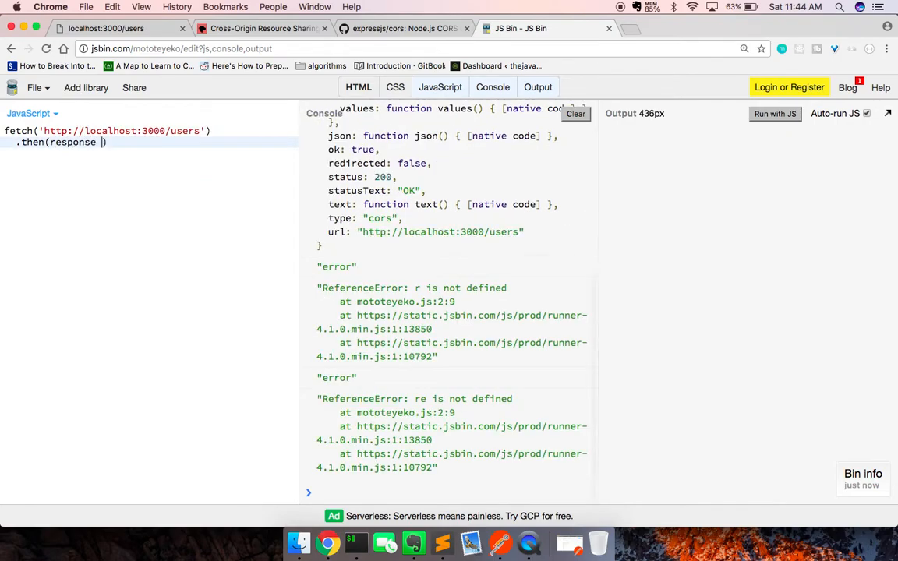
Chain response.json() and console.log(data) onto the fetch, clear old errors, and go to the cors GitHub page.
text(=> response.json()
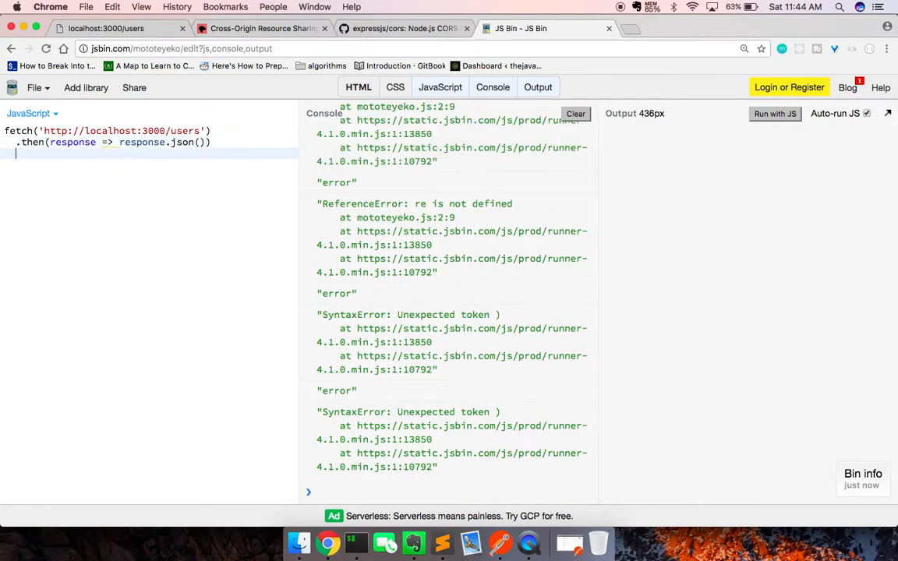
text(.then(data ))
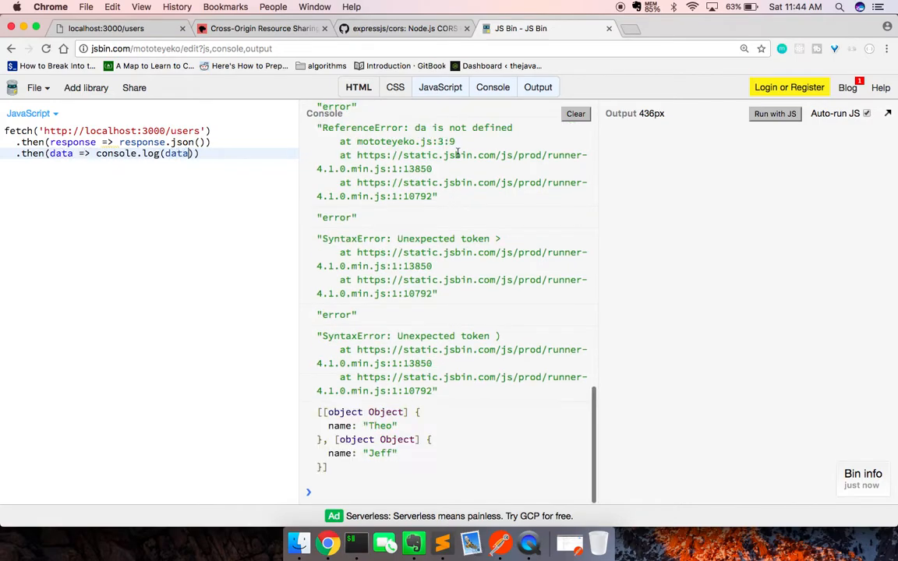
click(575, 112)
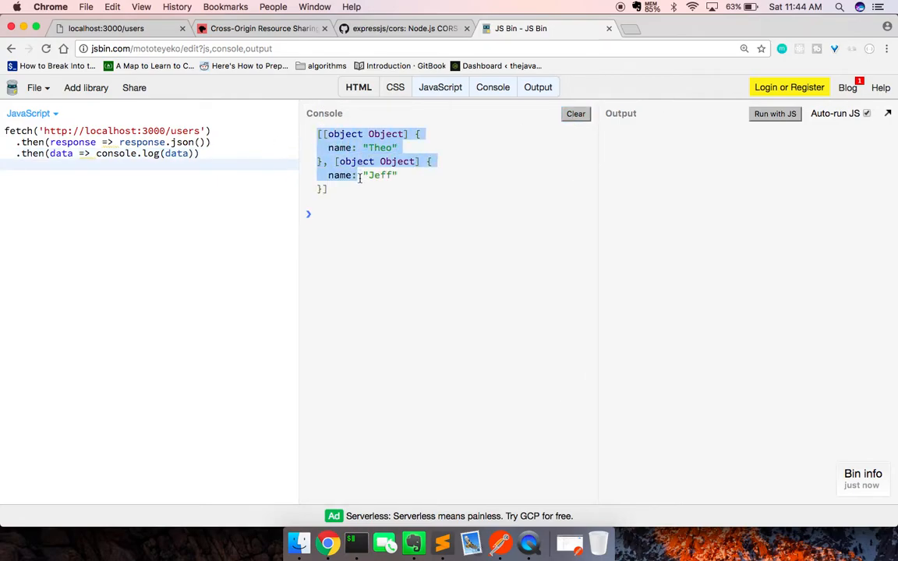
click(359, 195)
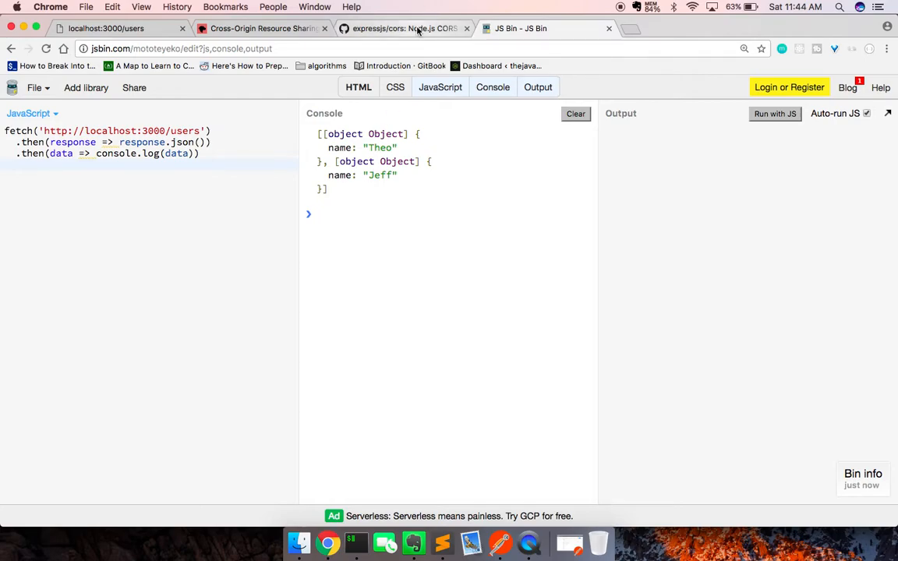
click(402, 28)
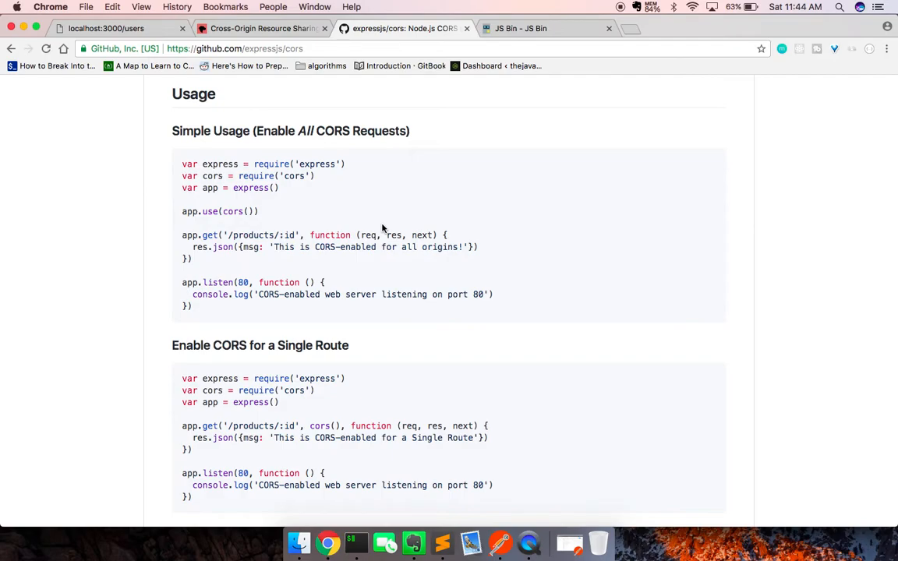
Read the single-route cors() example and the origin setting in the Configuring CORS example.
scroll(down, 3)
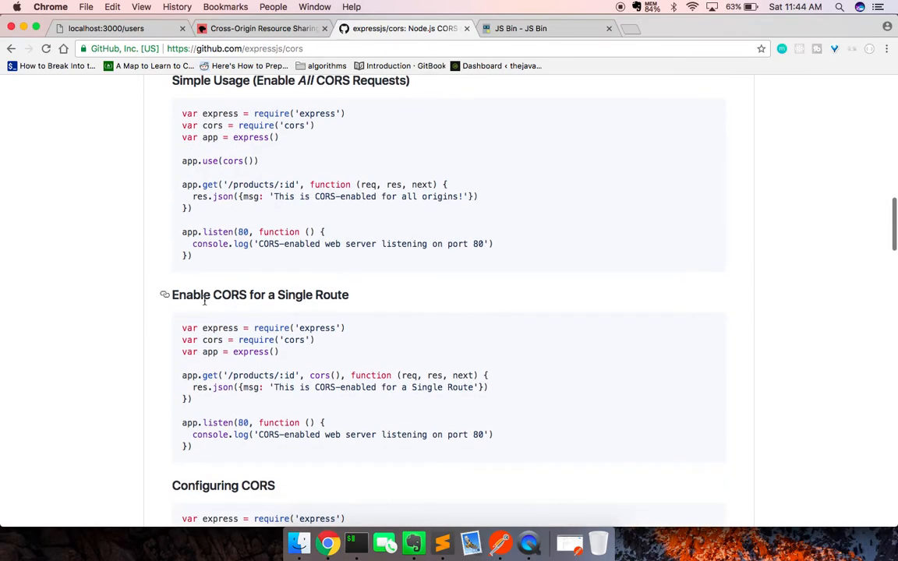
mouse_move(308, 378)
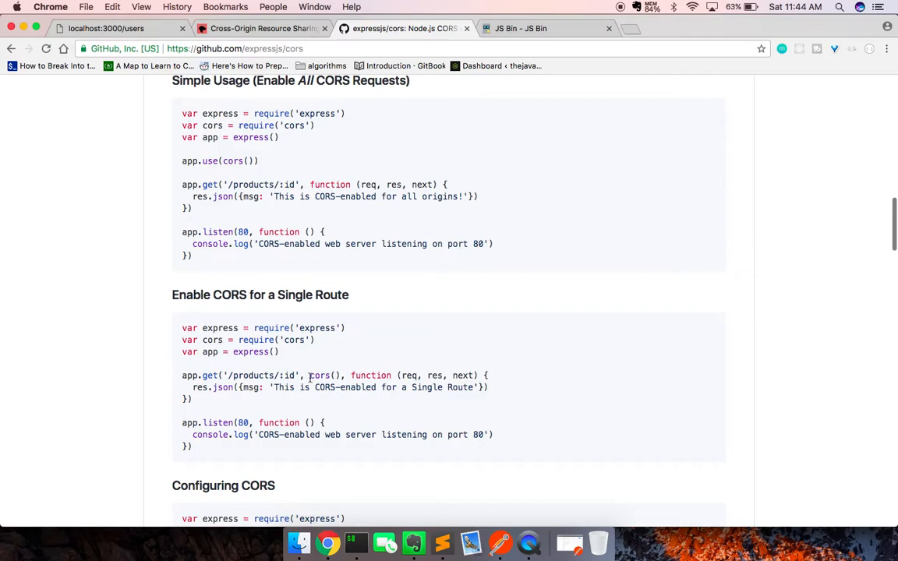
double_click(319, 374)
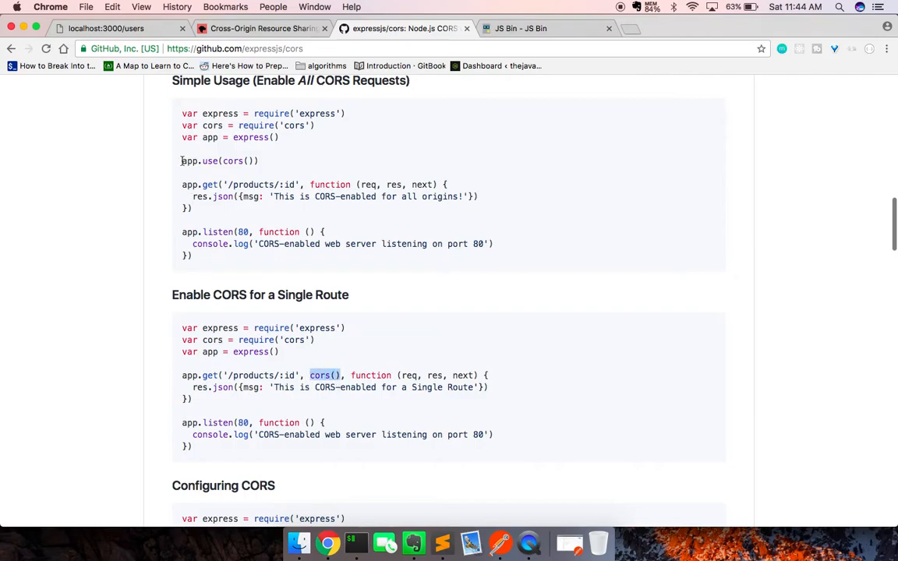
scroll(down, 3)
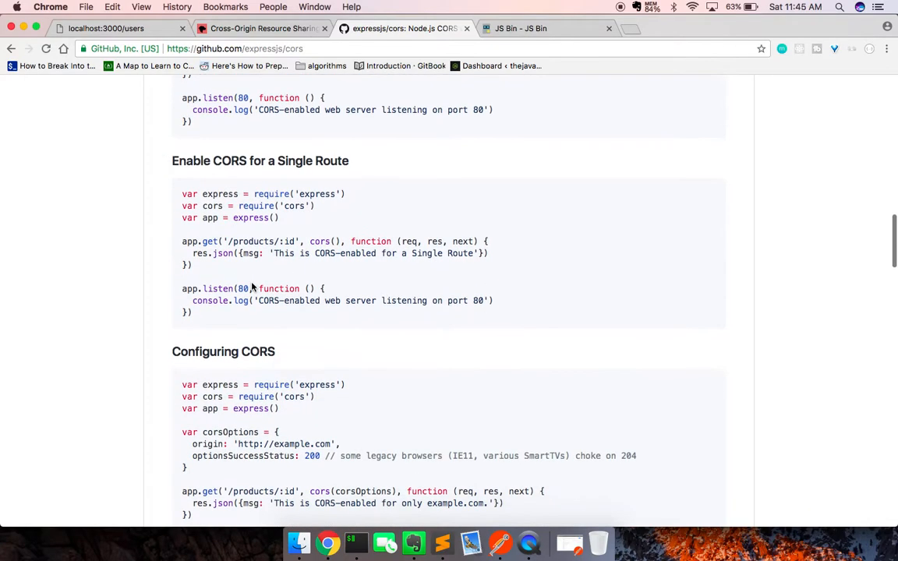
scroll(down, 3)
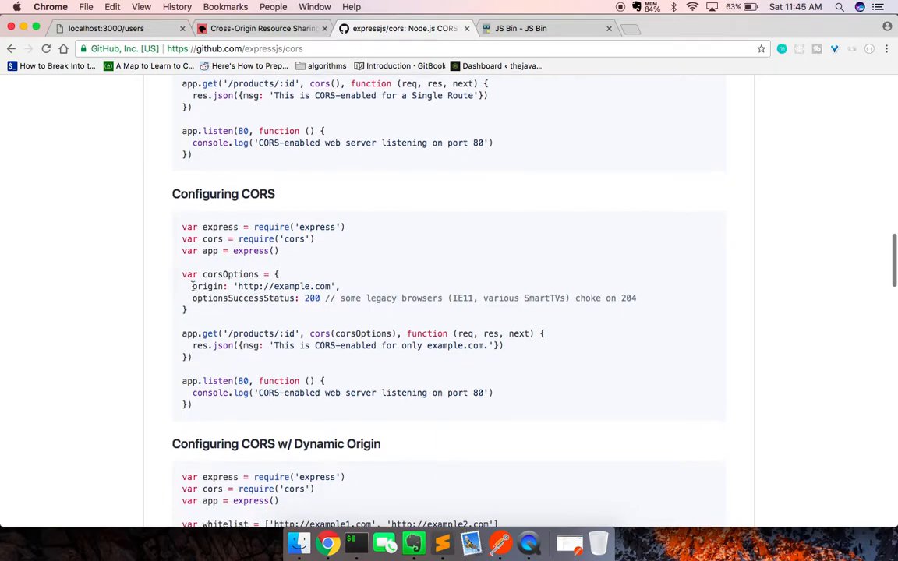
double_click(265, 287)
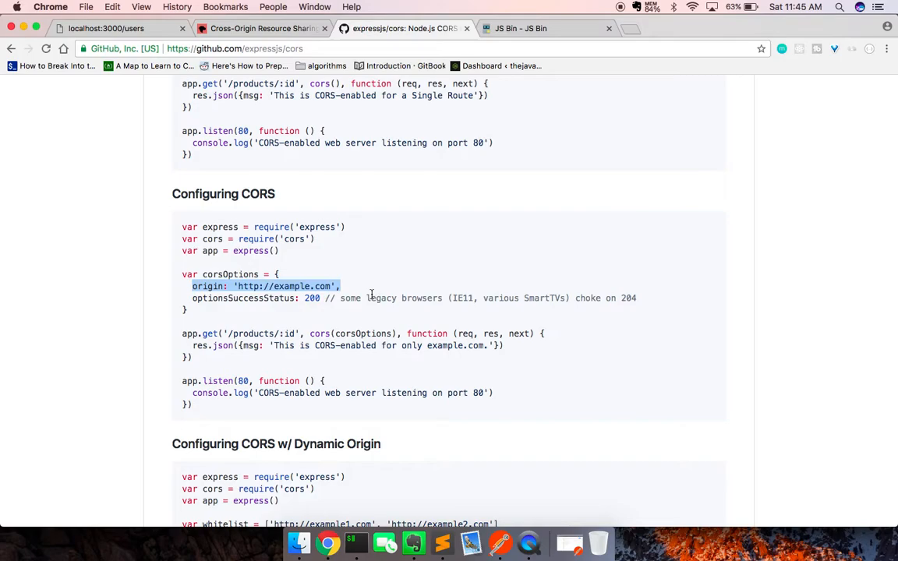
Continue past the dynamic-origin, pre-flight and async examples down to Configuration Options.
scroll(down, 3)
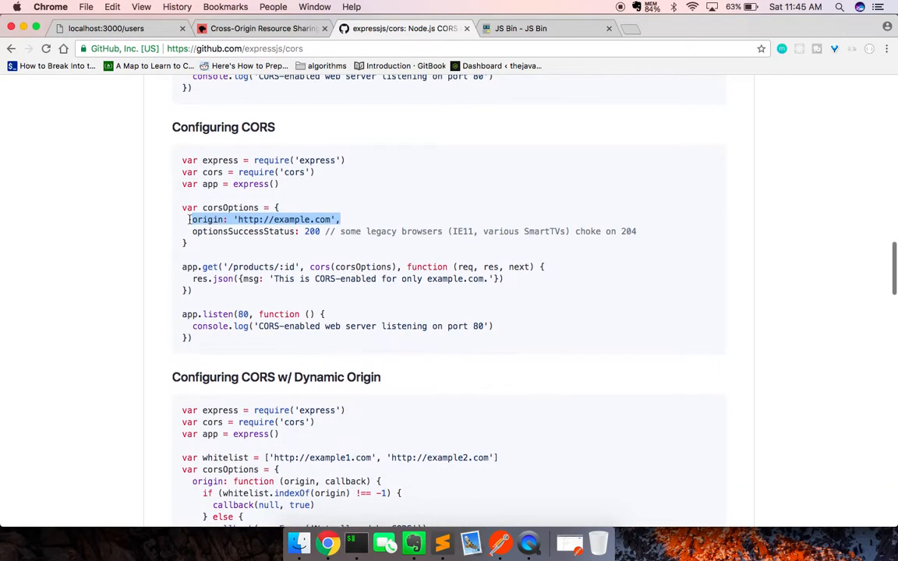
scroll(down, 3)
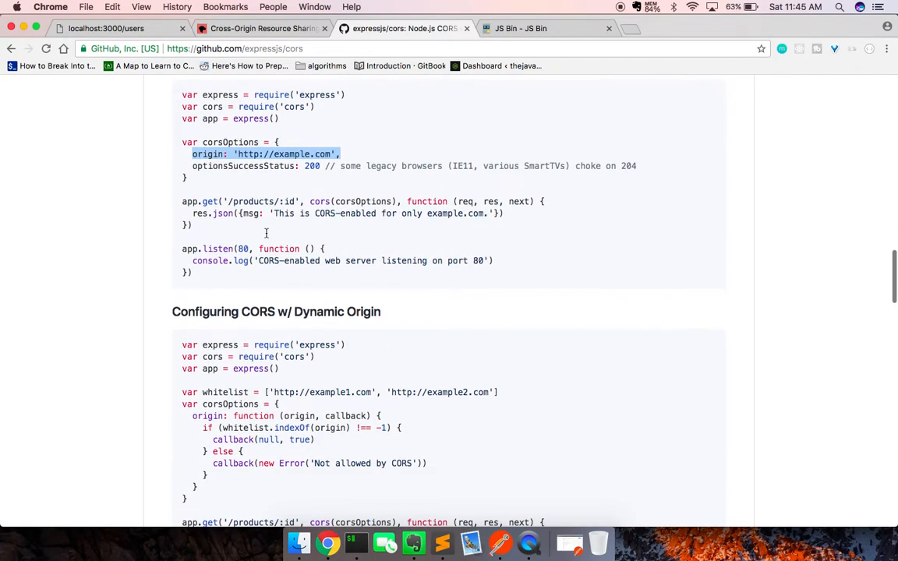
scroll(down, 3)
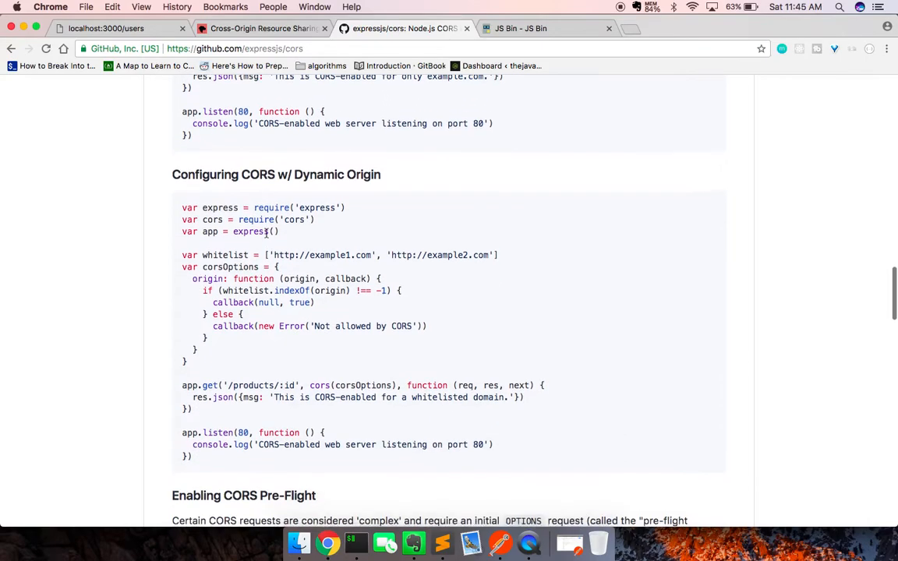
scroll(down, 3)
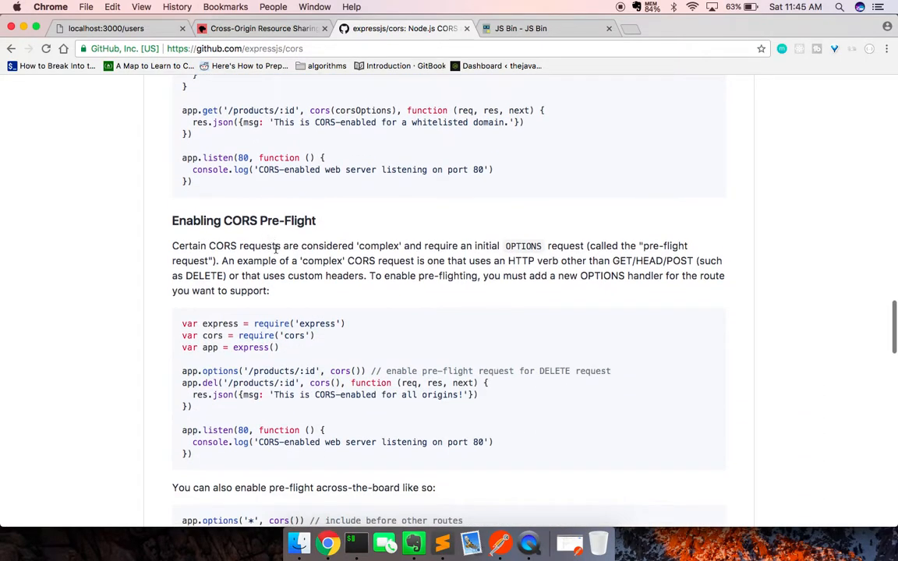
mouse_move(378, 272)
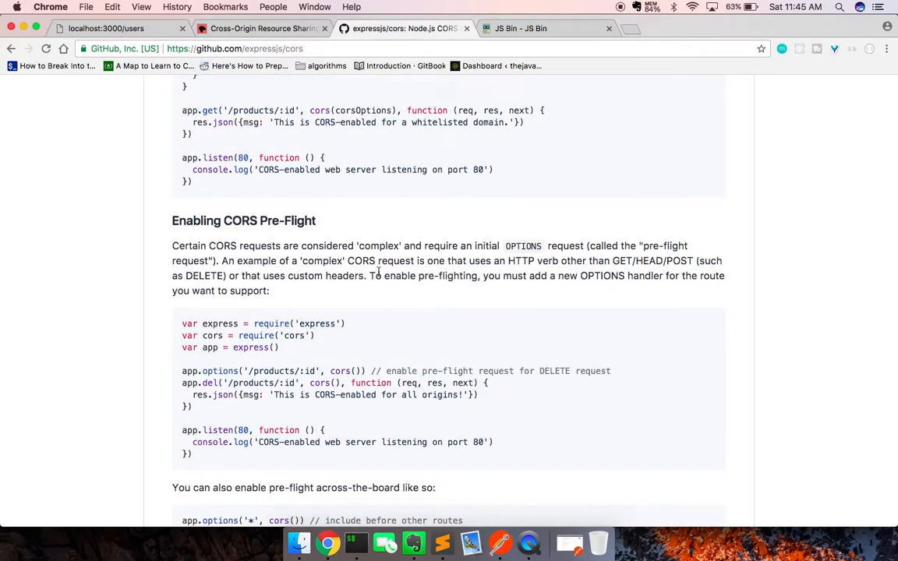
scroll(down, 3)
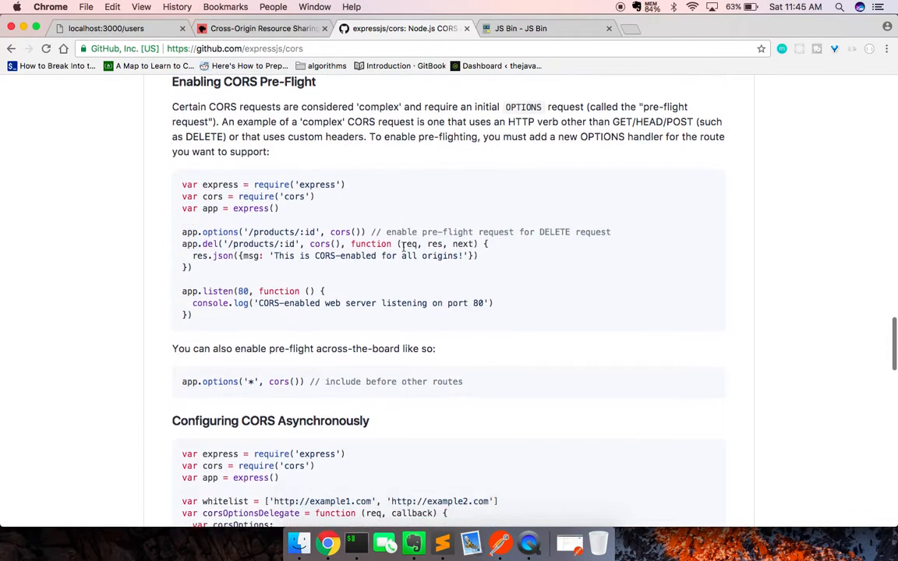
scroll(down, 3)
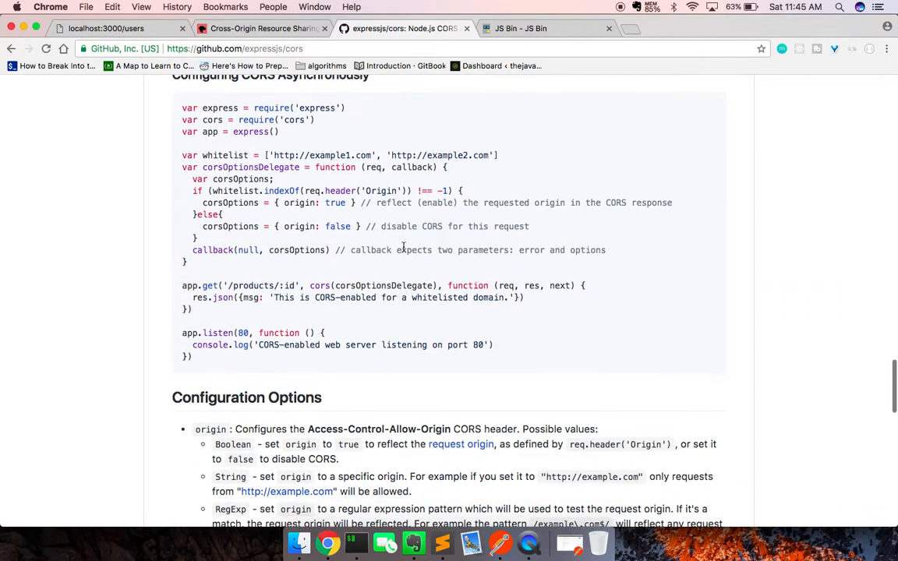
scroll(down, 3)
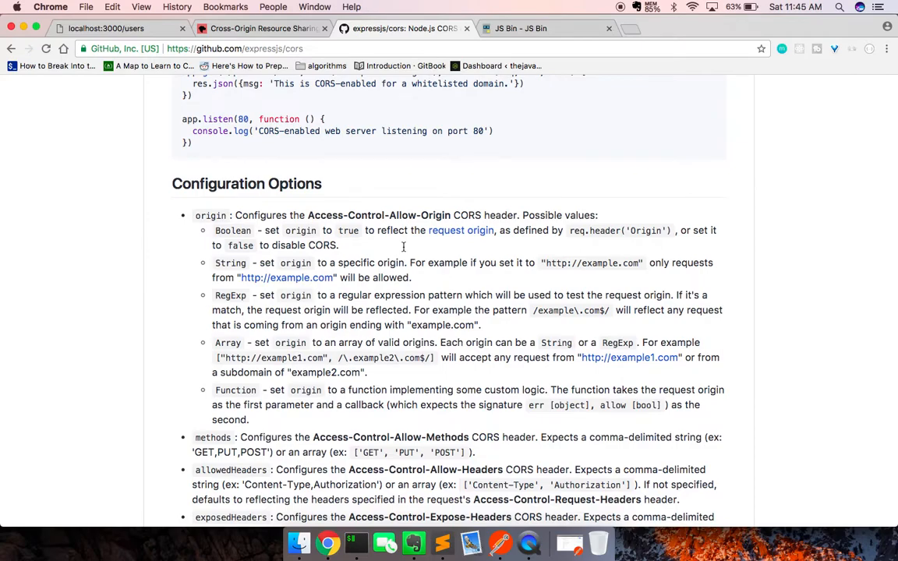
Review the methods and maxAge options and the default configuration block, then return to the options list.
scroll(down, 3)
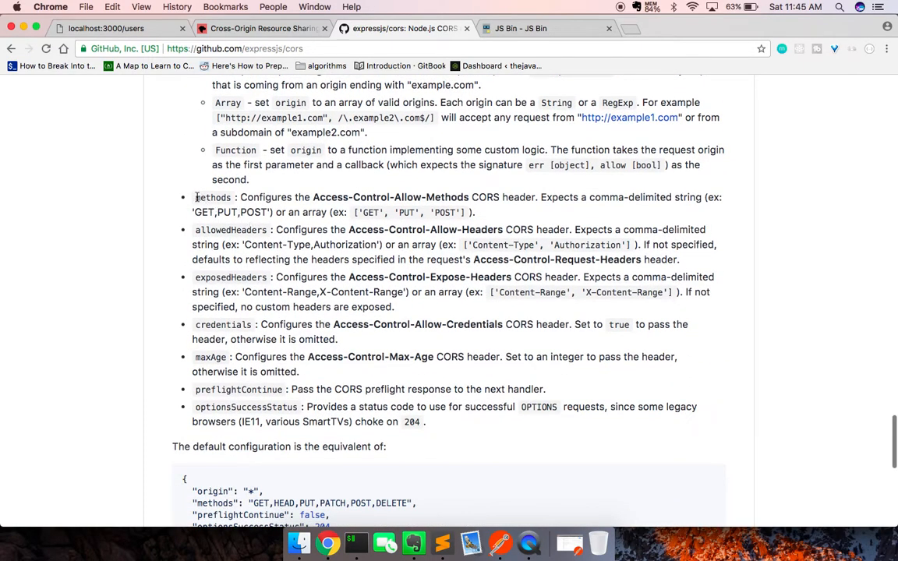
scroll(up, 3)
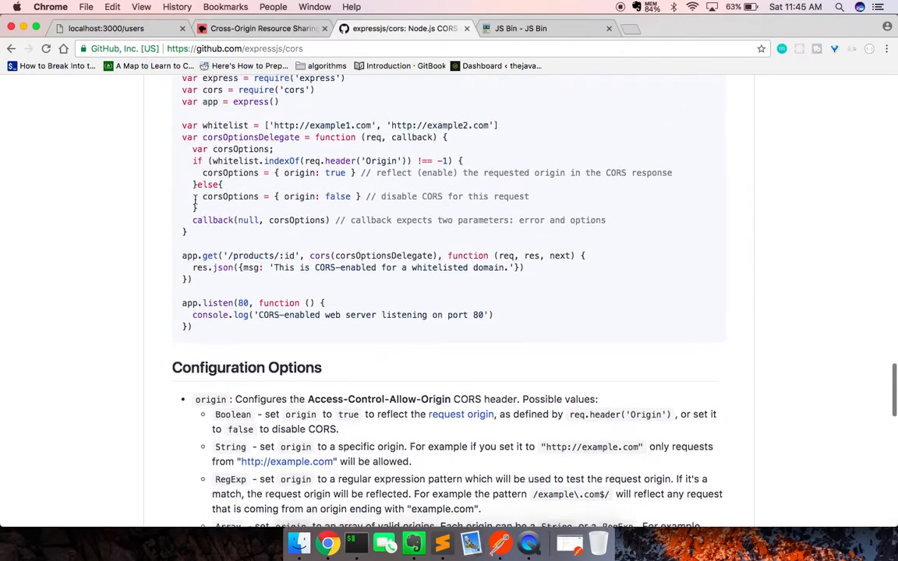
scroll(up, 3)
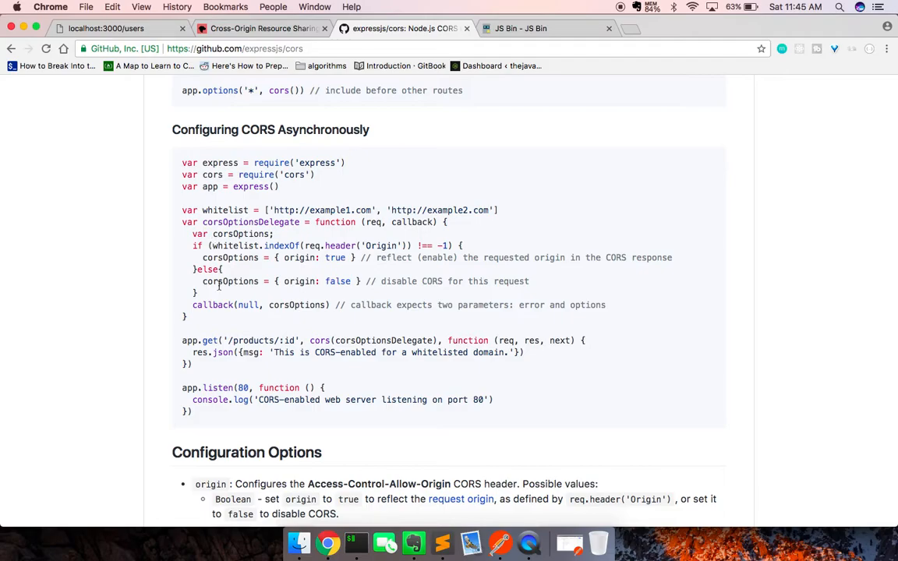
scroll(down, 3)
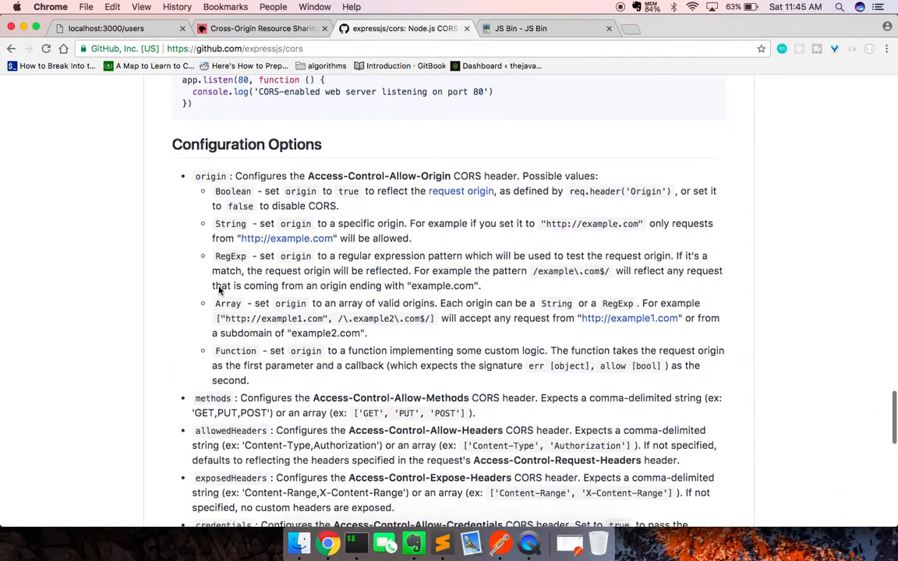
scroll(down, 3)
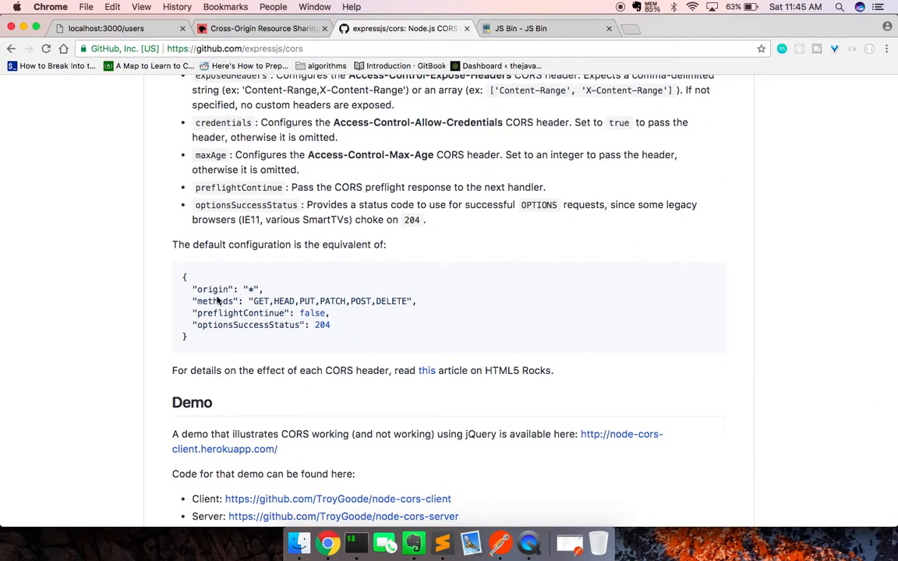
double_click(212, 289)
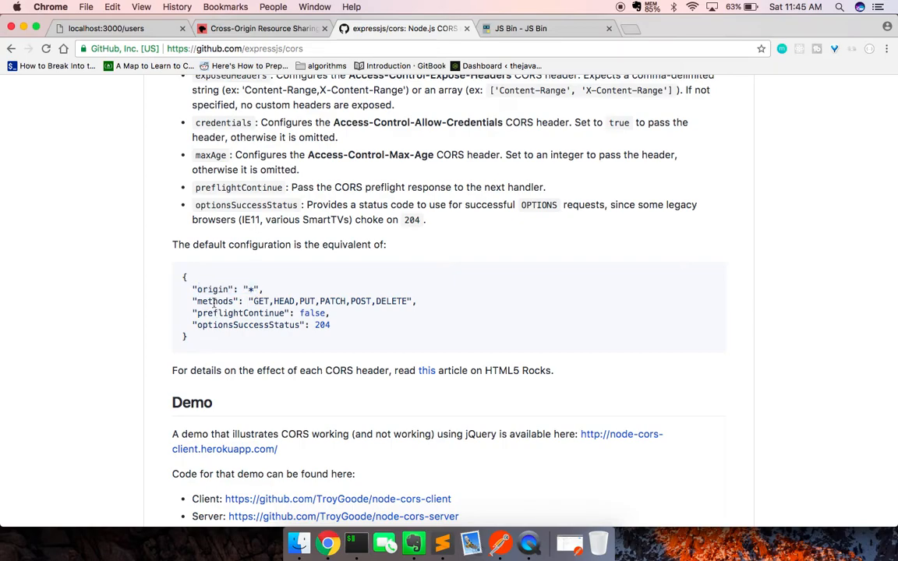
scroll(up, 3)
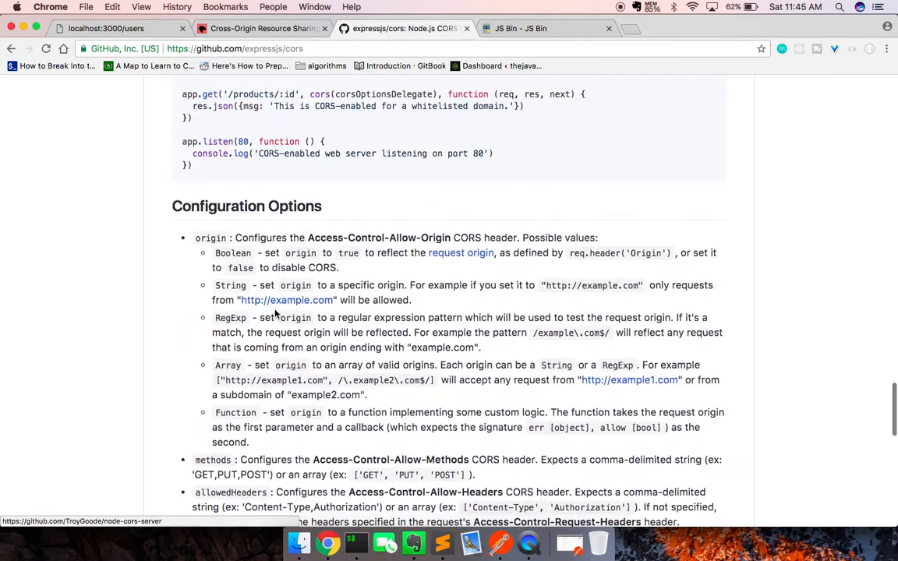
scroll(up, 3)
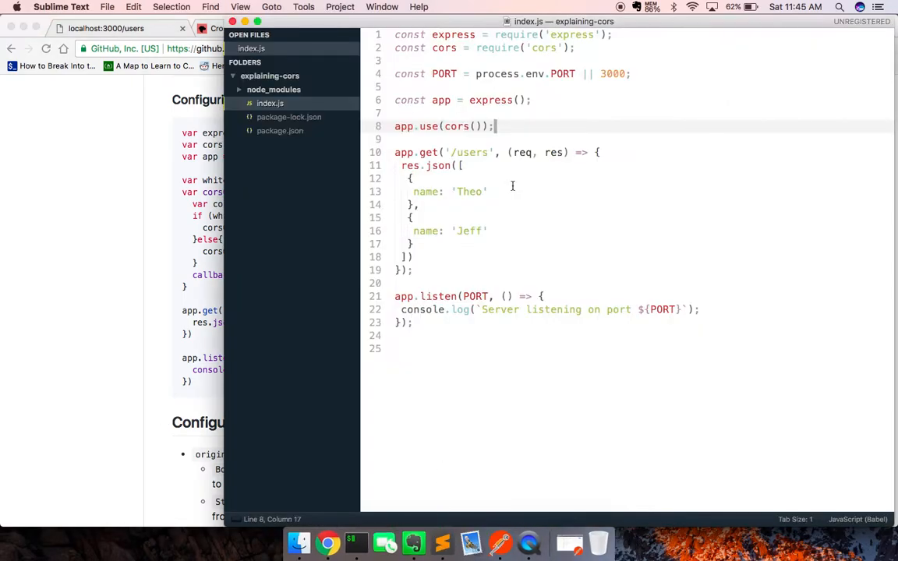
Change app.use(cors()) to app.use(cors({ methods: ['POST'] })) in index.js.
text({})
text(methods: ['P)
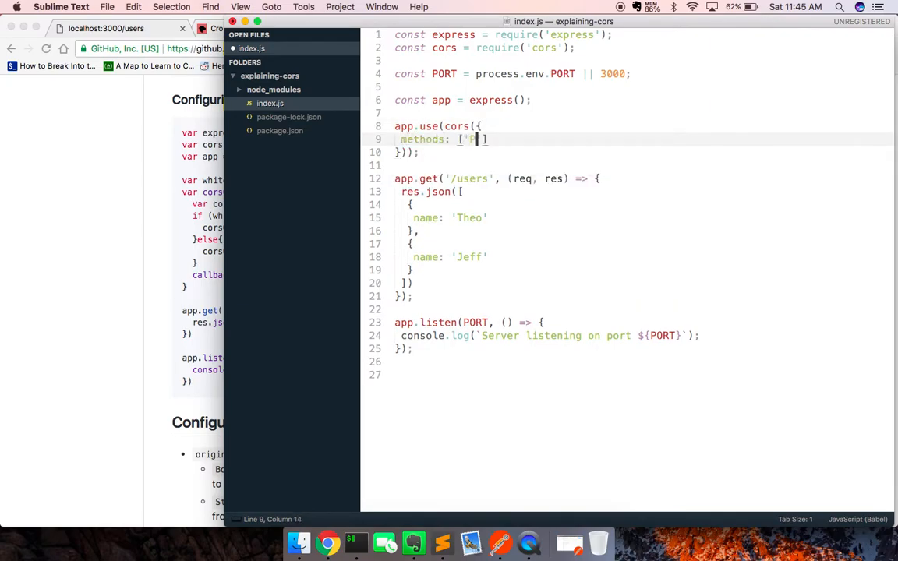
text(OST)
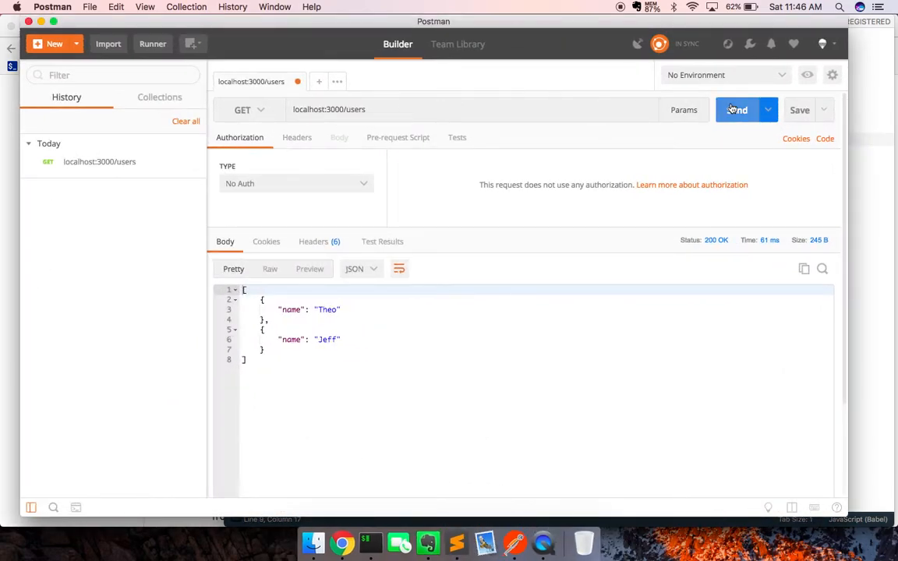
Resend GET localhost:3000/users for a 200 response, then clear the server terminal.
click(736, 109)
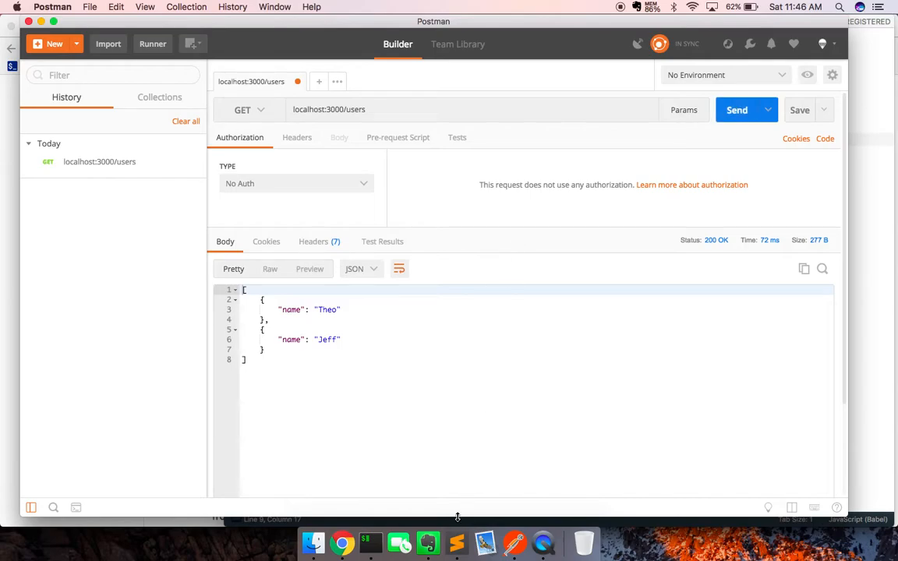
click(374, 538)
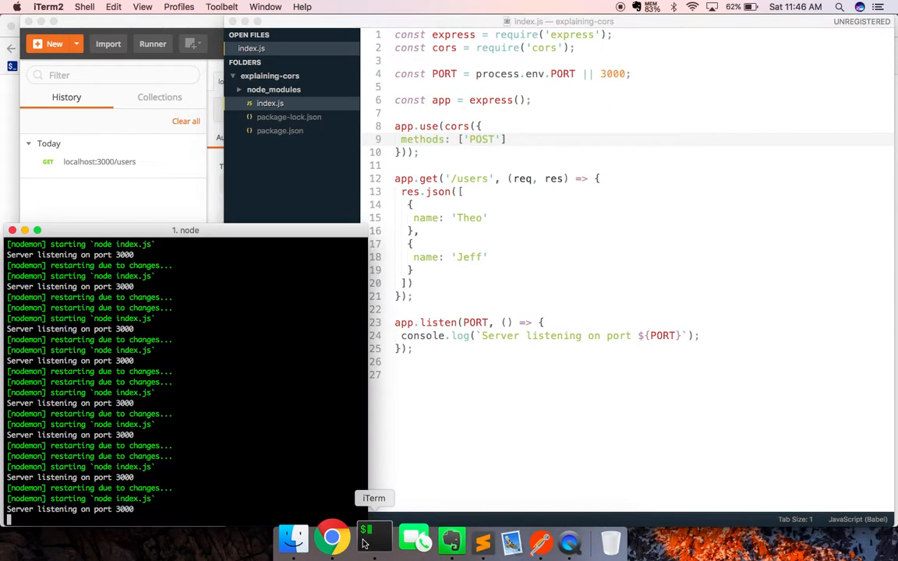
text(CLE)
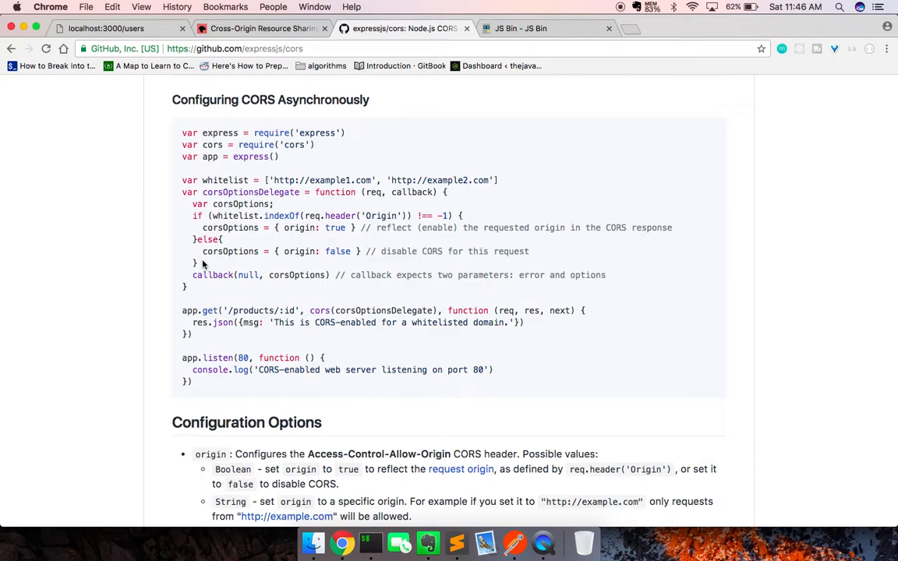
Read the cors Configuration Options down to the default configuration, then bring Postman forward.
scroll(down, 3)
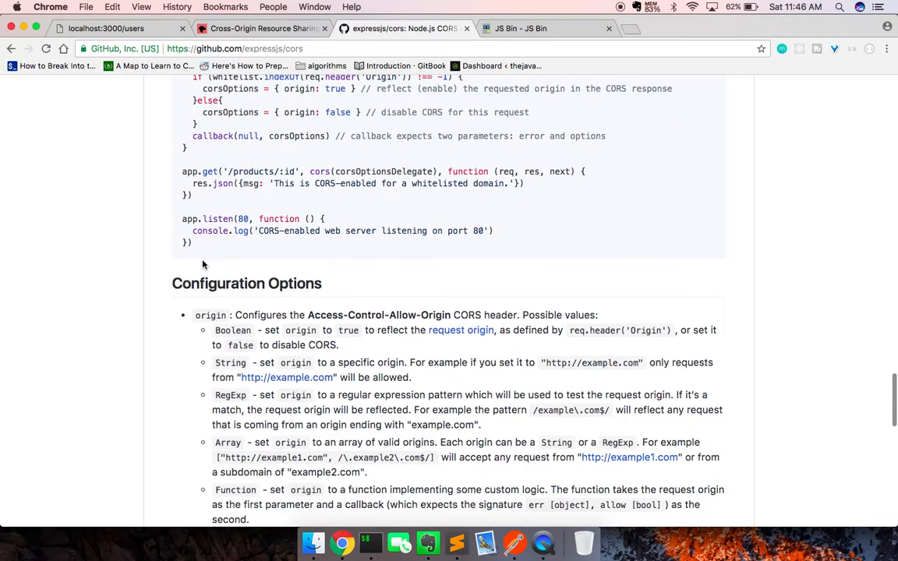
scroll(down, 3)
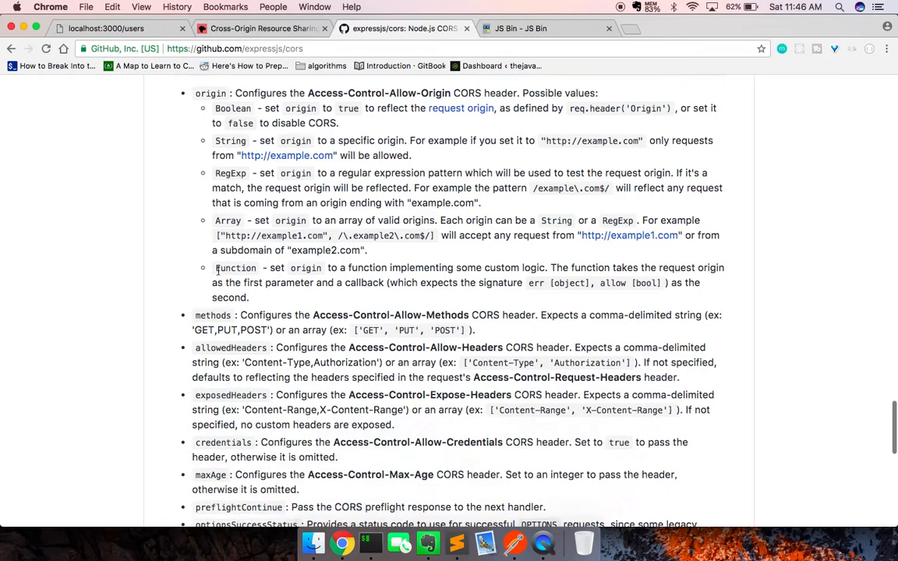
scroll(down, 3)
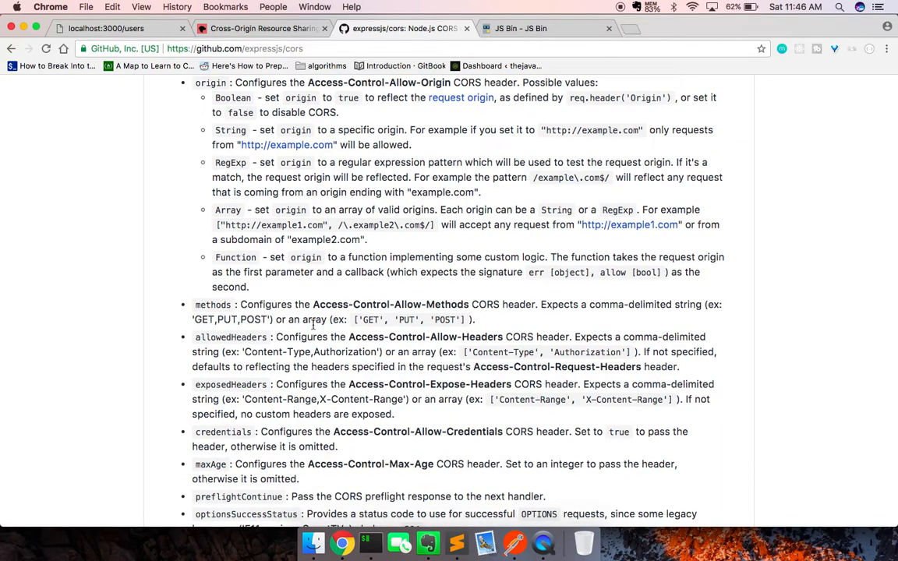
scroll(down, 3)
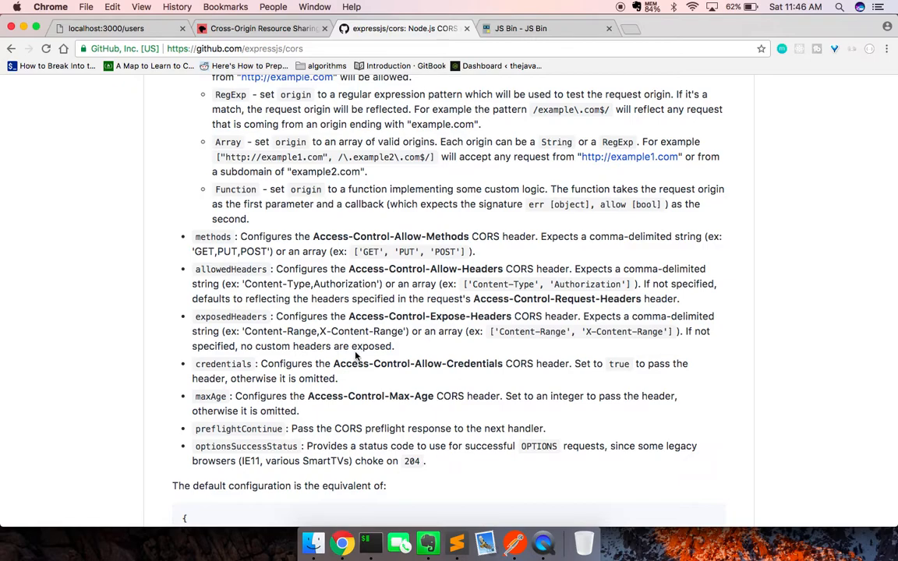
mouse_move(393, 380)
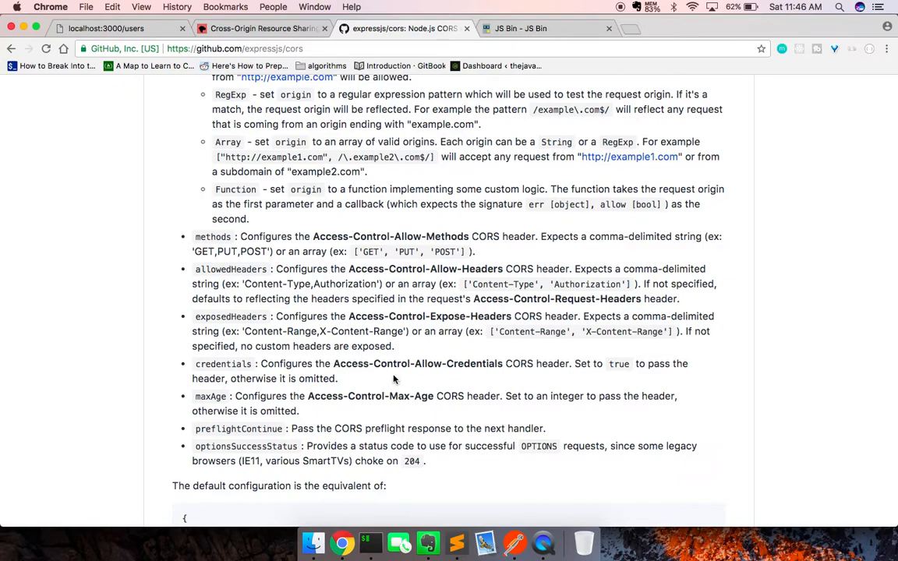
scroll(down, 3)
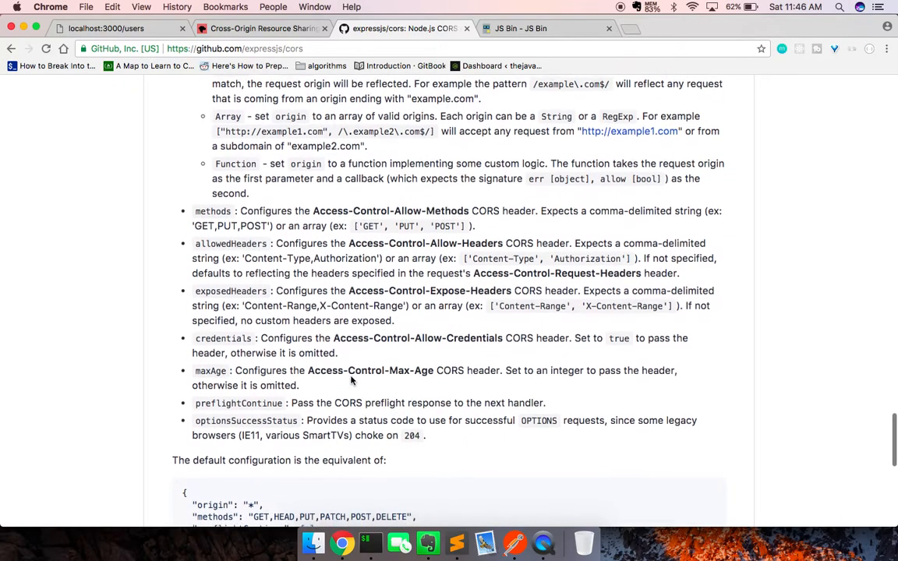
scroll(down, 3)
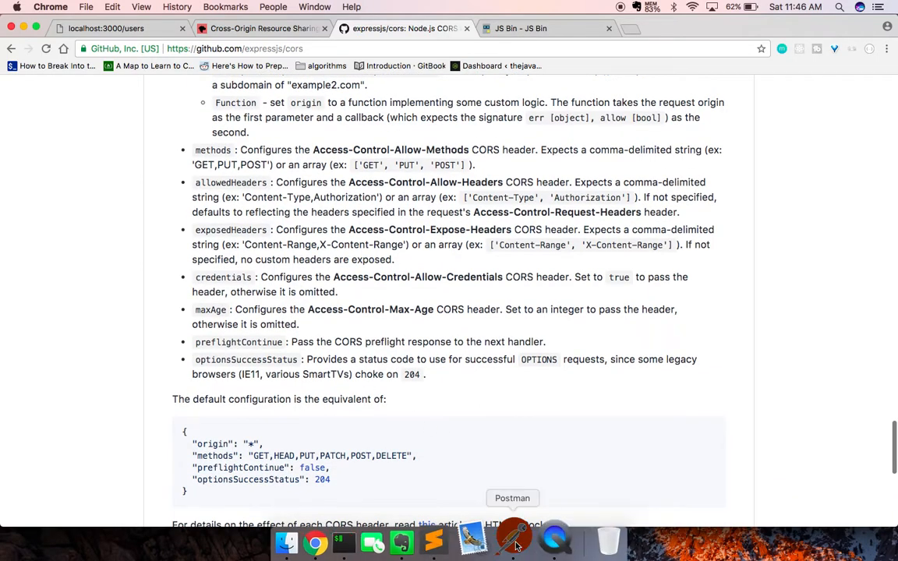
click(514, 542)
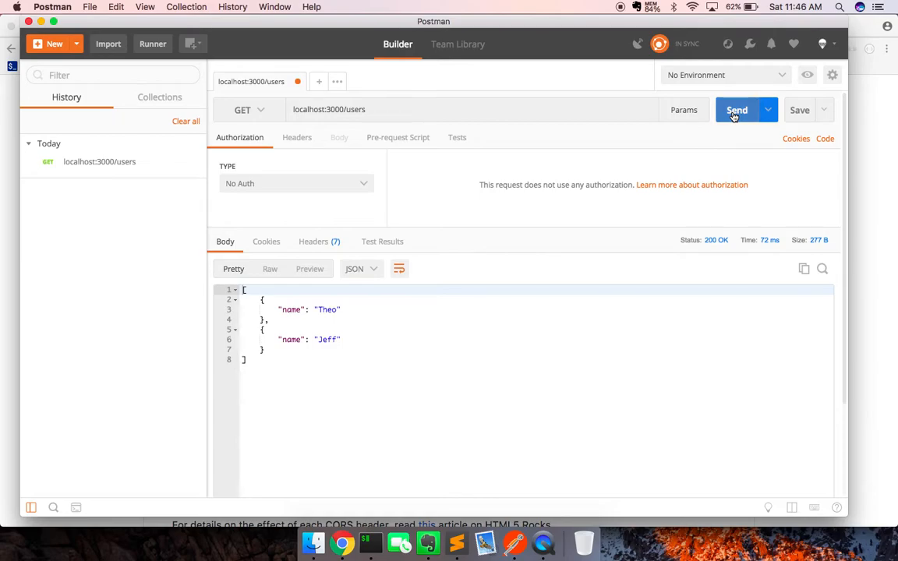
Resend GET /users in Postman, check the users JSON in Chrome, and clear the JS Bin console.
click(735, 109)
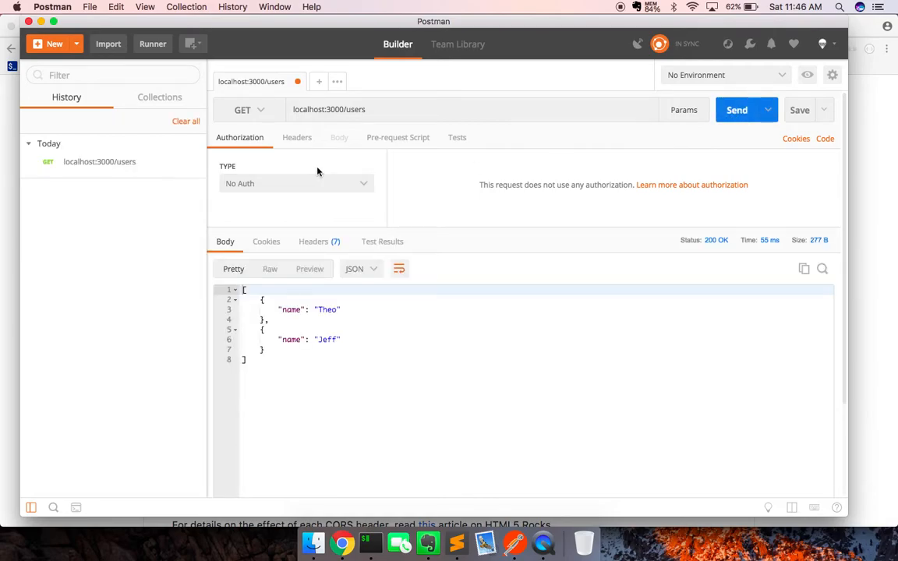
mouse_move(12, 168)
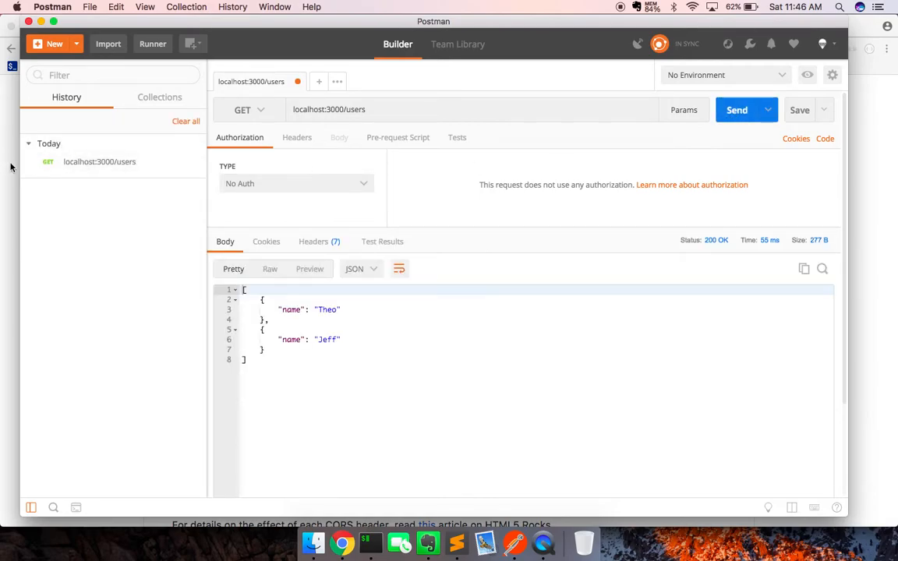
click(341, 542)
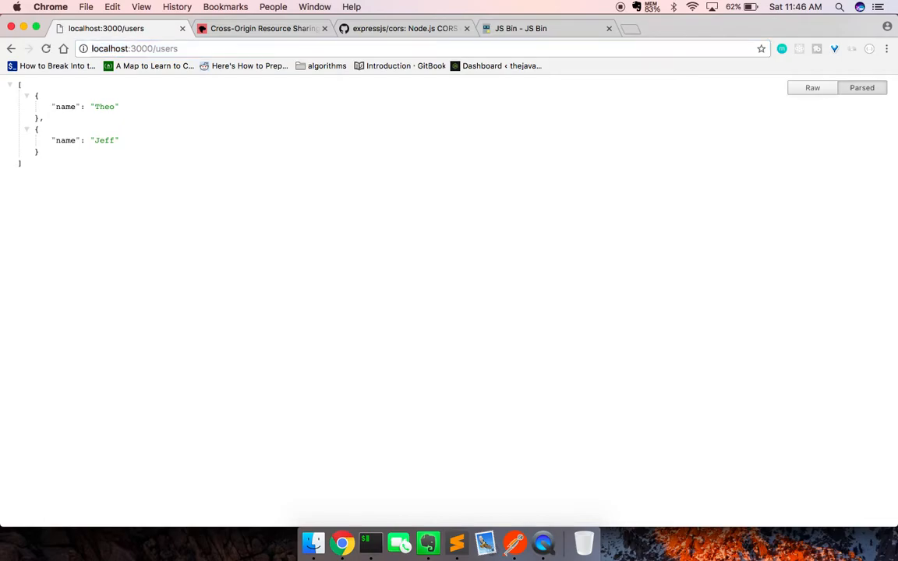
click(521, 28)
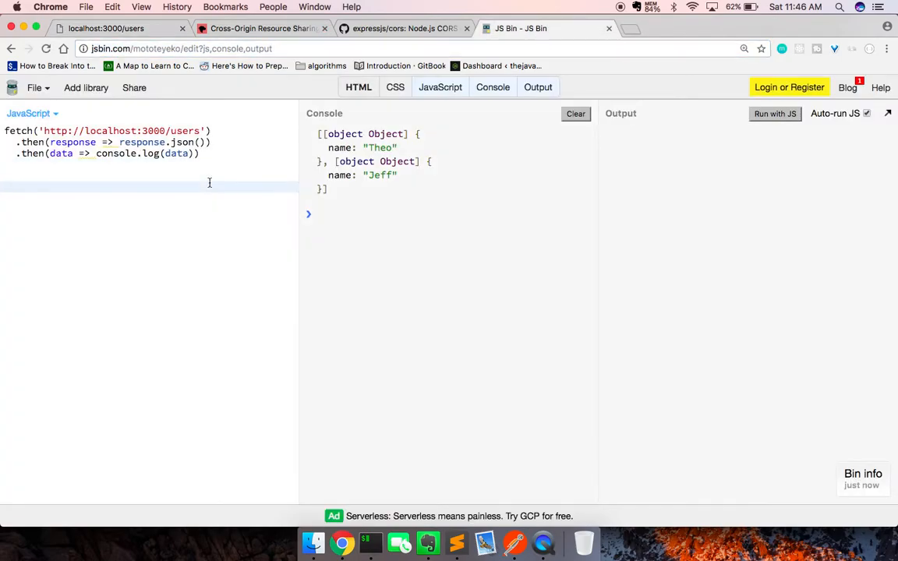
click(575, 112)
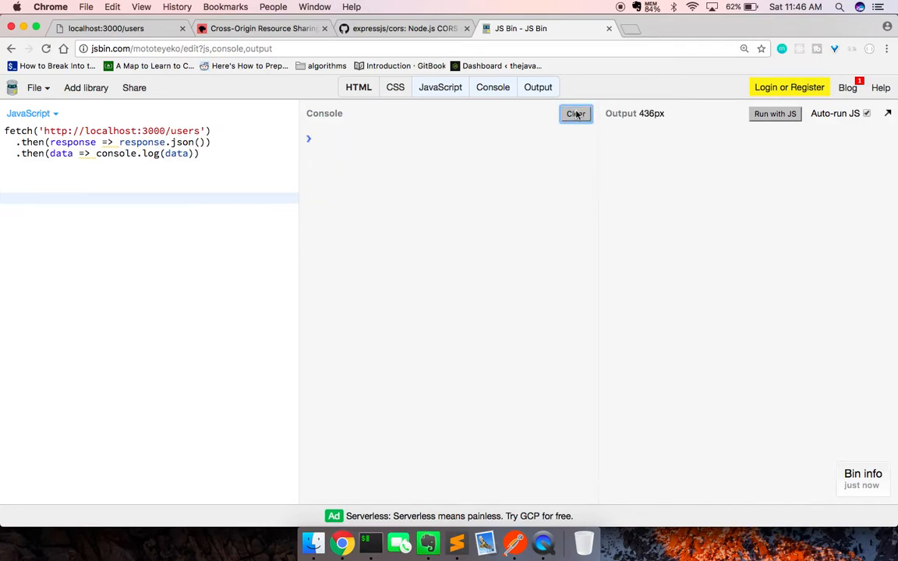
right_click(210, 248)
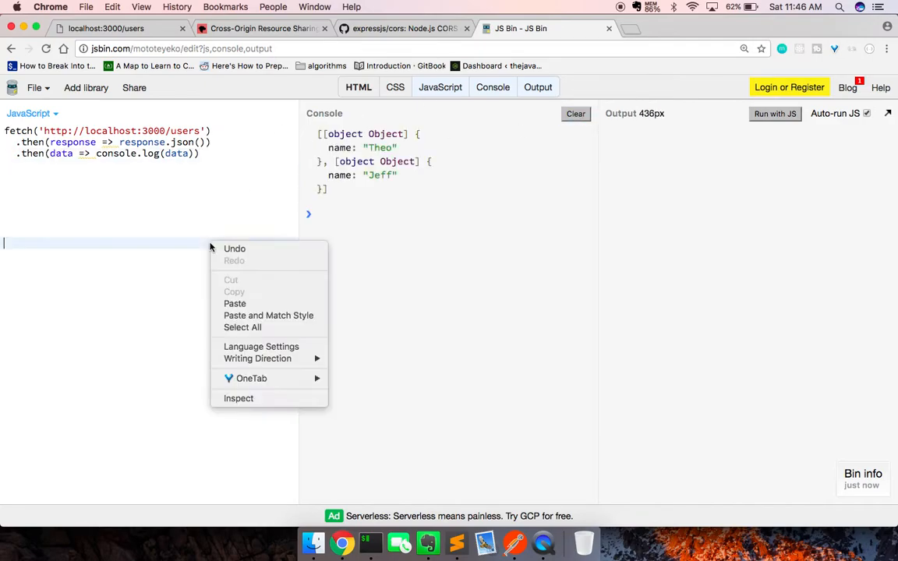
click(238, 399)
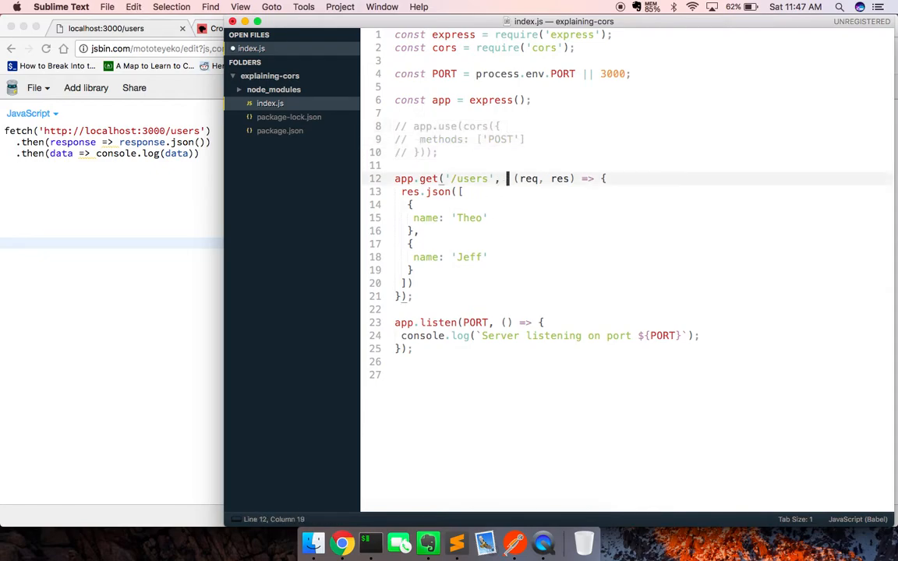
Insert cors({ methods: }) as middleware on the /users route in index.js.
key(backspace)
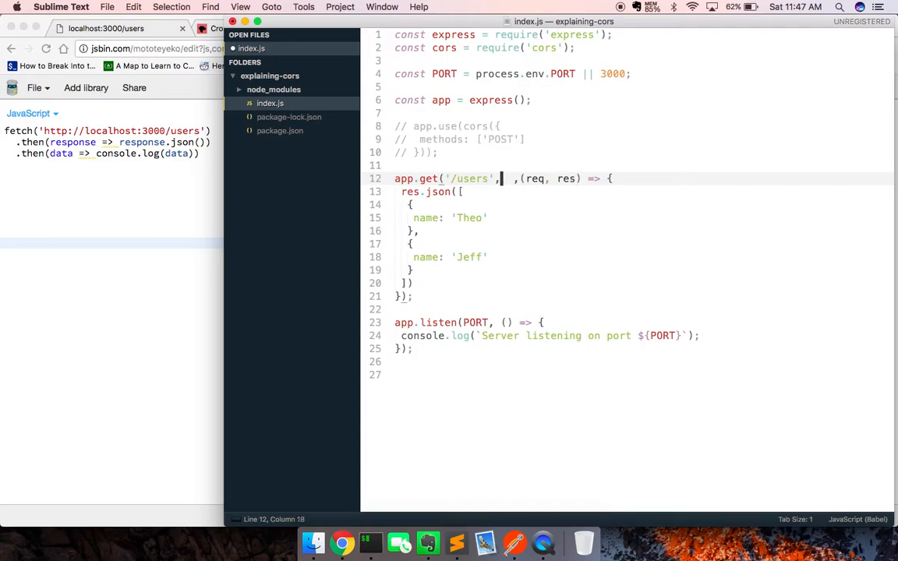
text(corse())
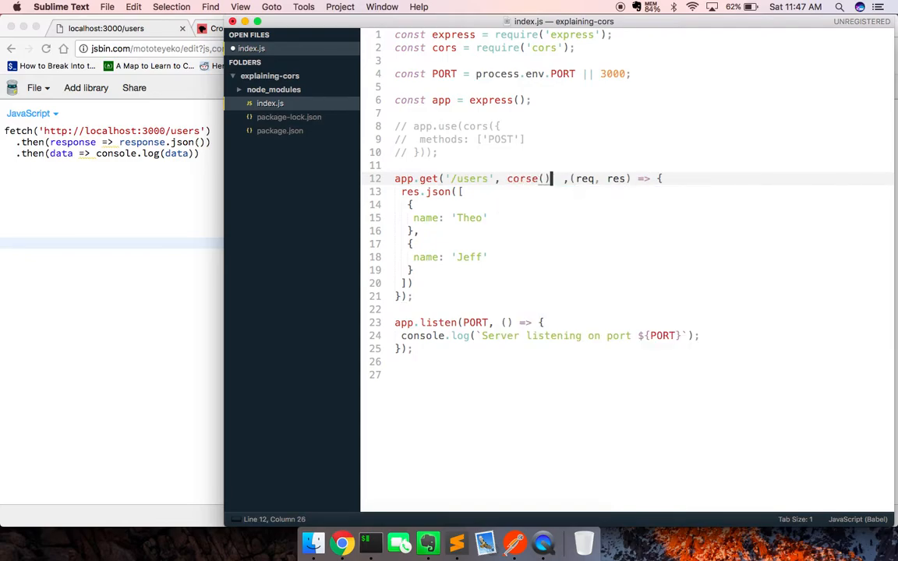
text({})
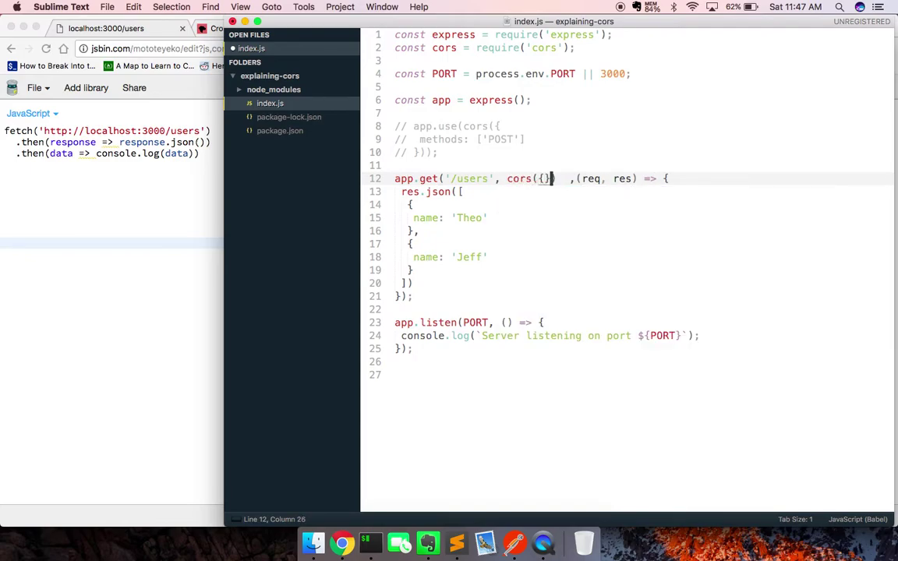
text(methods:)
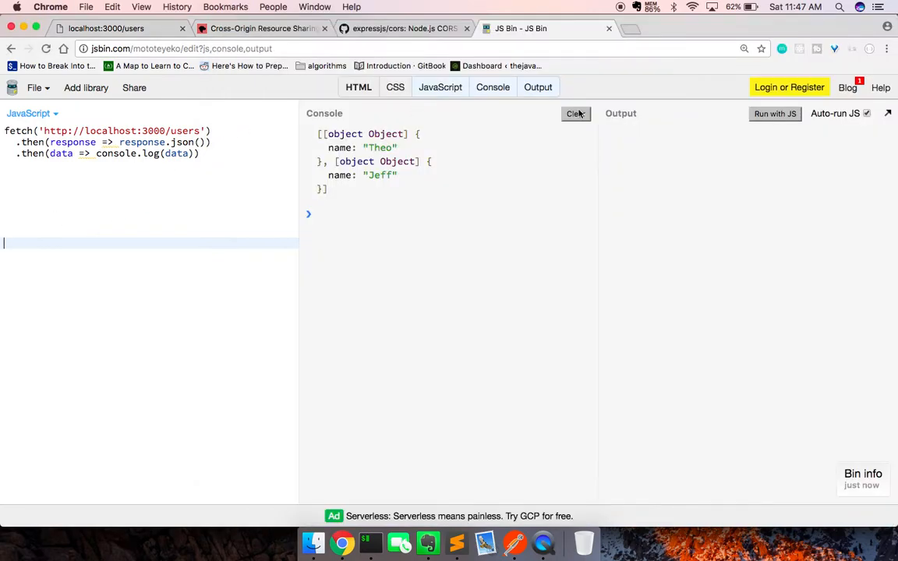
Clear the JS Bin console, then review the default configuration in the cors README.
click(575, 113)
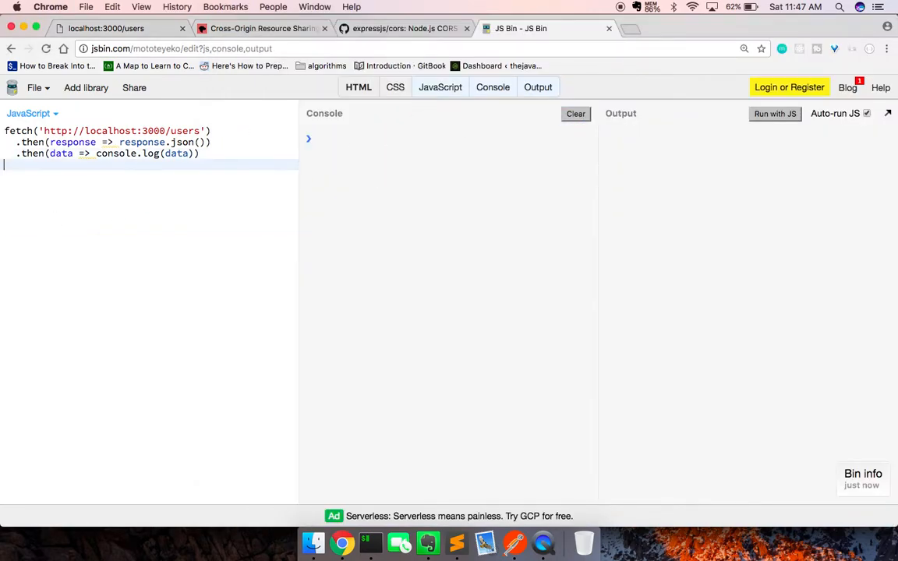
click(403, 28)
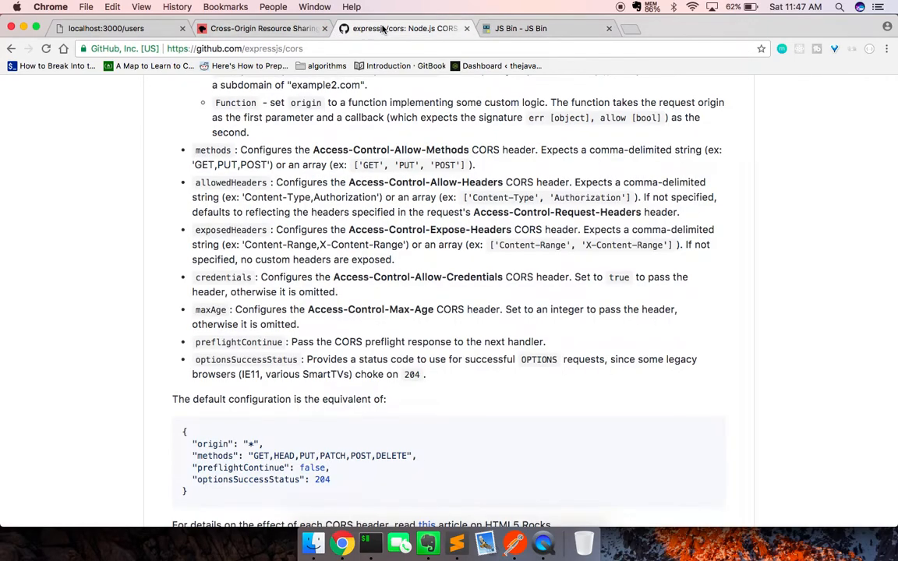
mouse_move(360, 209)
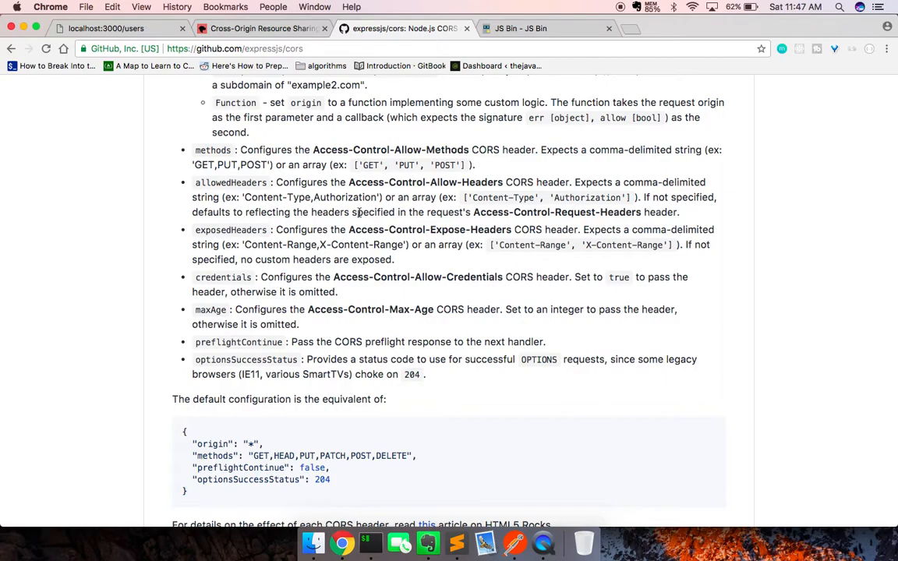
mouse_move(505, 421)
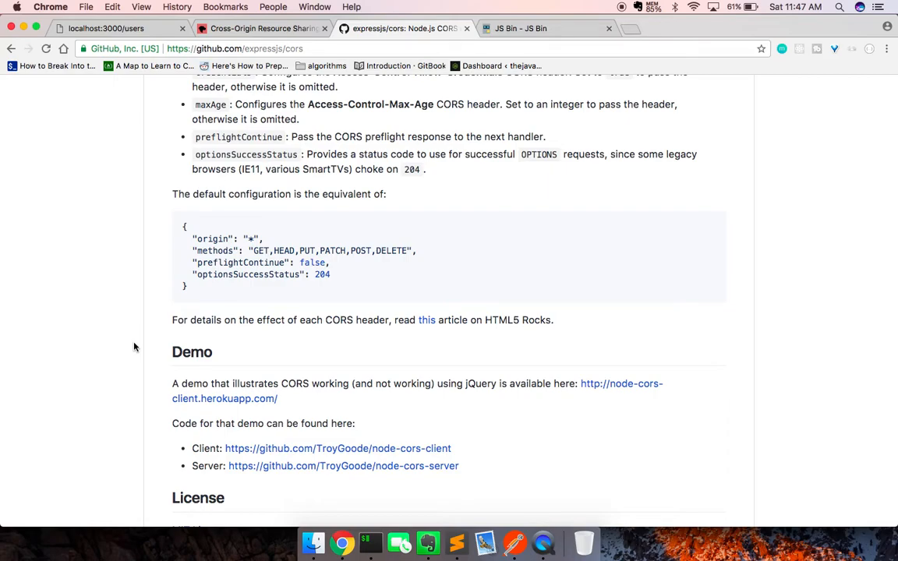
scroll(up, 3)
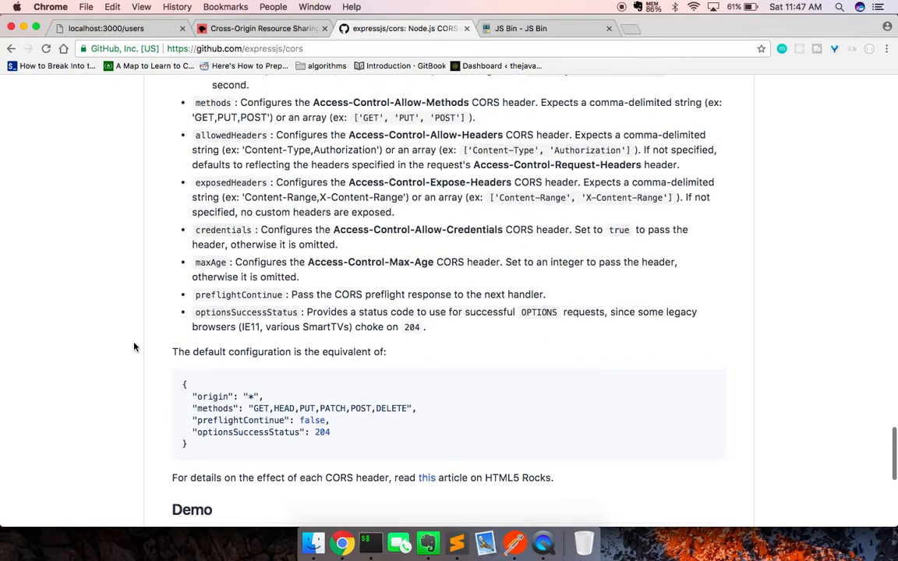
scroll(up, 3)
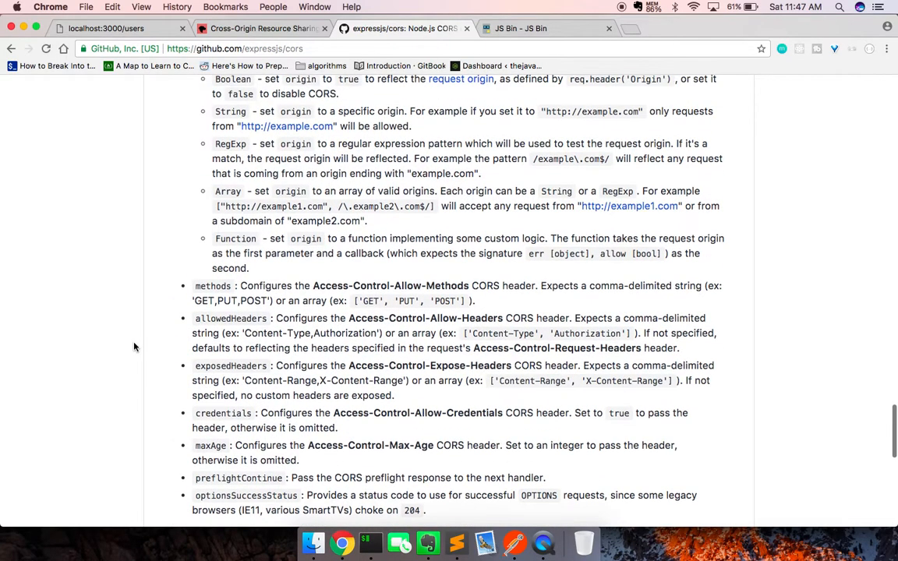
scroll(up, 3)
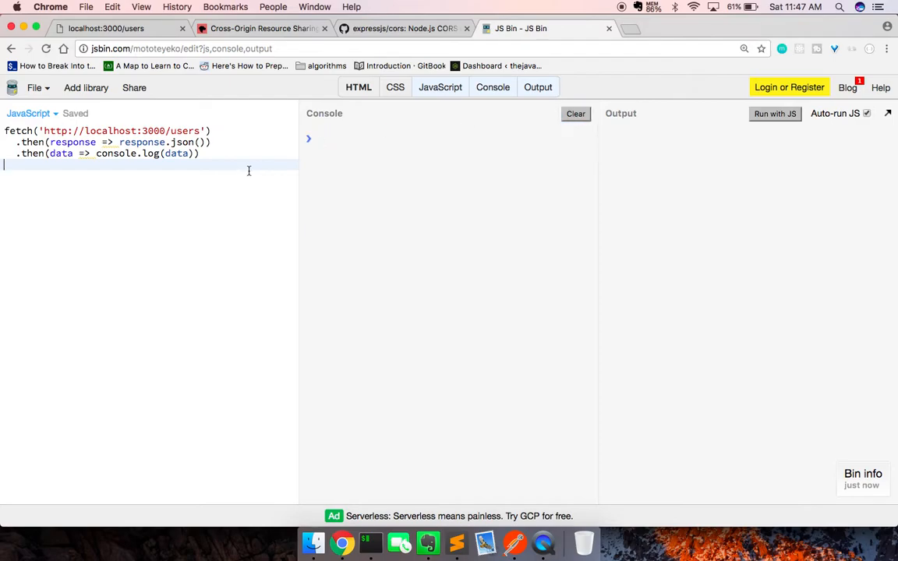
Bring Postman forward and resend GET localhost:3000/users, getting 200 OK with Theo and Jeff.
click(773, 112)
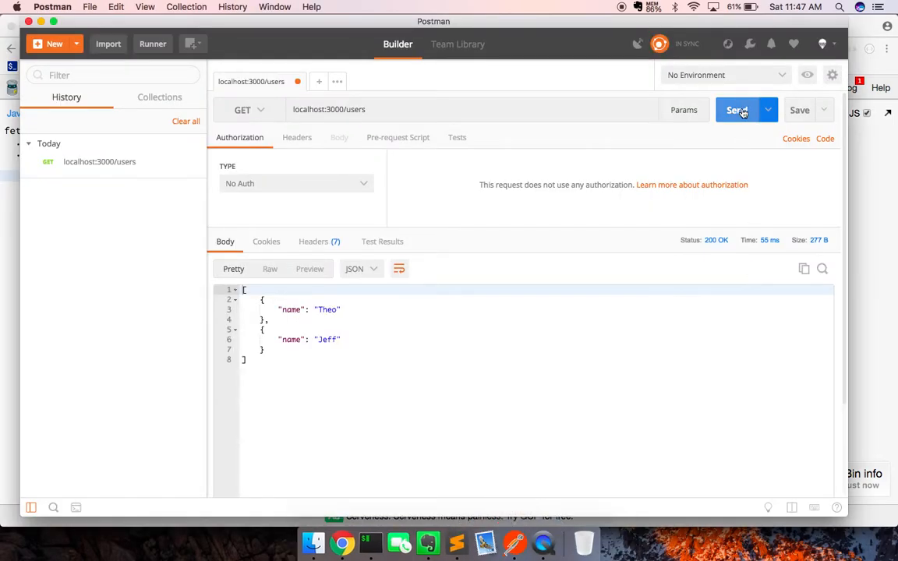
click(735, 109)
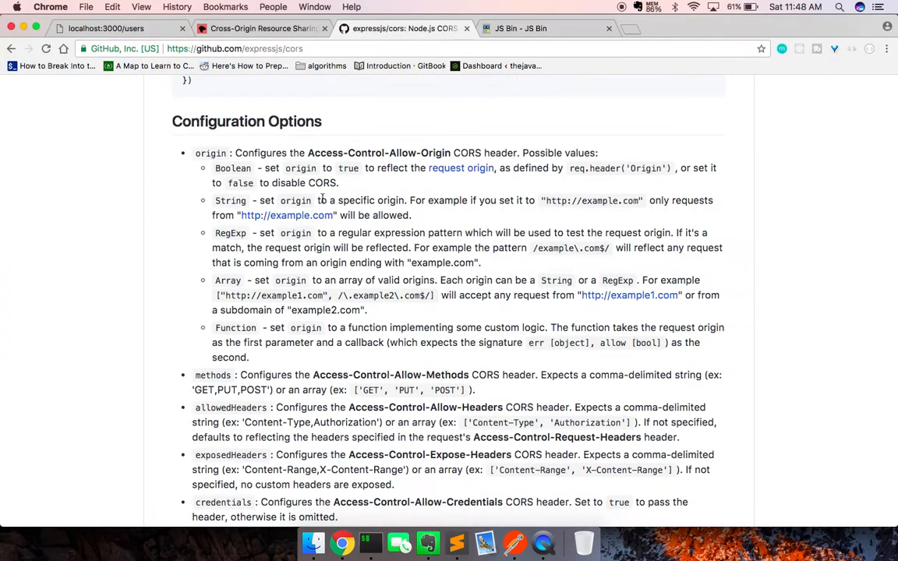
Scroll to the cors README's table of contents and jump to Configuration Options.
scroll(up, 3)
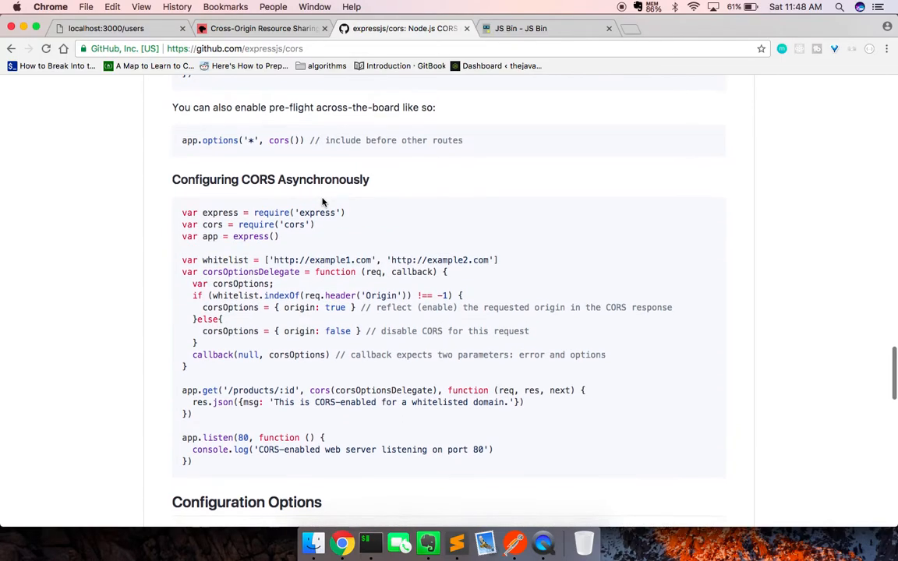
scroll(down, 3)
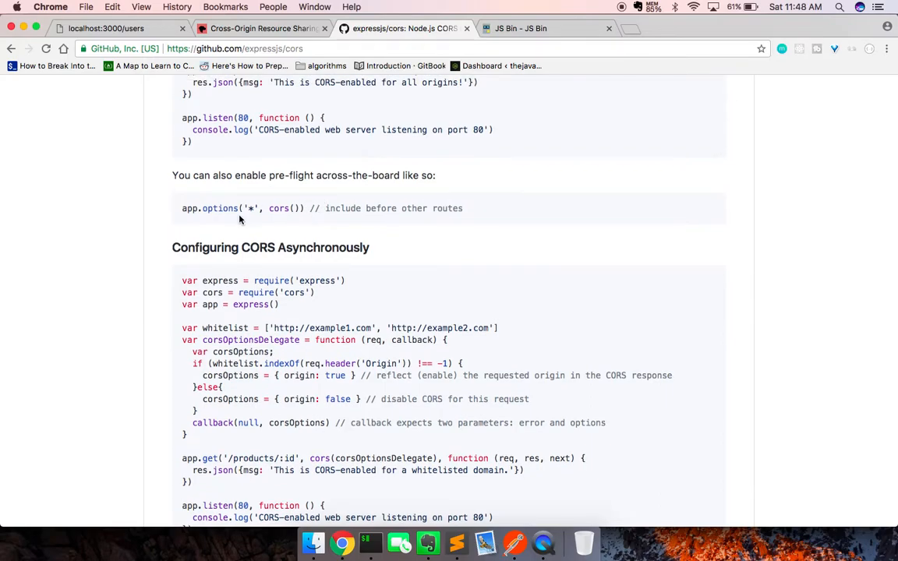
scroll(up, 3)
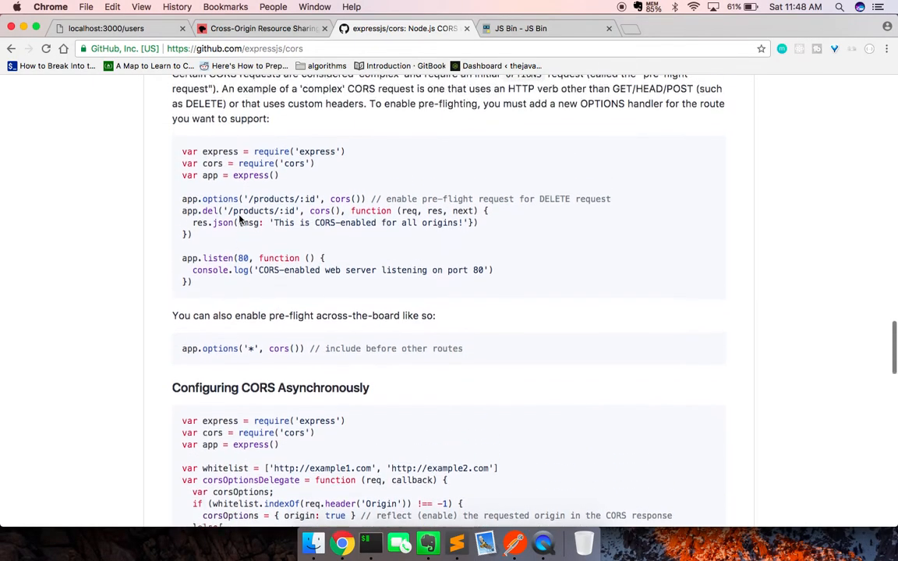
scroll(up, 3)
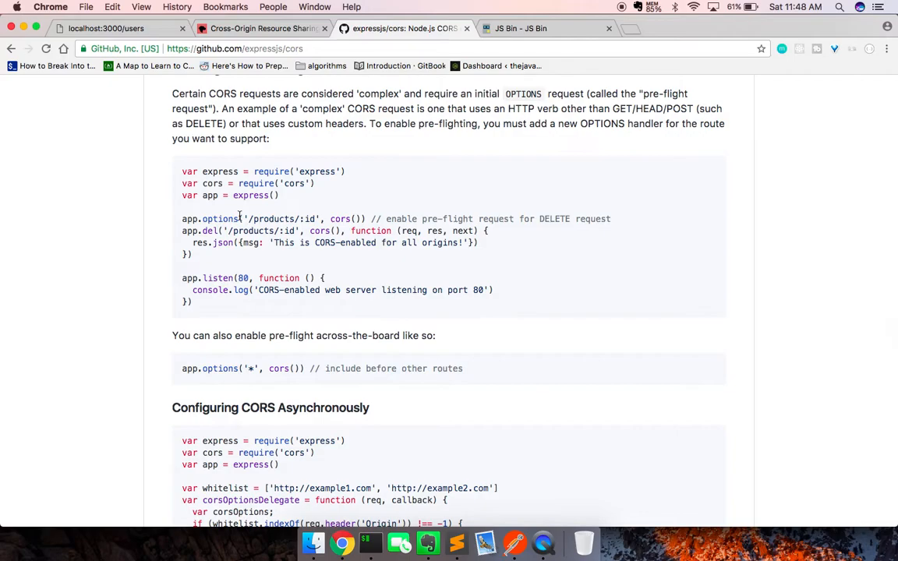
scroll(up, 3)
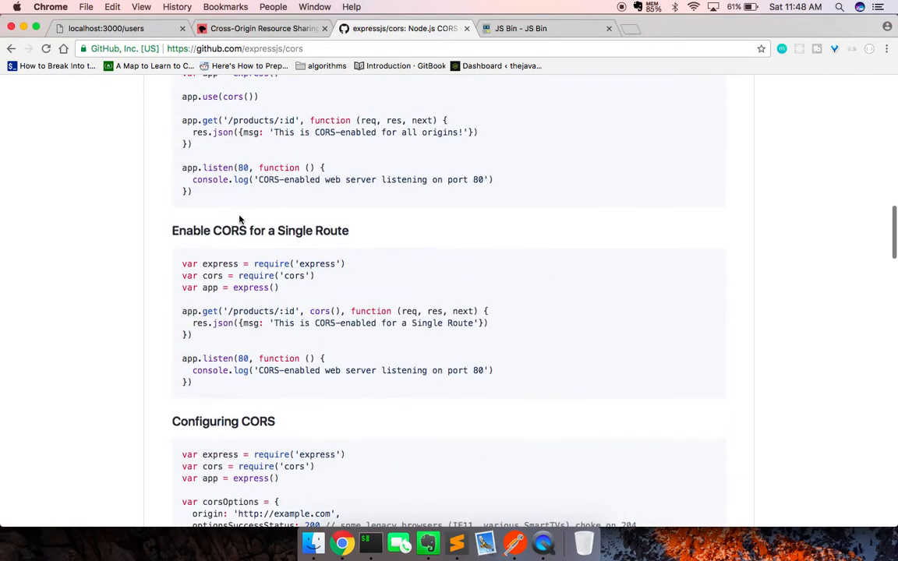
scroll(up, 3)
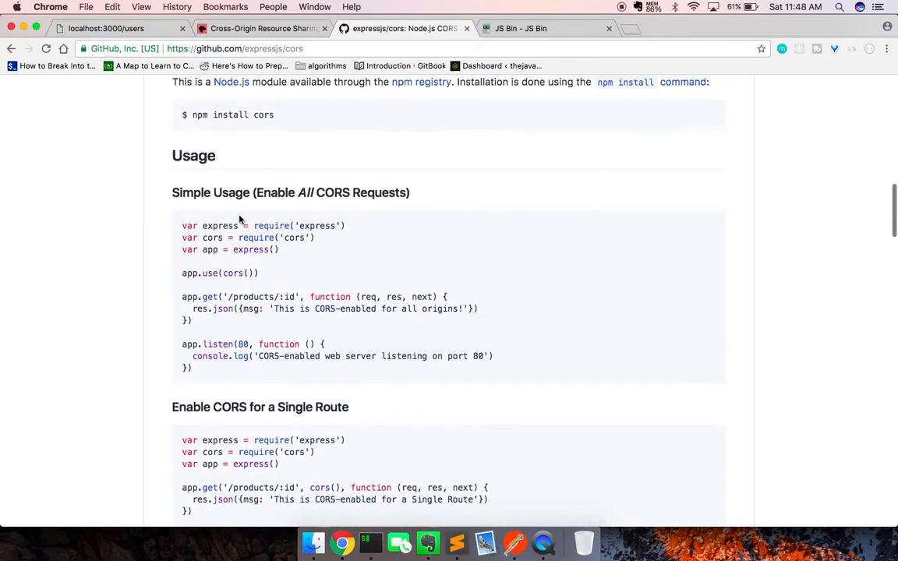
mouse_move(271, 263)
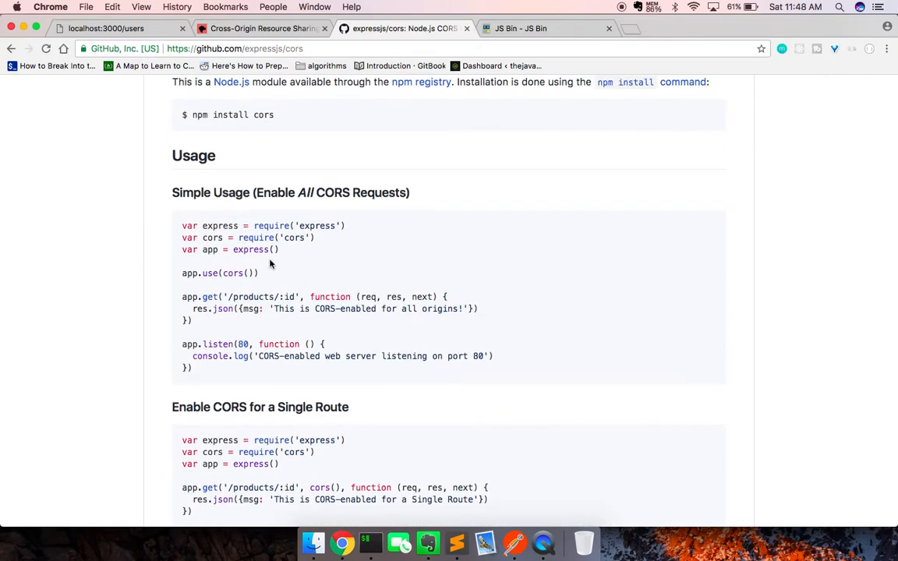
scroll(up, 3)
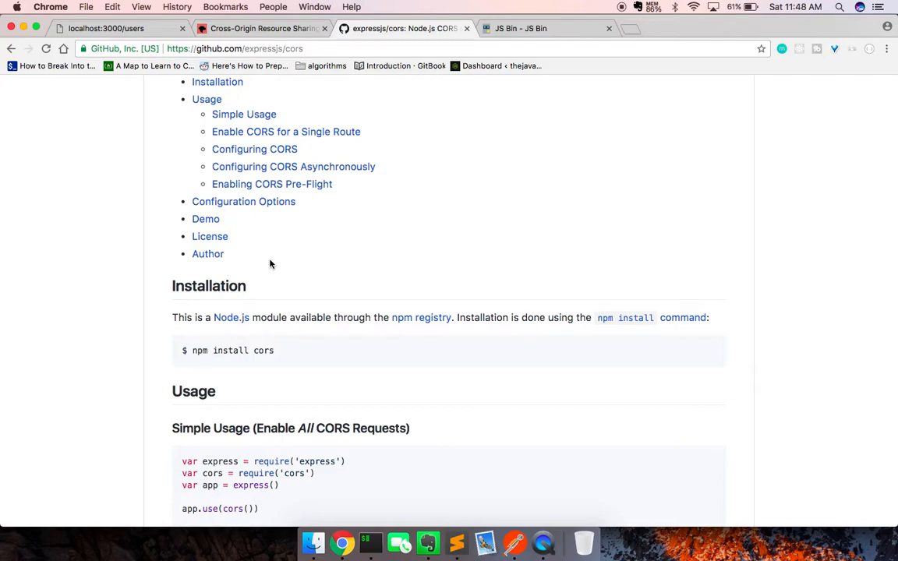
click(243, 201)
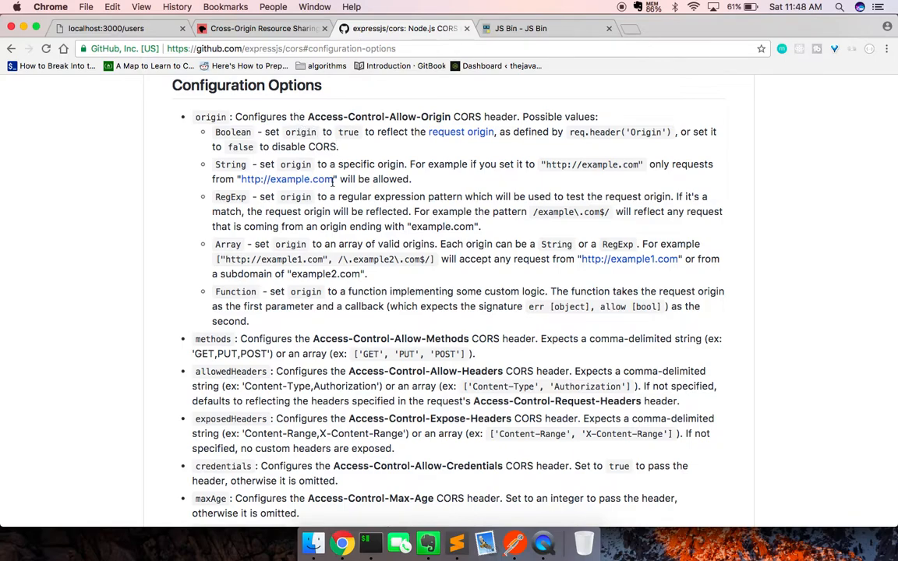
scroll(down, 3)
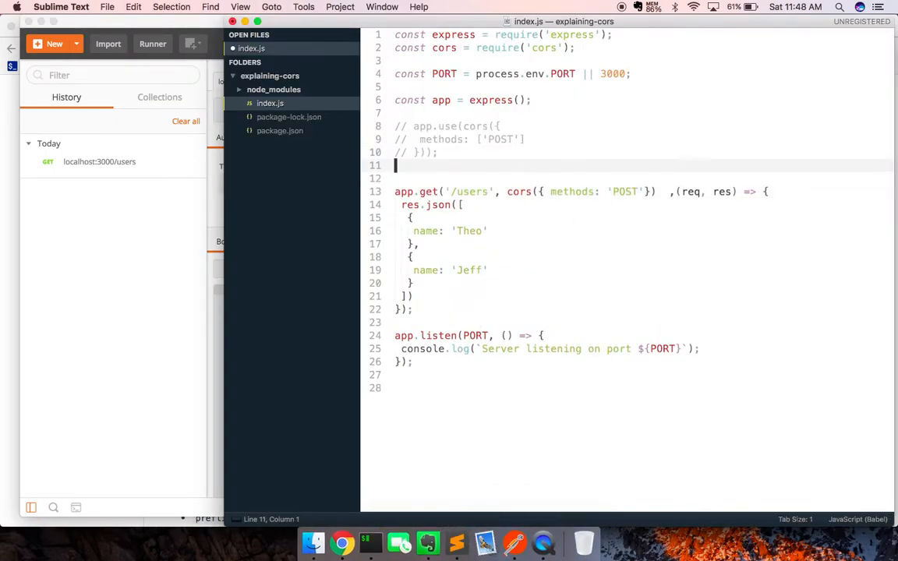
Define configurationOptions with methods ['POST'] and origin 'localhost:3000', and pass it to cors on /users.
text(const configuration)
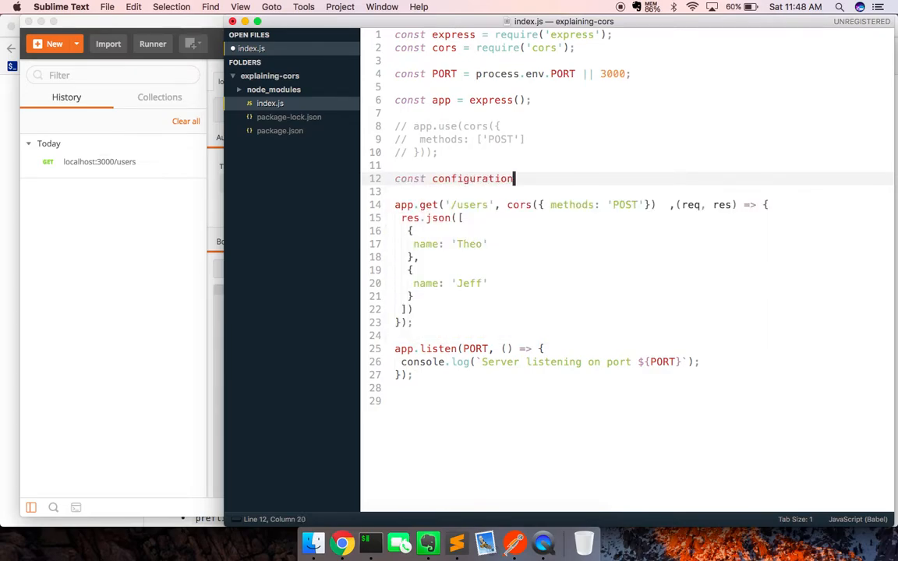
text(Options = {)
text(m)
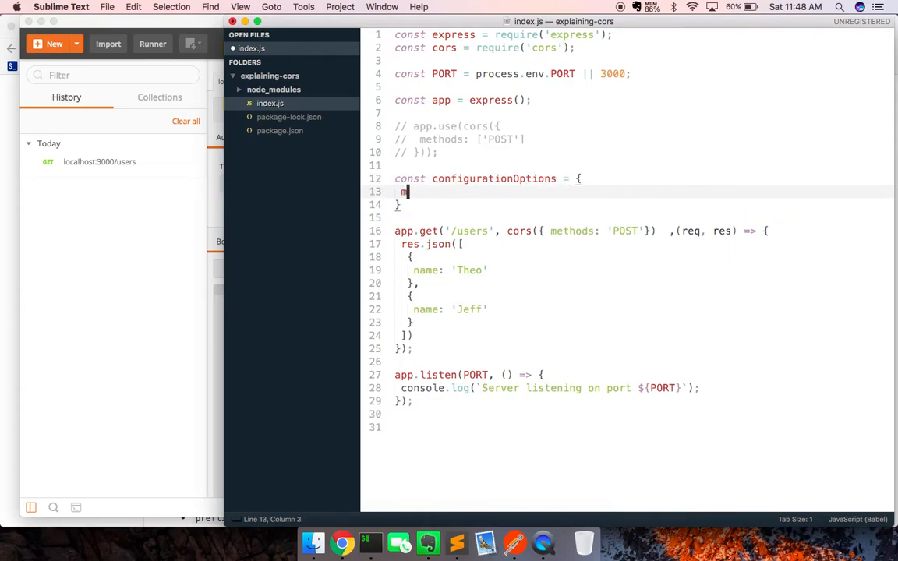
text(ethods: ['P')
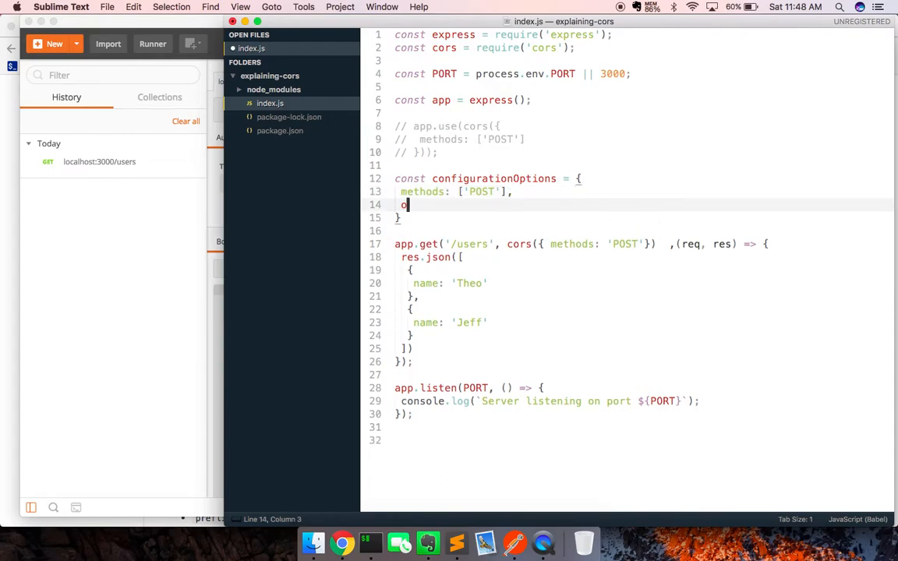
text(origin: 'localhost:3000)
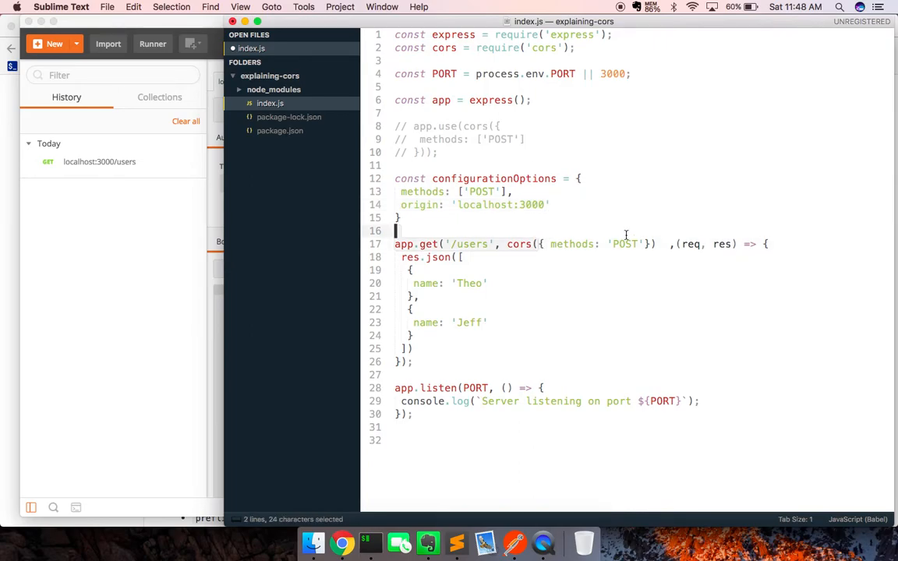
text(conf)
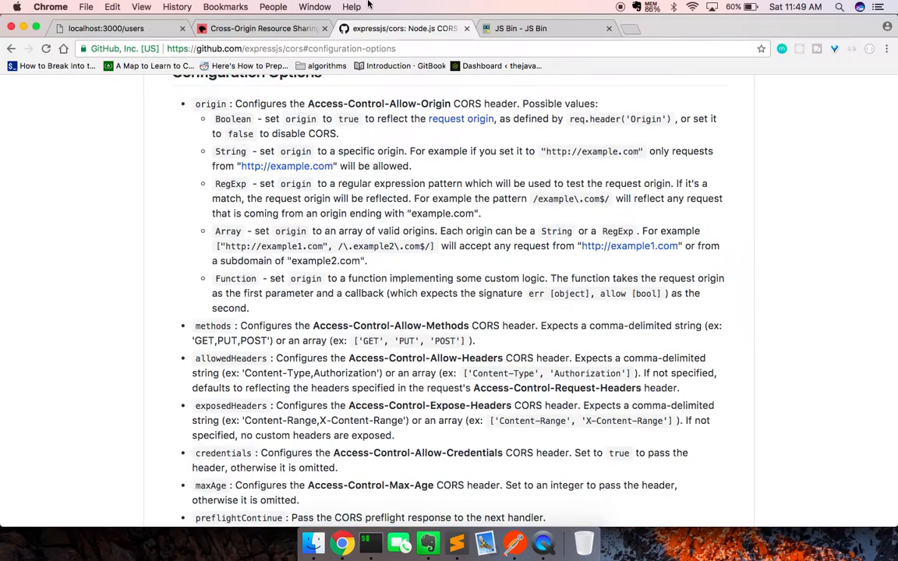
Rerun the JS Bin fetch and inspect the console's CORS origin mismatch, then return to the editor.
click(520, 28)
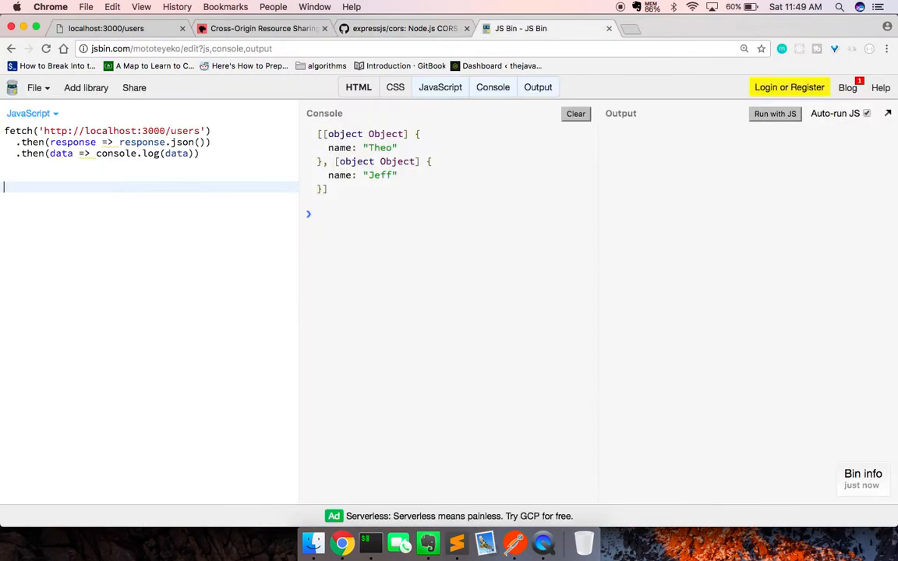
click(576, 113)
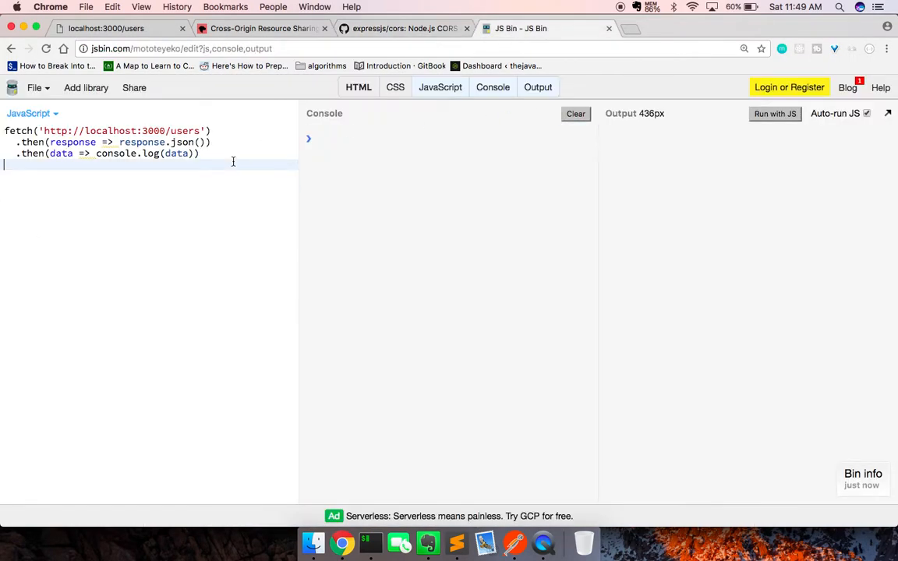
right_click(116, 187)
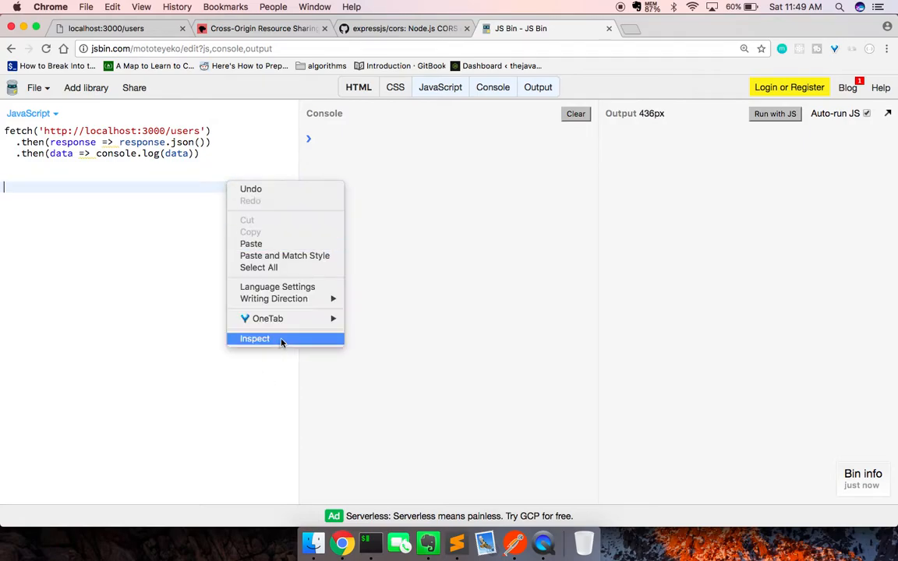
click(256, 338)
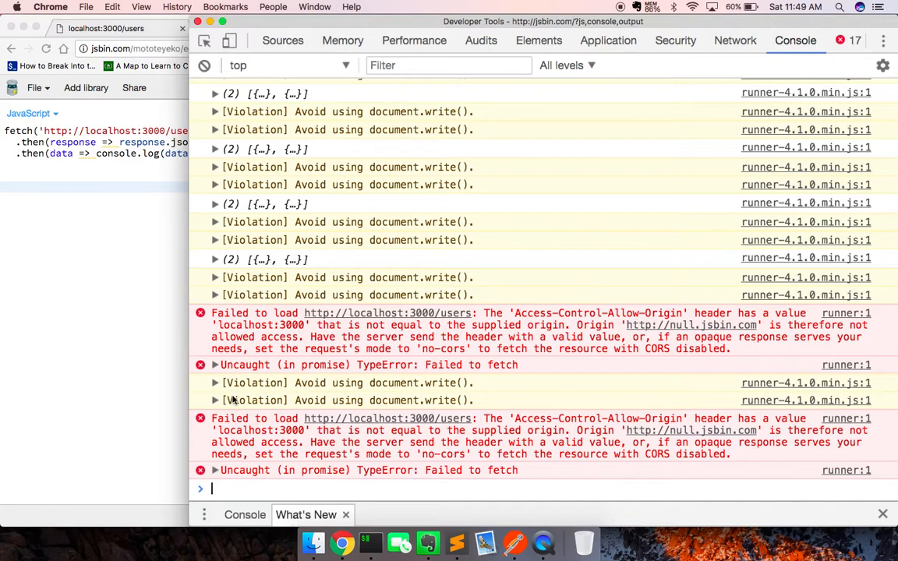
mouse_move(304, 424)
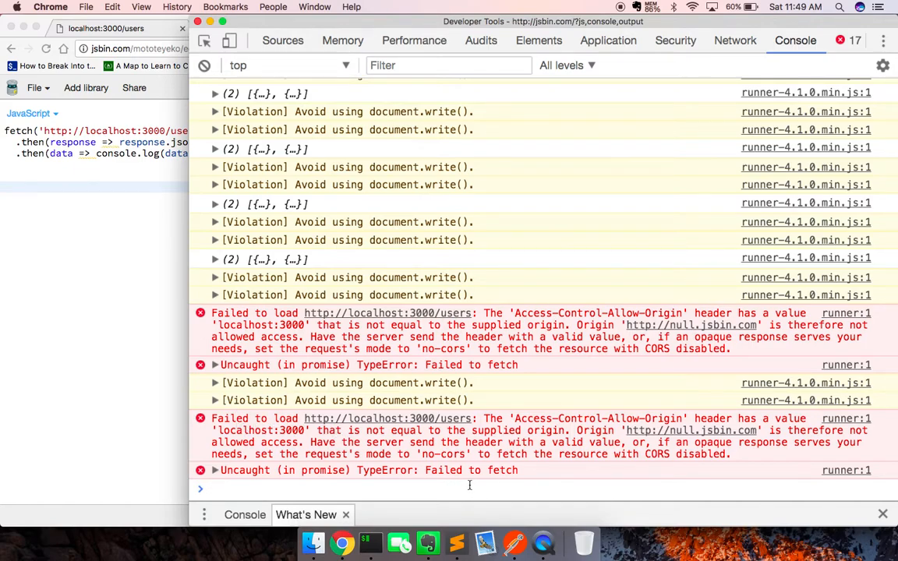
mouse_move(513, 538)
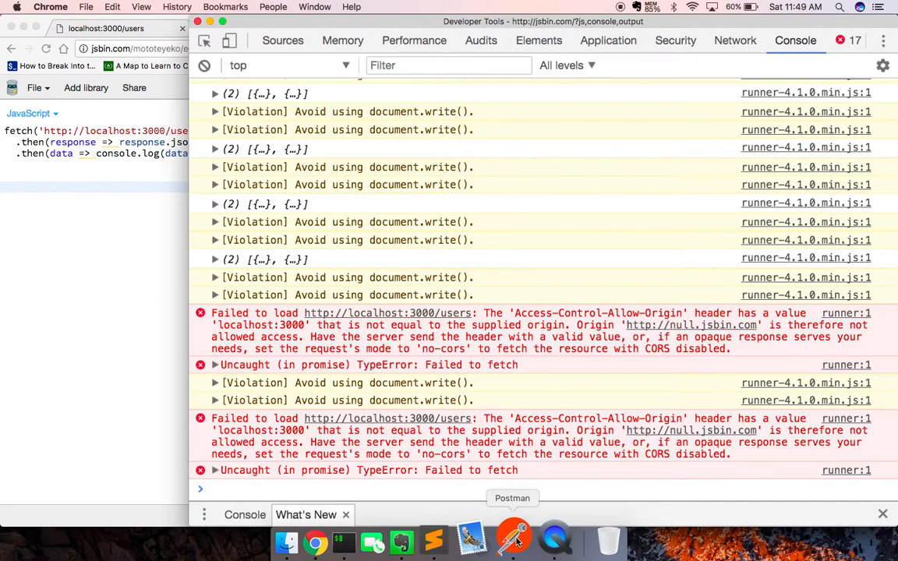
click(459, 538)
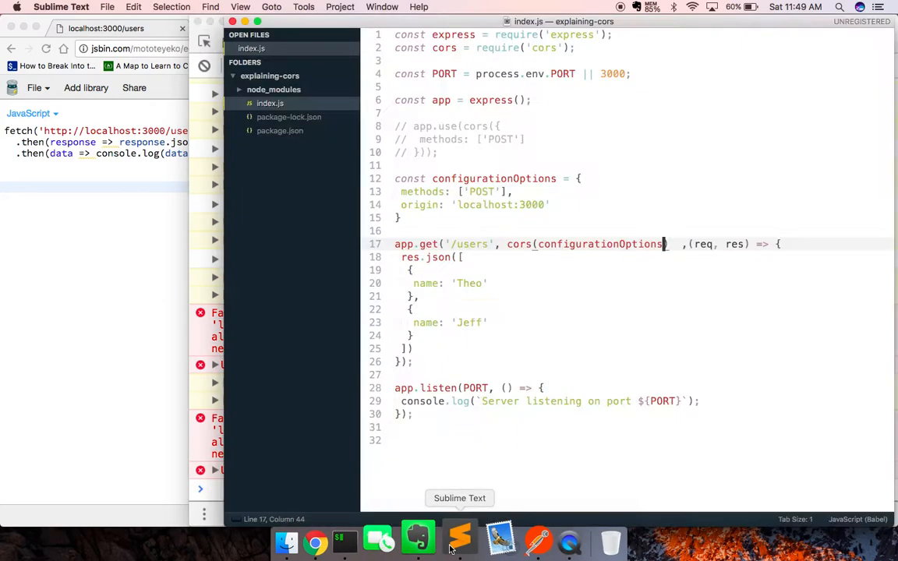
click(458, 204)
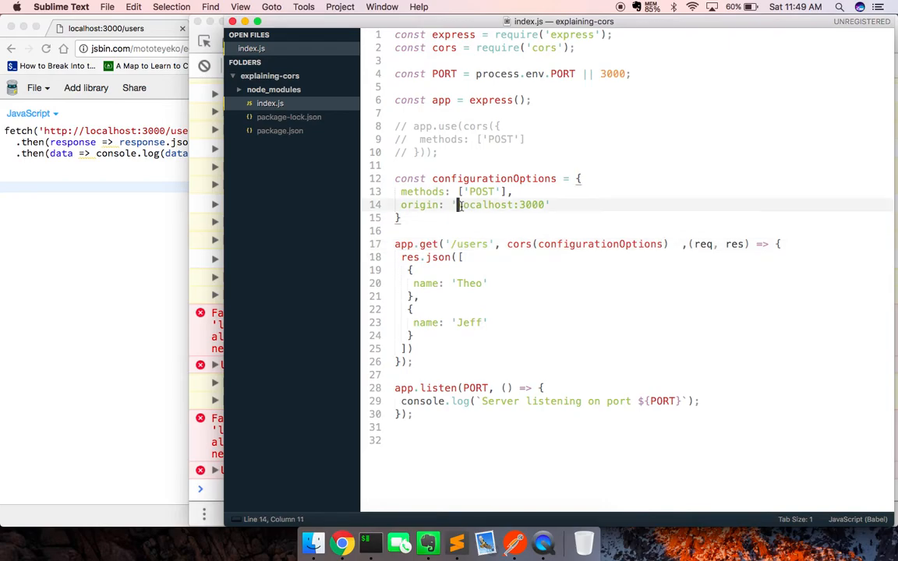
click(343, 543)
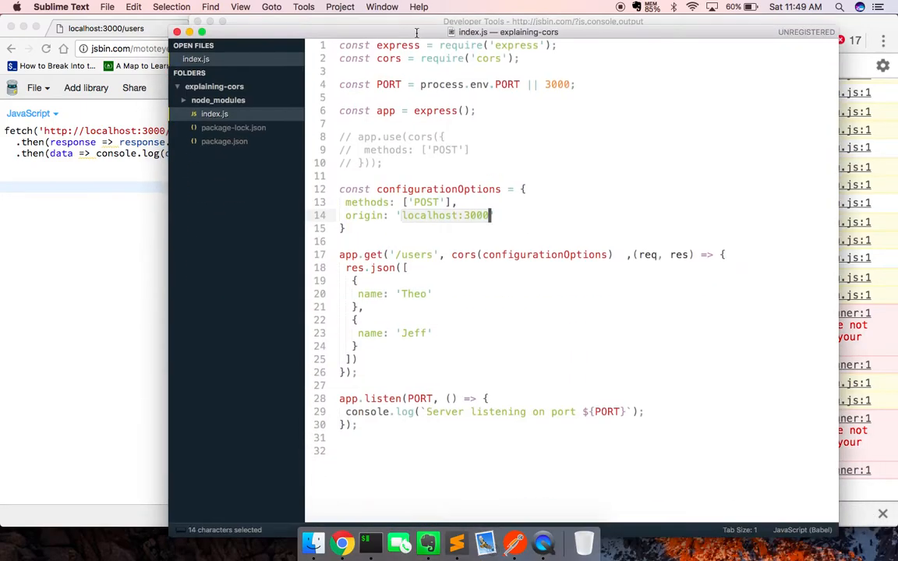
text(http://)
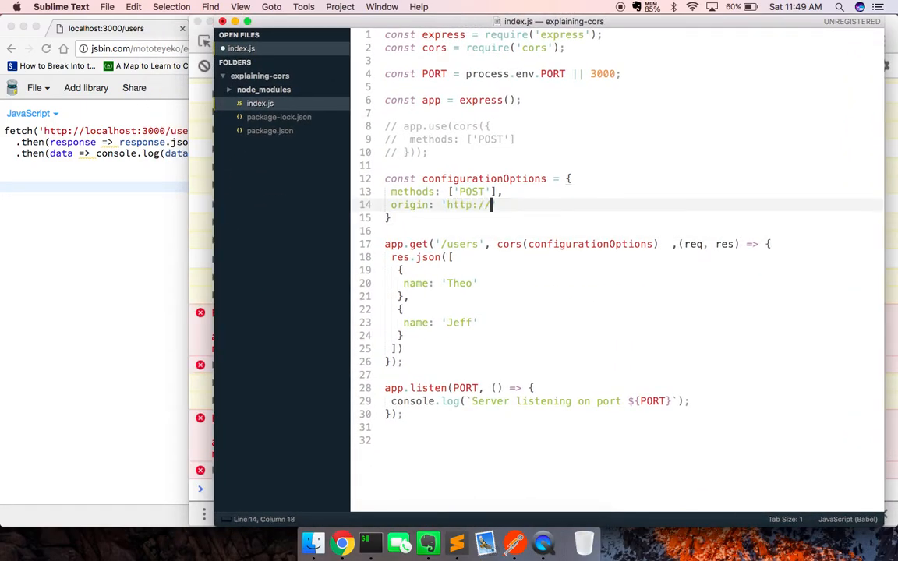
text(null.jsbin.com)
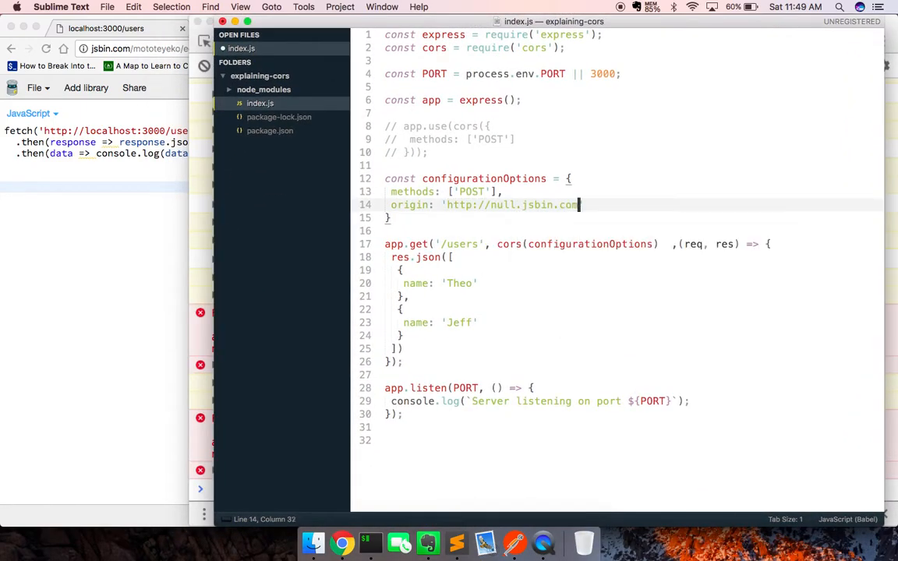
click(342, 542)
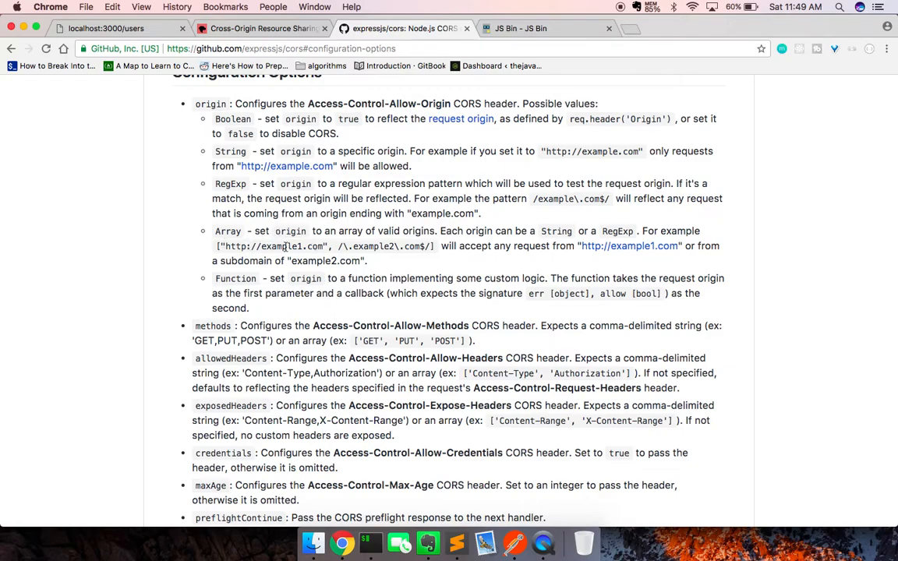
Read through the cors configuration options and select the optionsSuccessStatus option name.
scroll(down, 3)
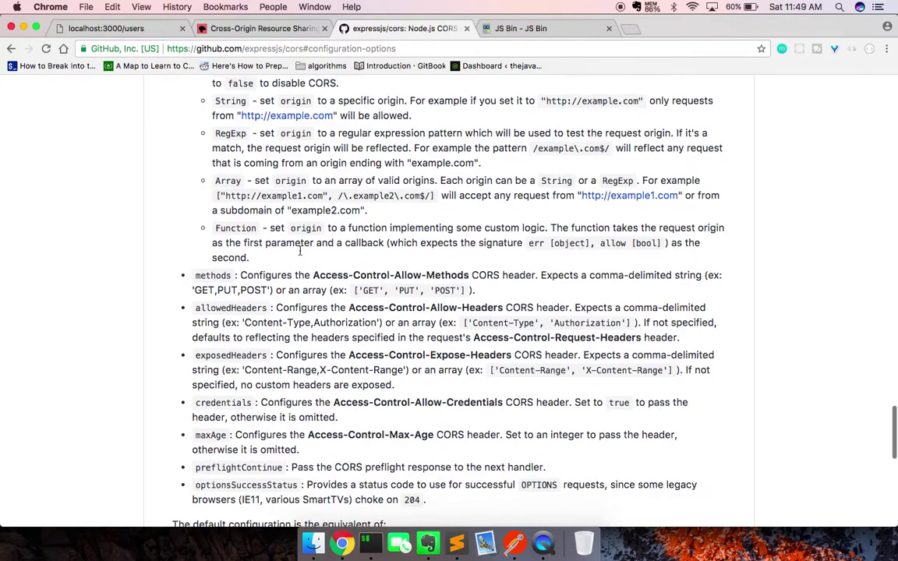
scroll(down, 3)
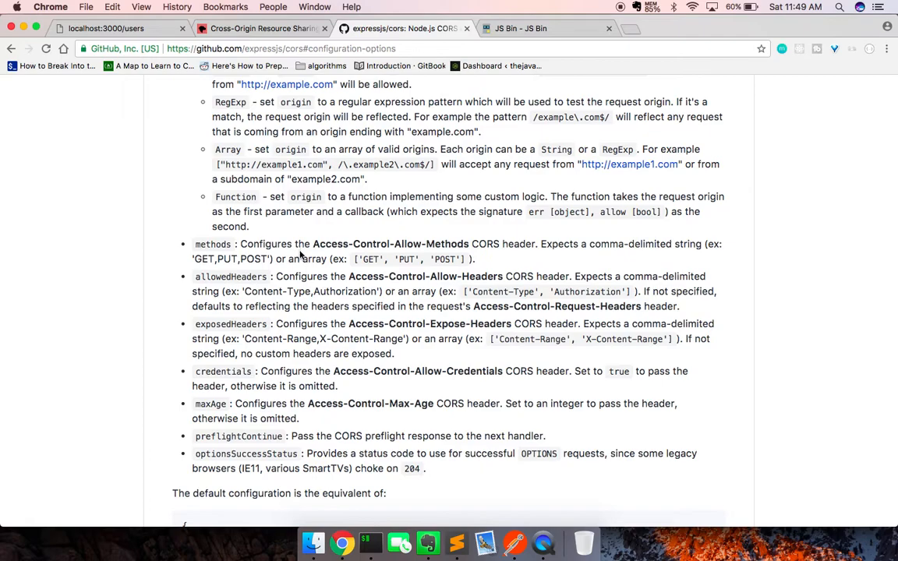
scroll(down, 3)
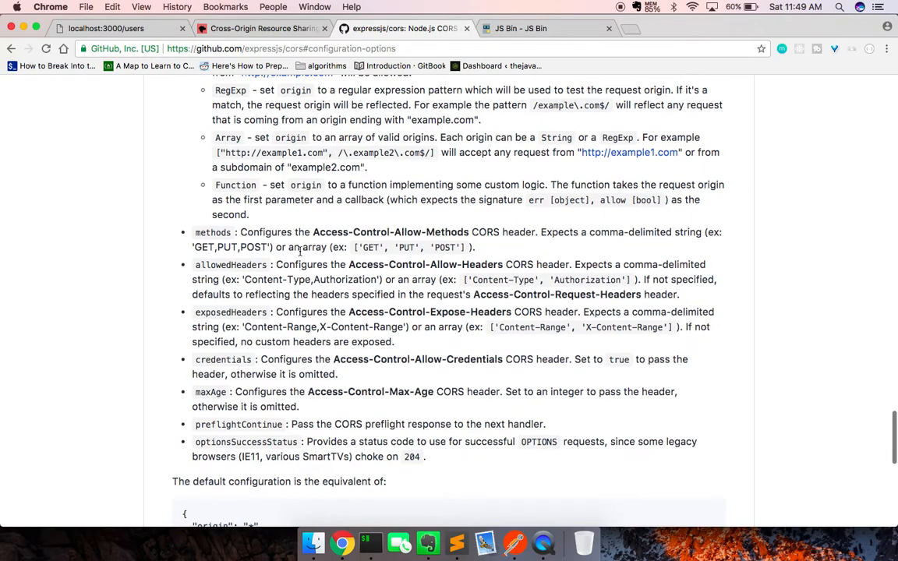
scroll(down, 3)
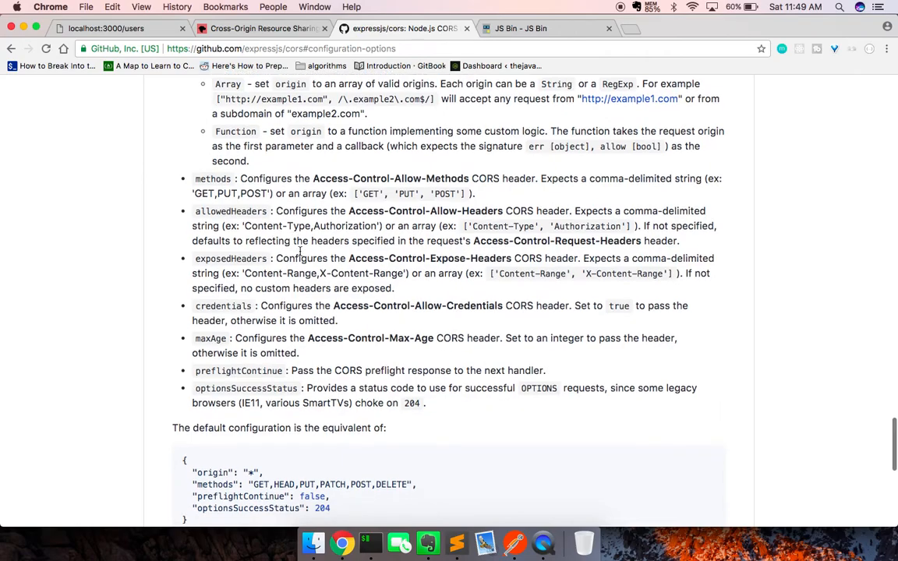
scroll(down, 3)
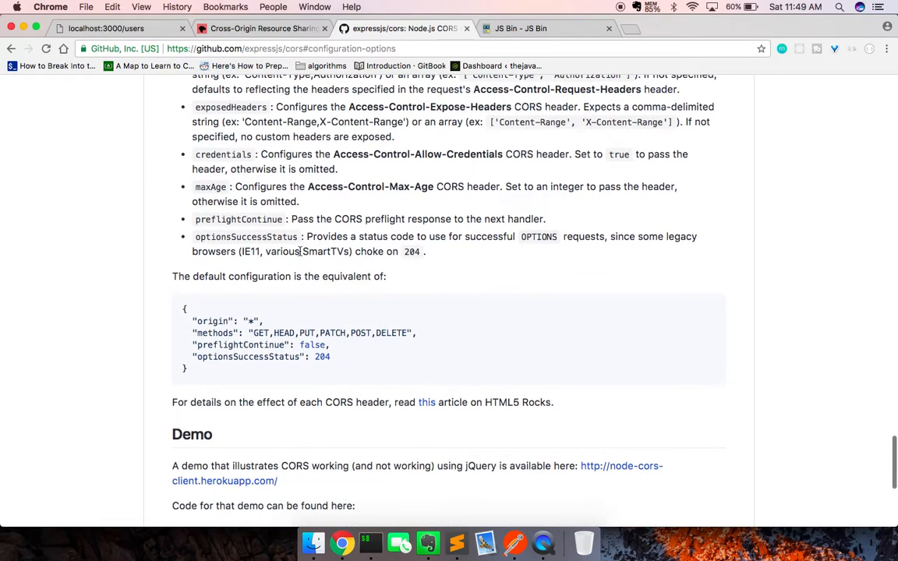
scroll(down, 3)
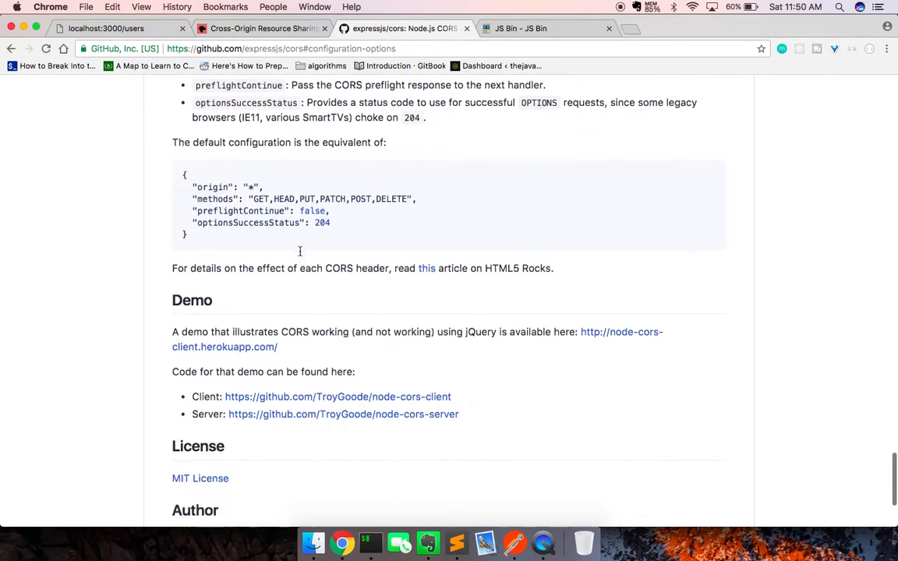
scroll(up, 3)
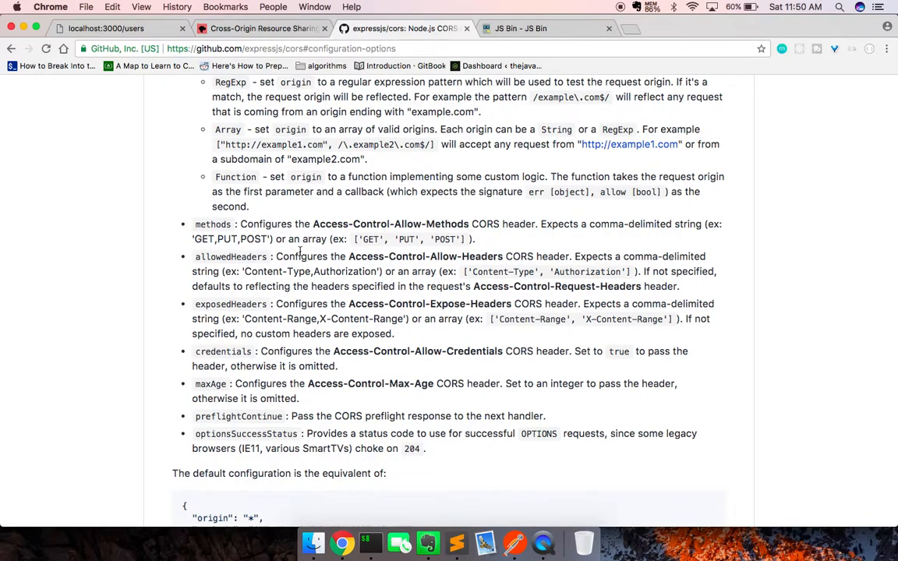
scroll(up, 3)
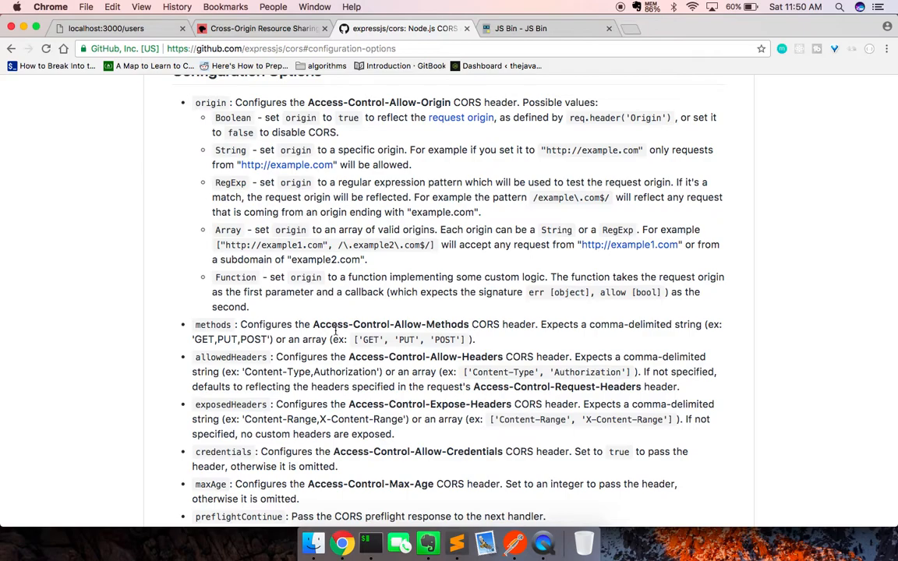
scroll(down, 3)
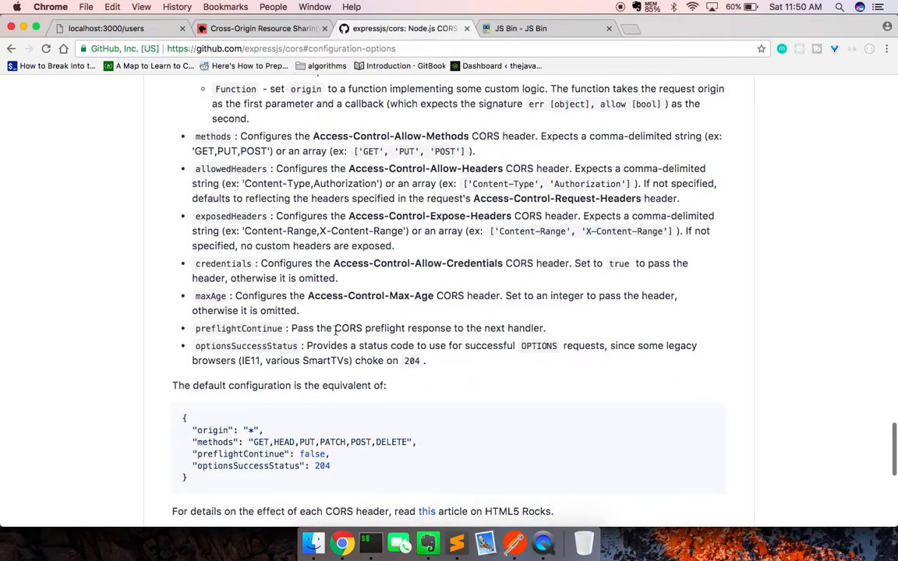
scroll(down, 3)
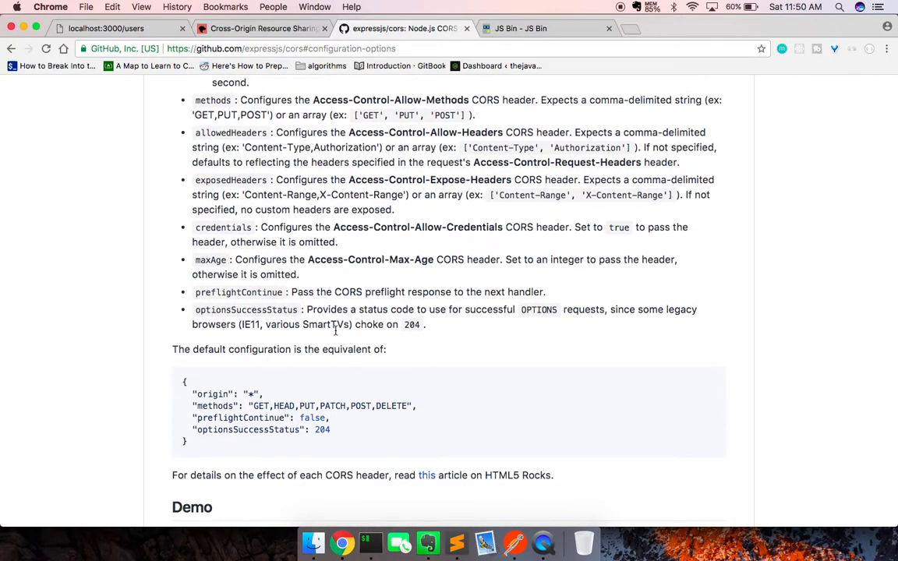
mouse_move(209, 305)
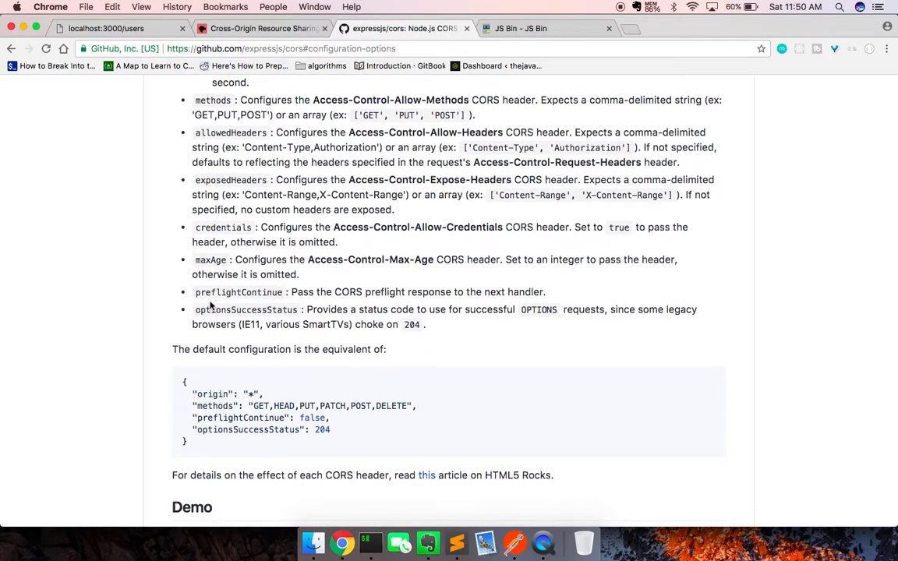
double_click(246, 308)
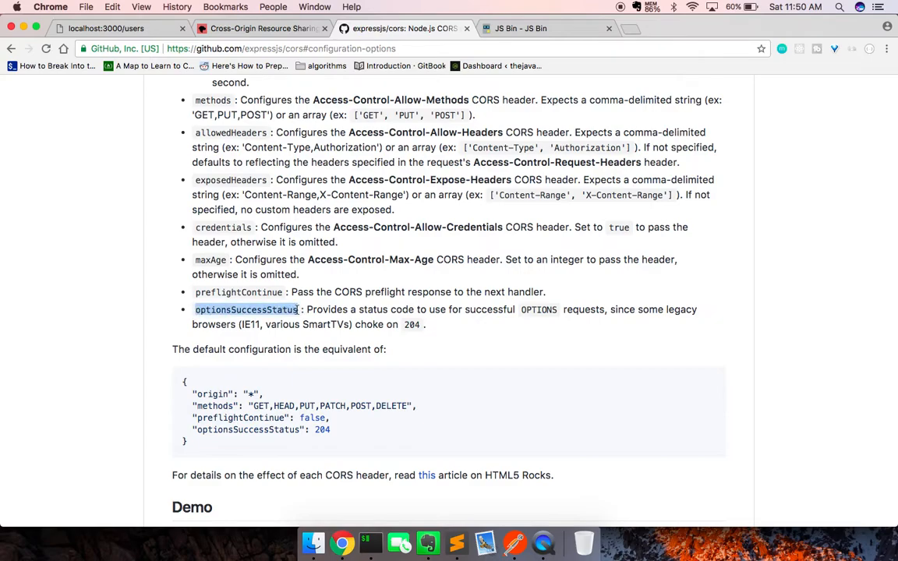
mouse_move(483, 481)
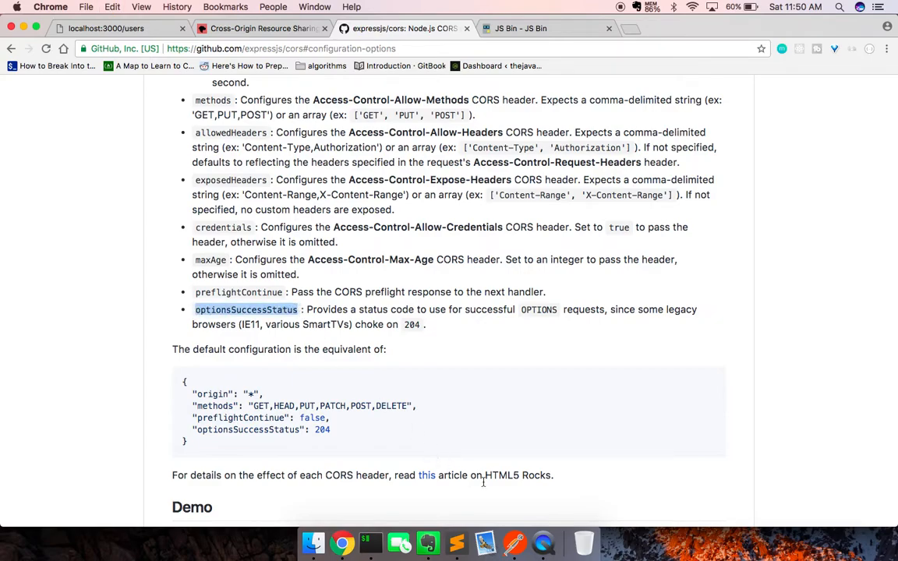
Add an optionsSuccessStatus entry (404) to configurationOptions in index.js.
click(454, 538)
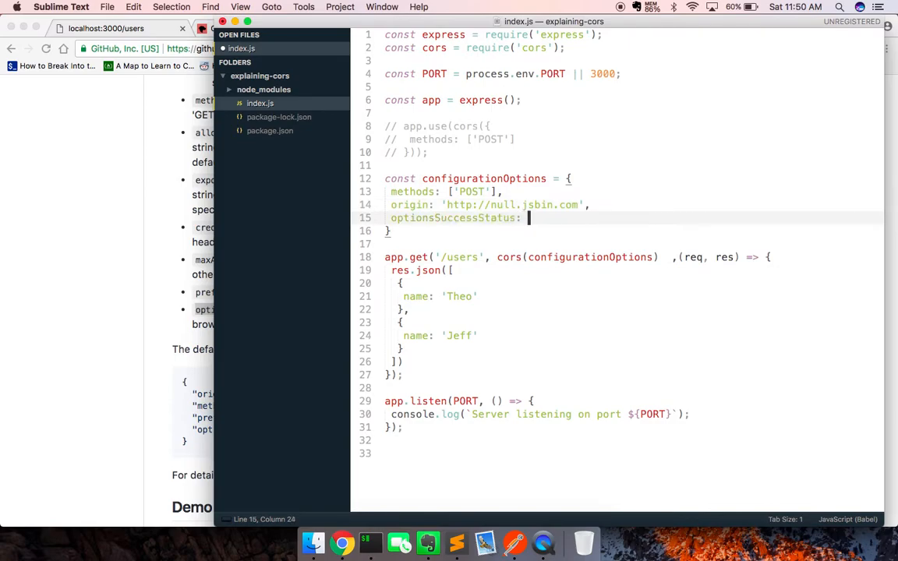
text(404)
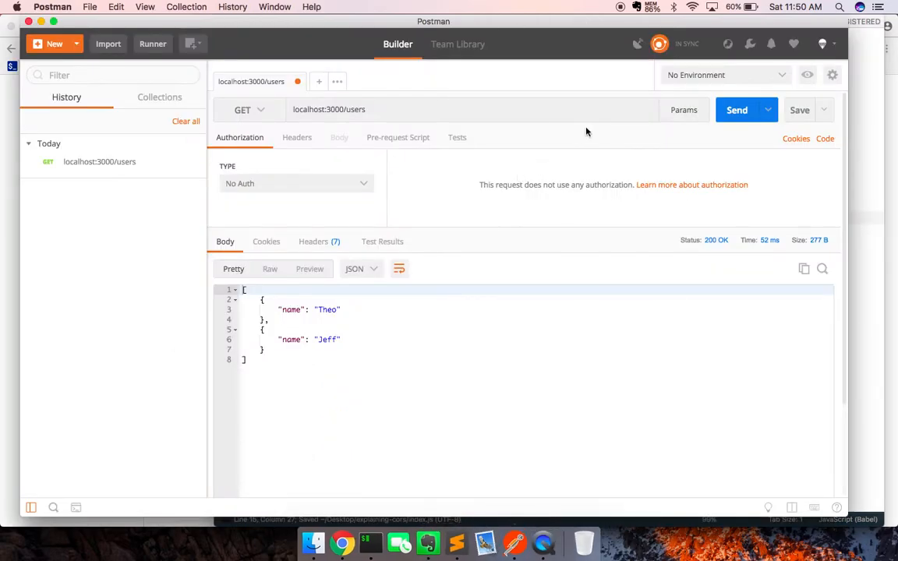
Resend GET localhost:3000/users in Postman, confirm Theo and Jeff, then switch to Chrome.
click(735, 109)
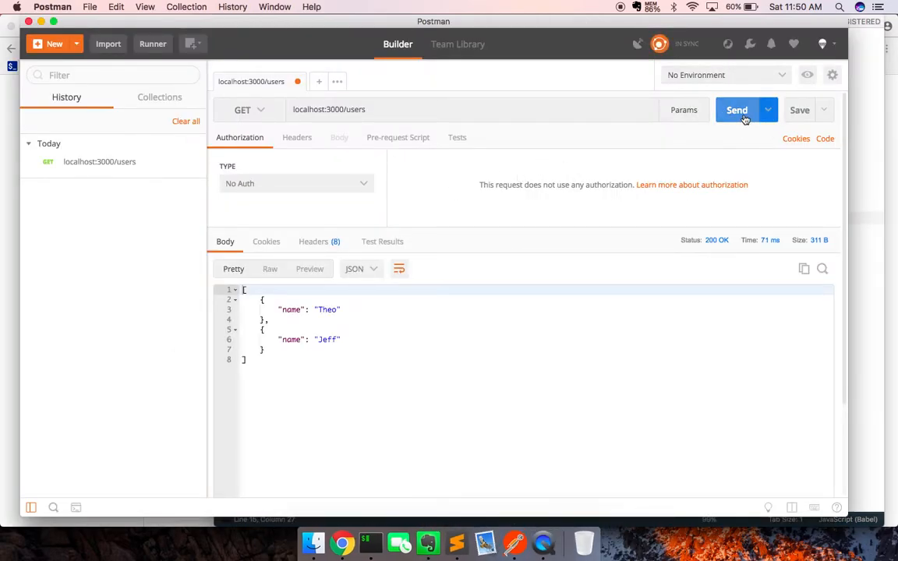
click(736, 109)
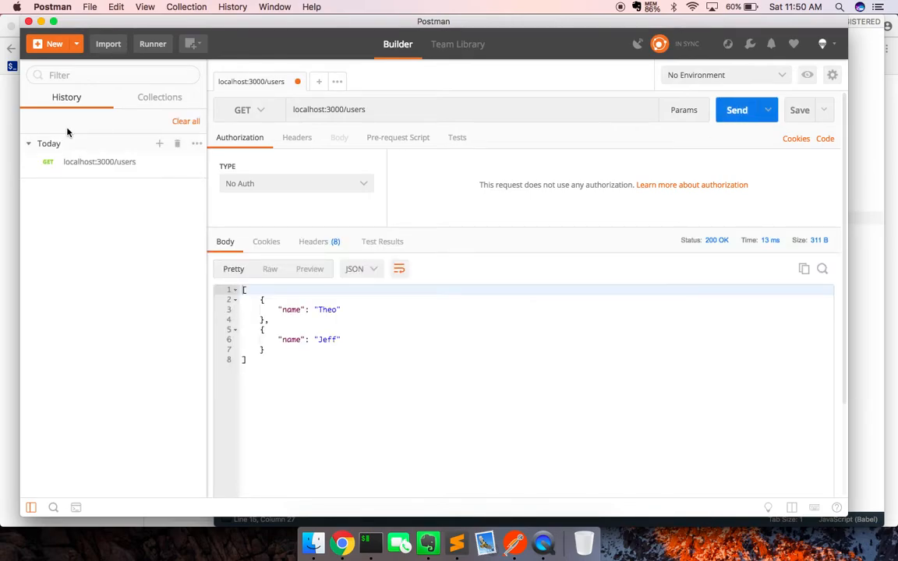
click(341, 542)
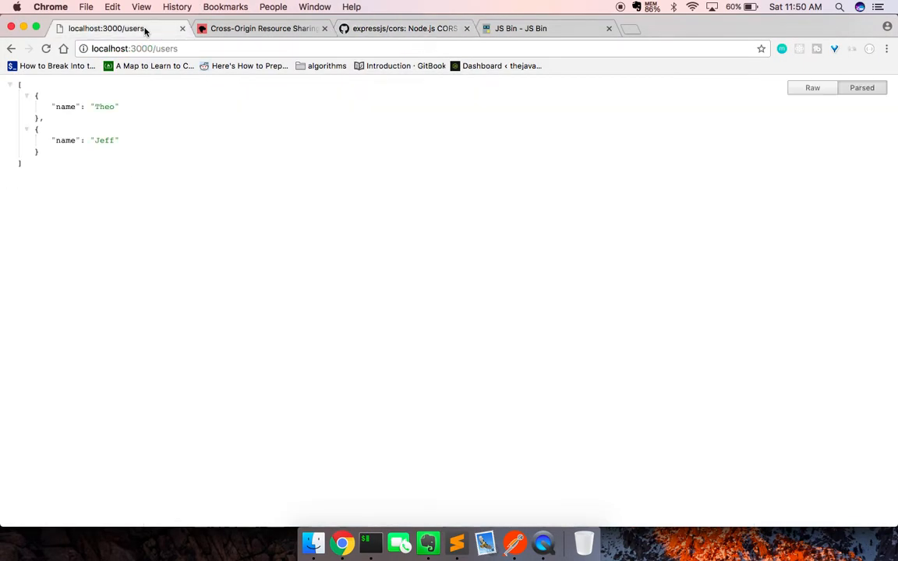
Inspect the JS Bin page with the Network log filtered to XHR and fetch requests.
click(520, 28)
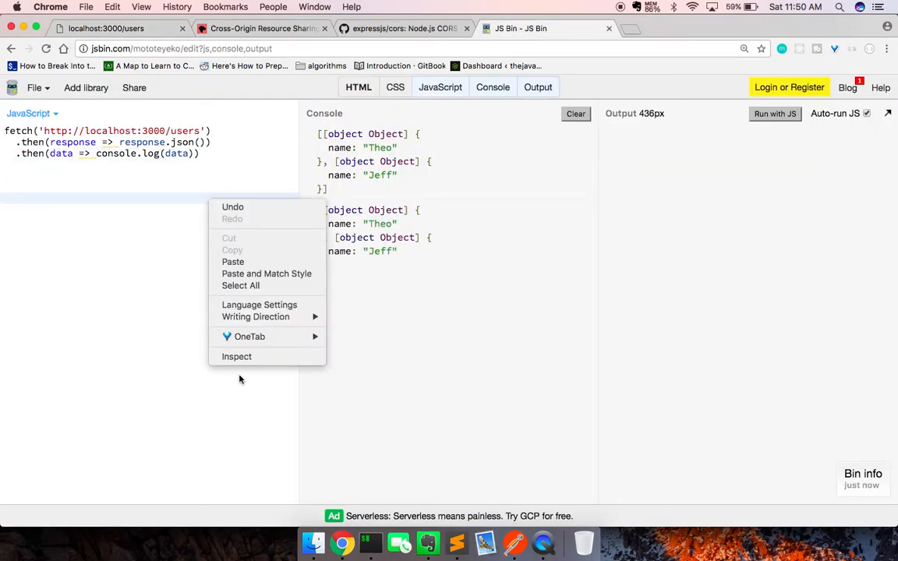
click(237, 356)
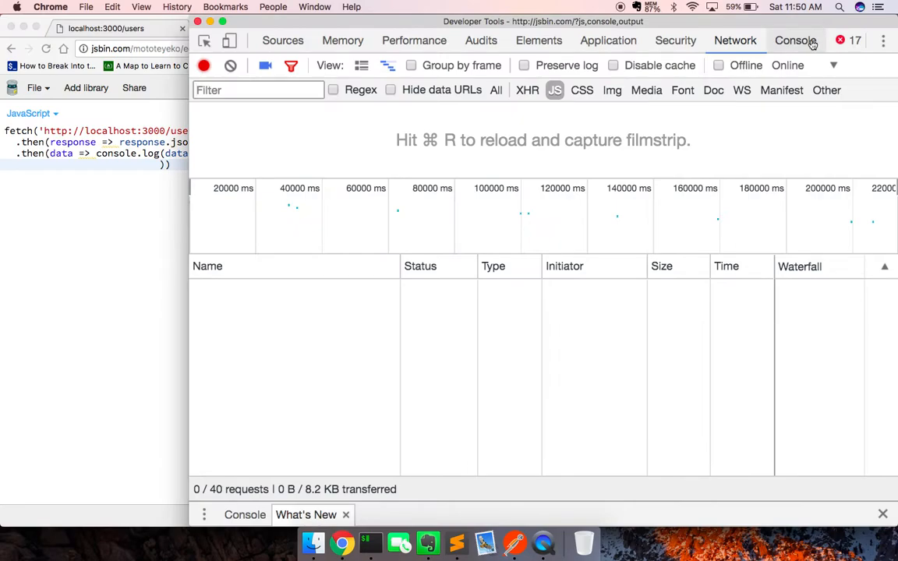
click(526, 89)
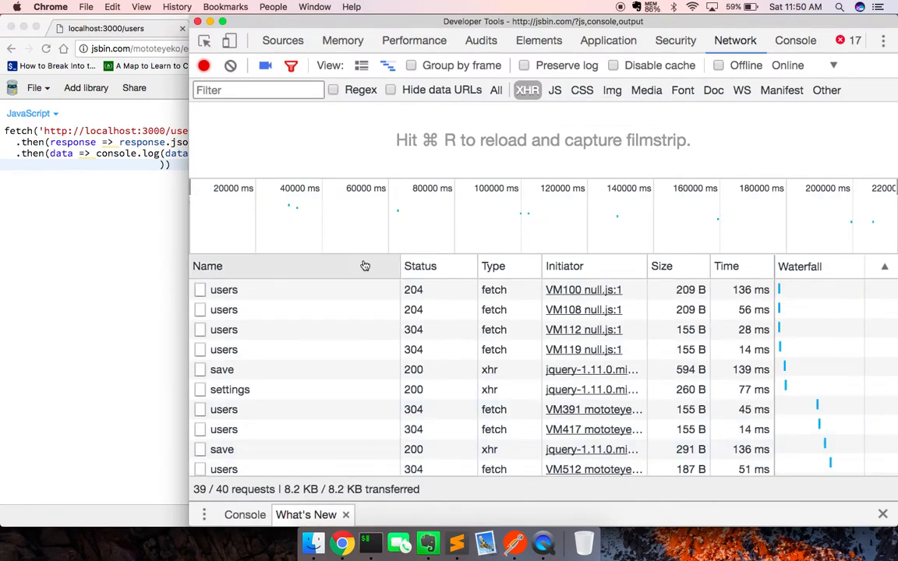
scroll(down, 3)
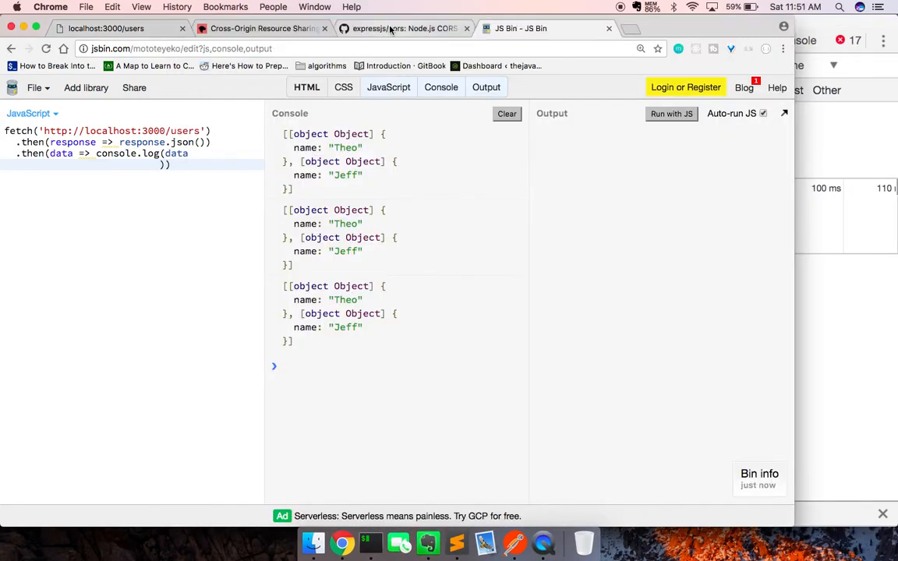
click(406, 28)
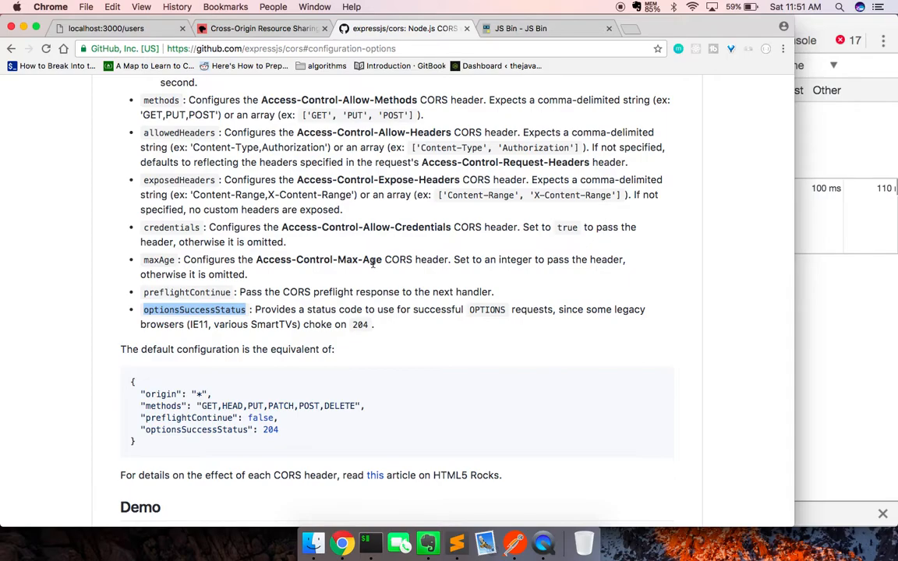
mouse_move(492, 223)
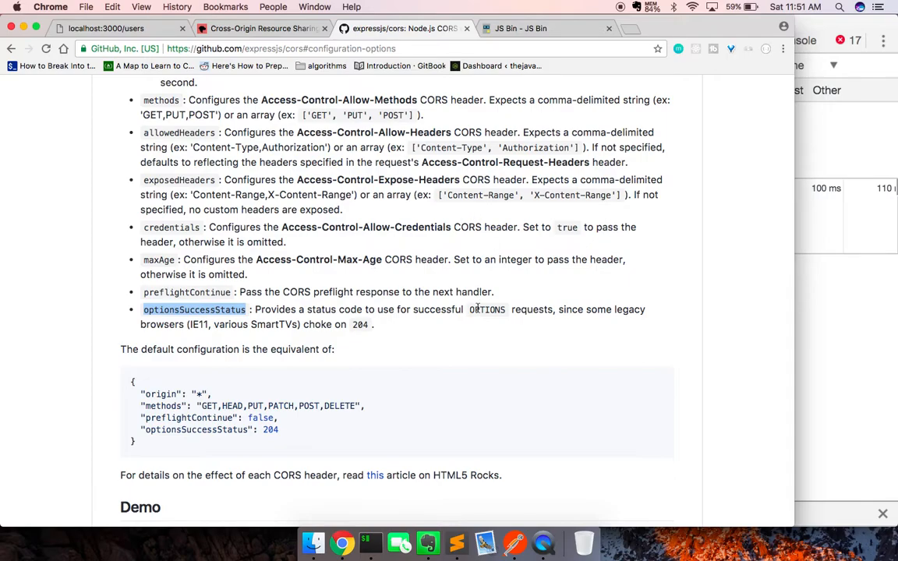
scroll(up, 3)
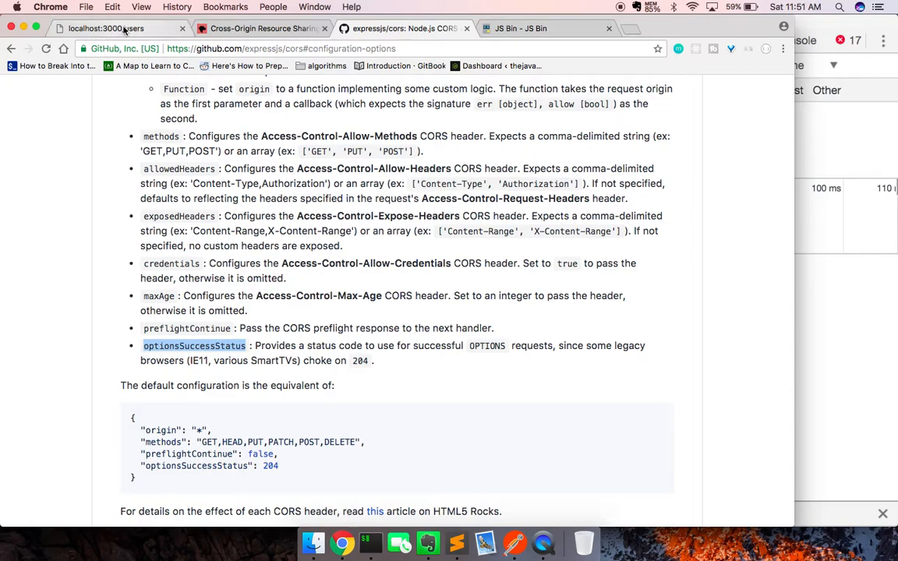
click(521, 28)
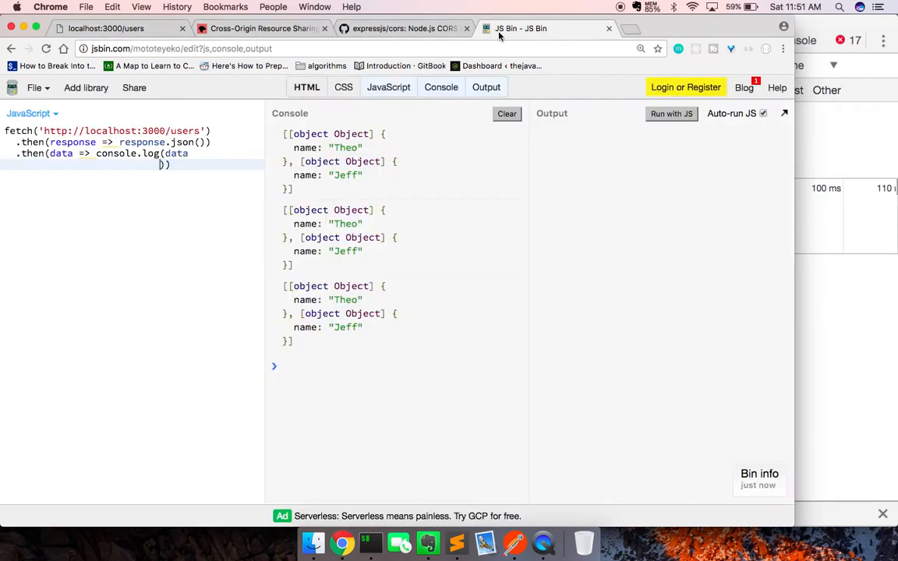
Inspect the new users request in the Network panel and scan its details.
click(670, 113)
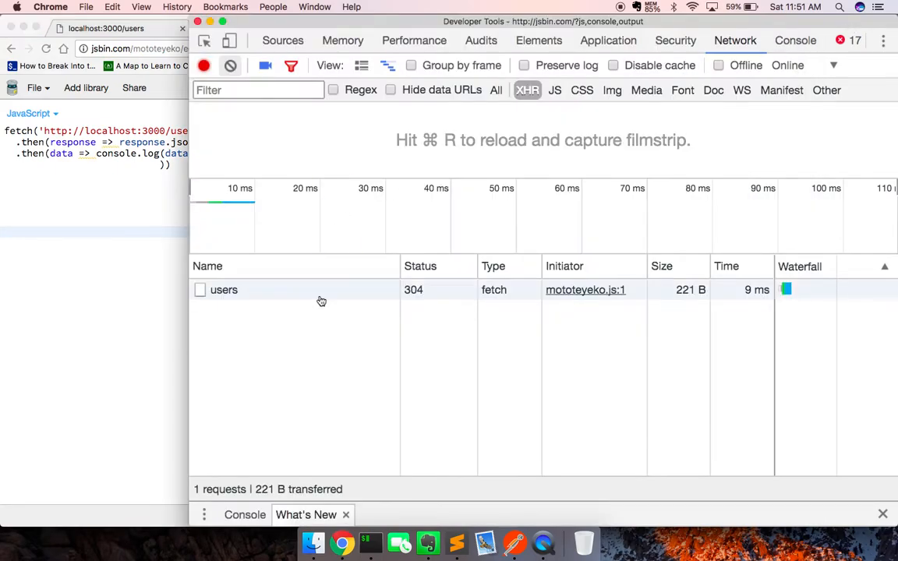
click(224, 289)
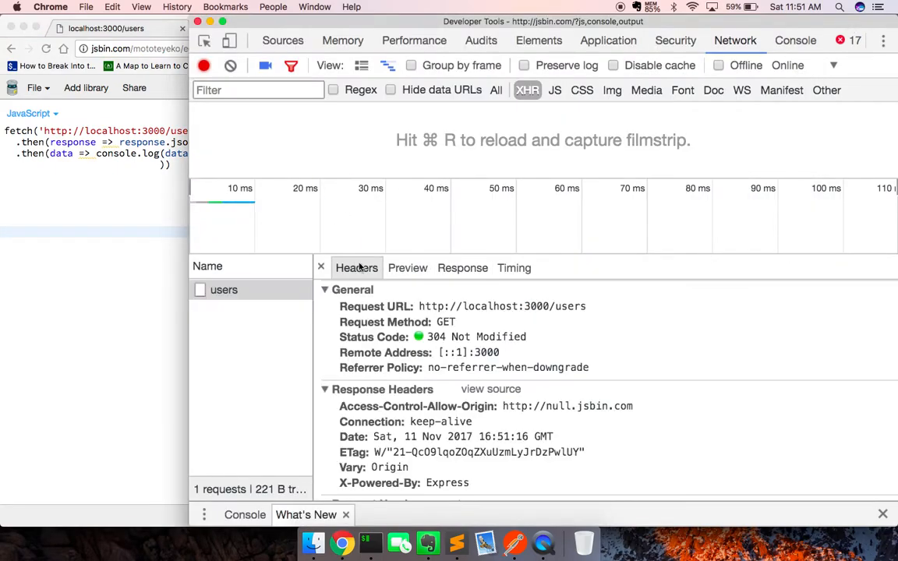
scroll(down, 3)
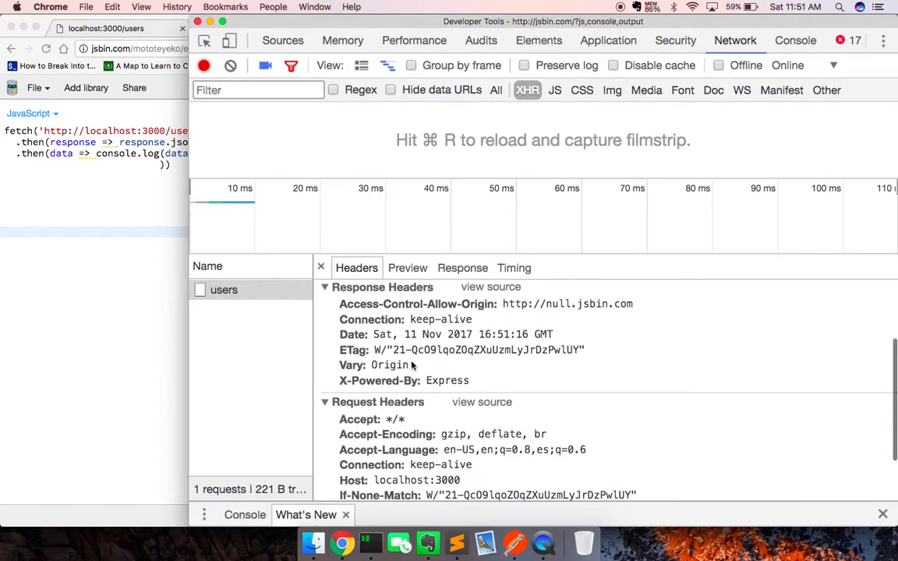
scroll(up, 3)
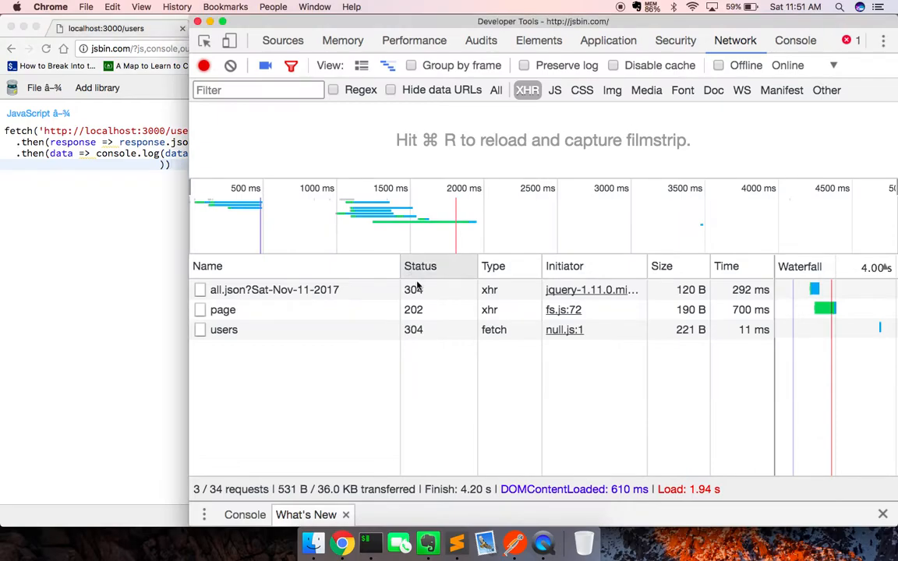
mouse_move(321, 315)
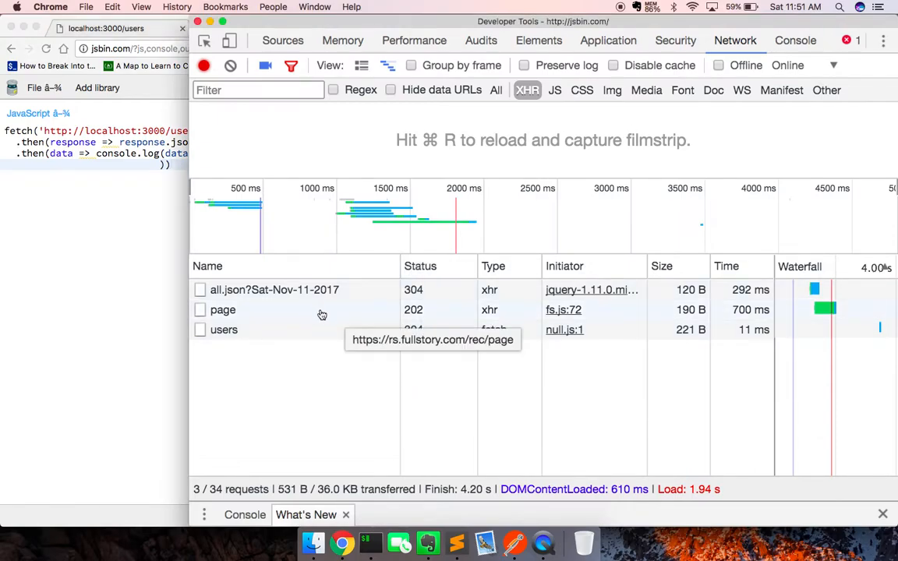
click(225, 331)
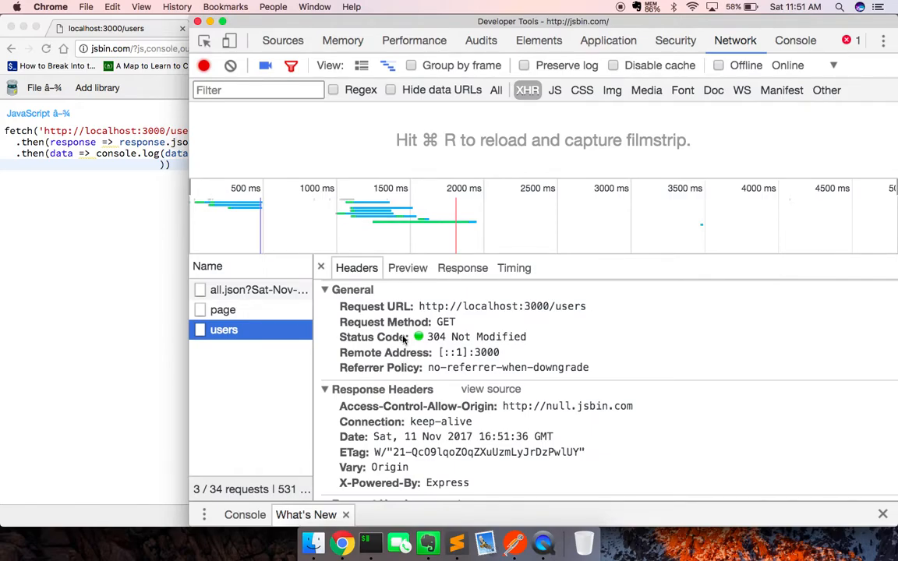
scroll(down, 3)
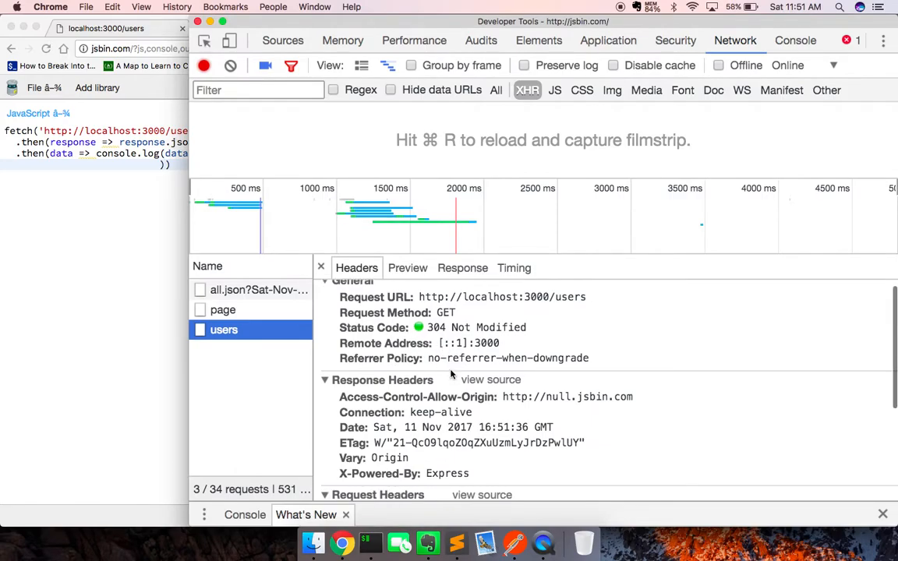
scroll(down, 3)
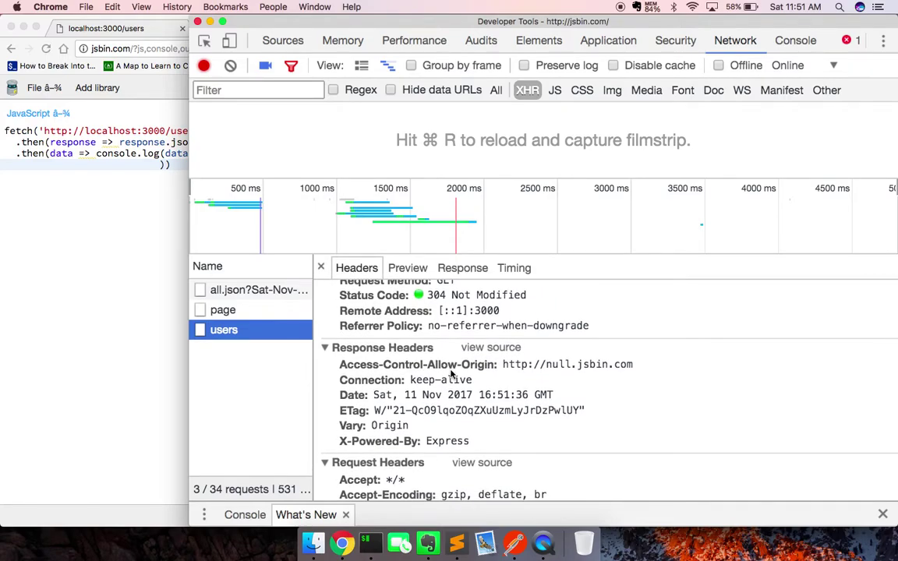
scroll(down, 3)
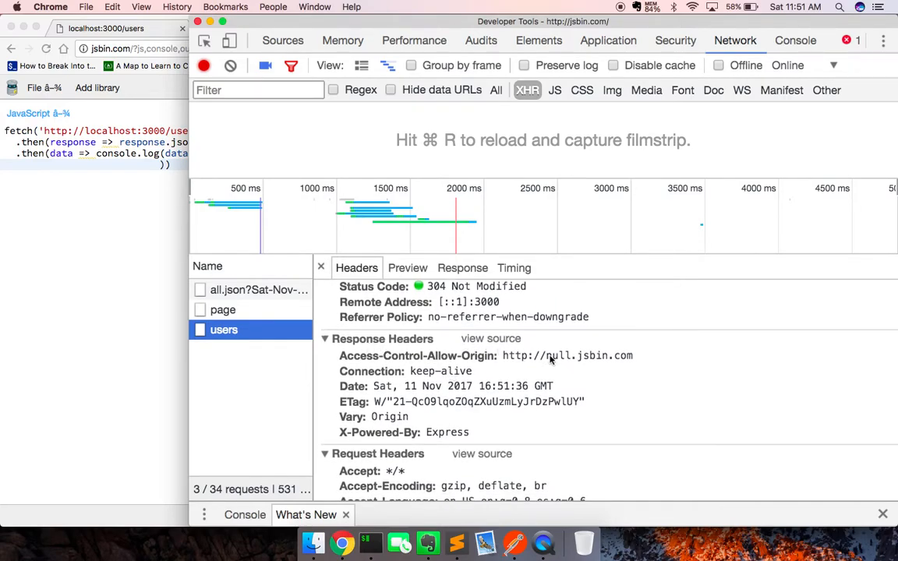
mouse_move(545, 356)
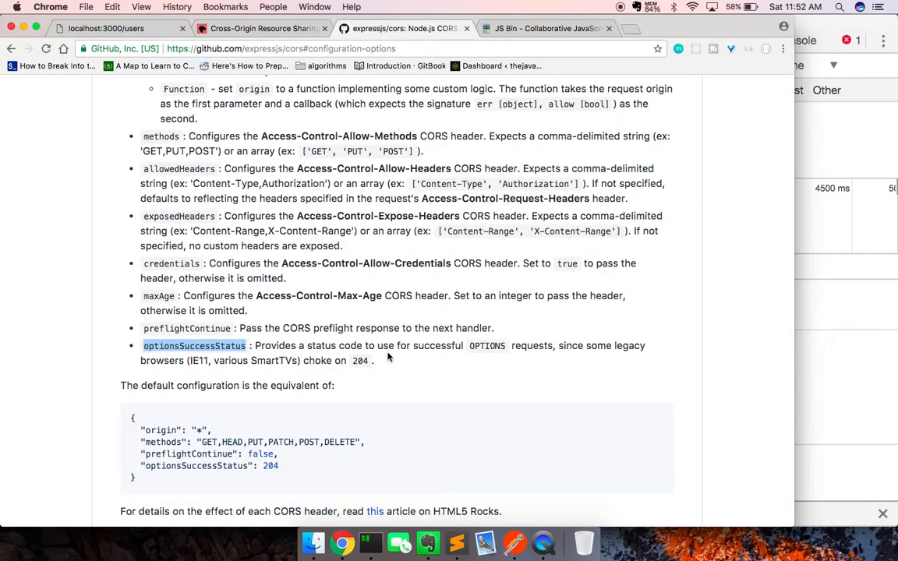
Compare configurationOptions in index.js against the cors options docs, then return to the request list.
click(461, 543)
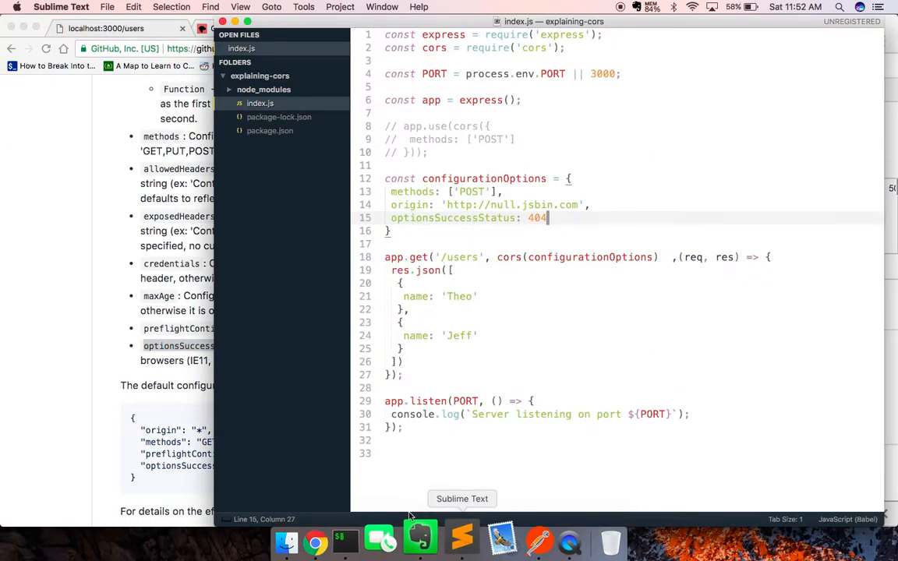
click(315, 539)
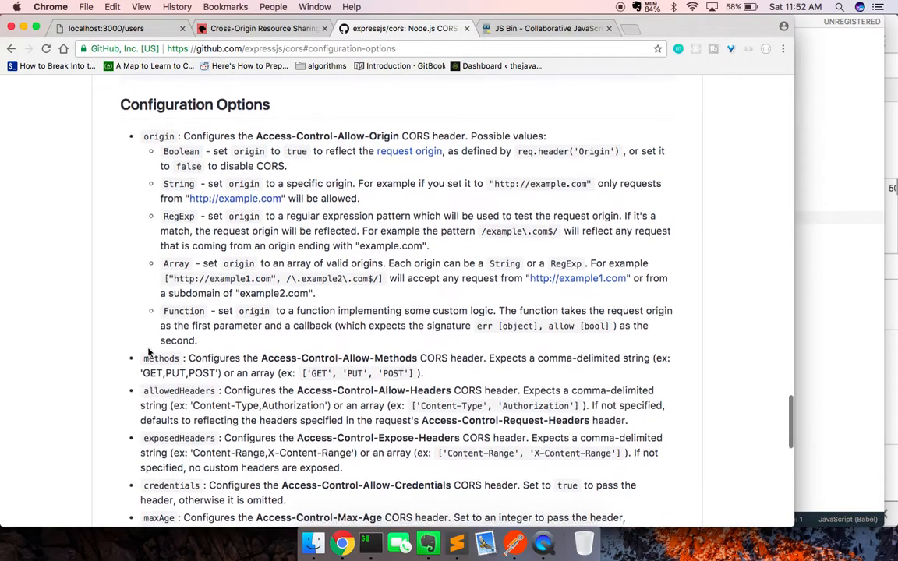
scroll(down, 3)
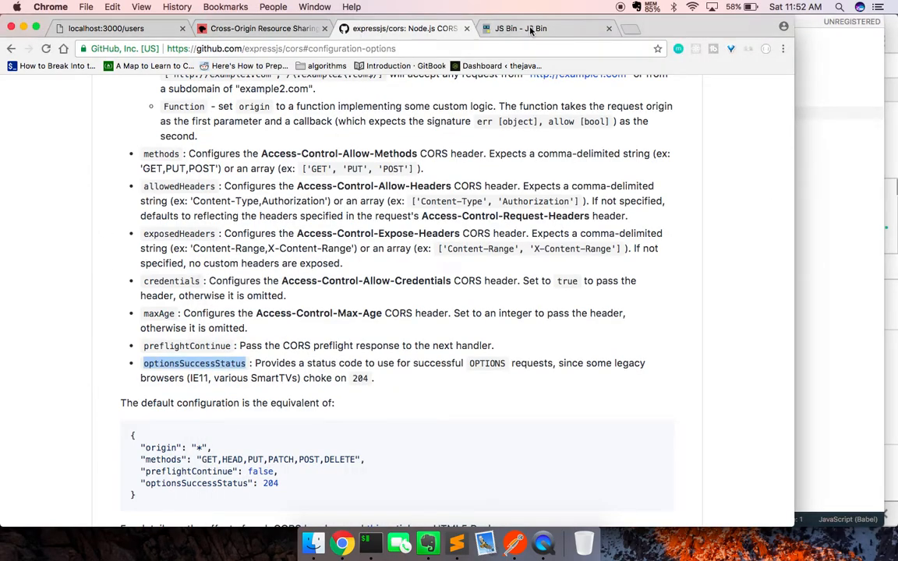
click(521, 28)
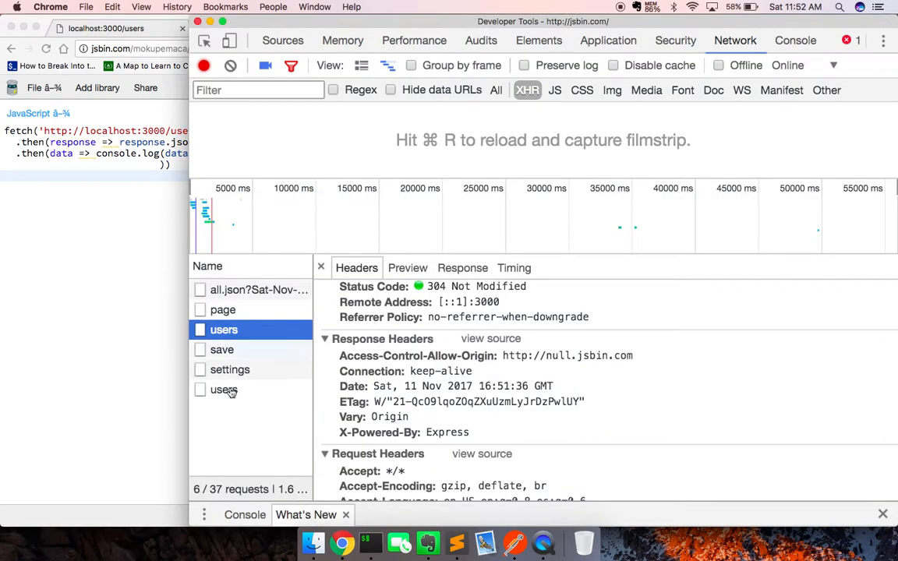
Review the settings and users requests' headers and the users timing breakdown.
click(231, 370)
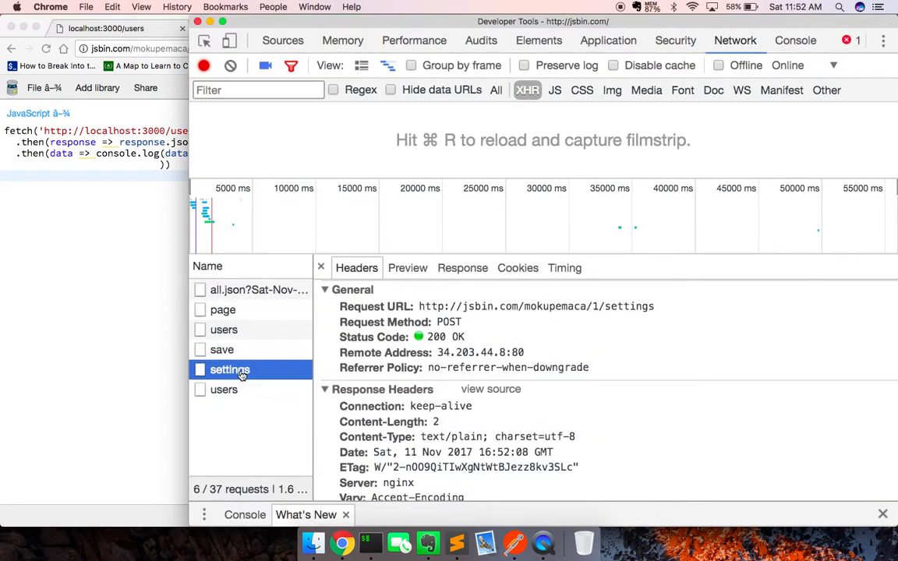
scroll(down, 3)
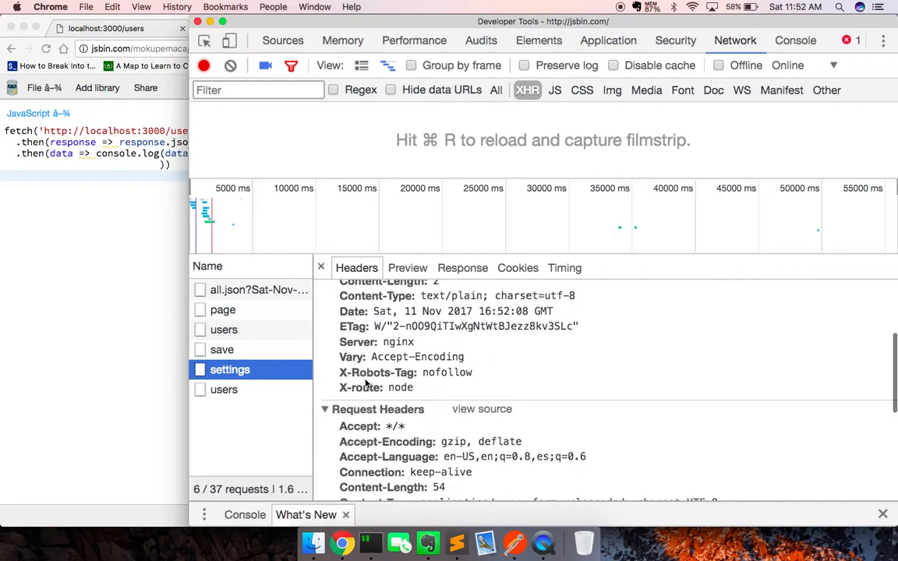
click(224, 389)
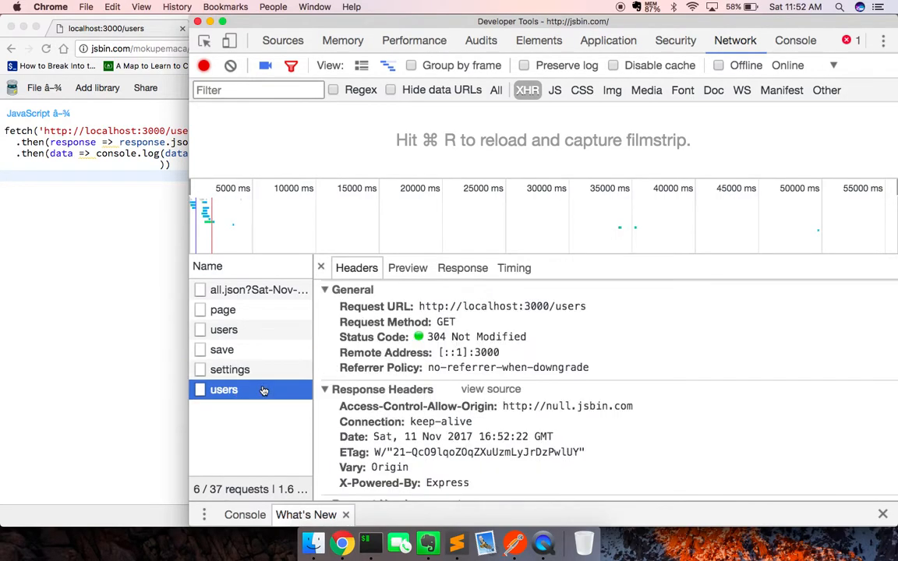
mouse_move(377, 399)
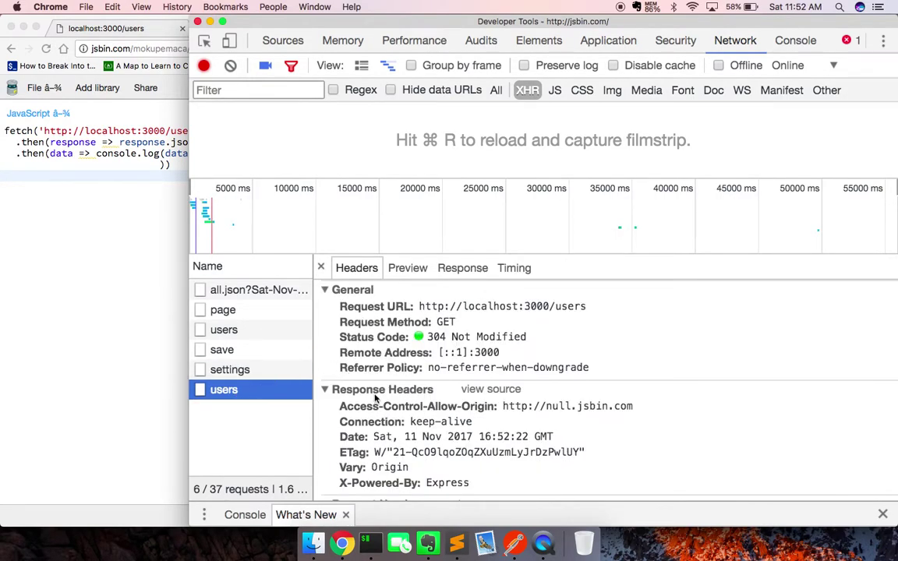
scroll(down, 3)
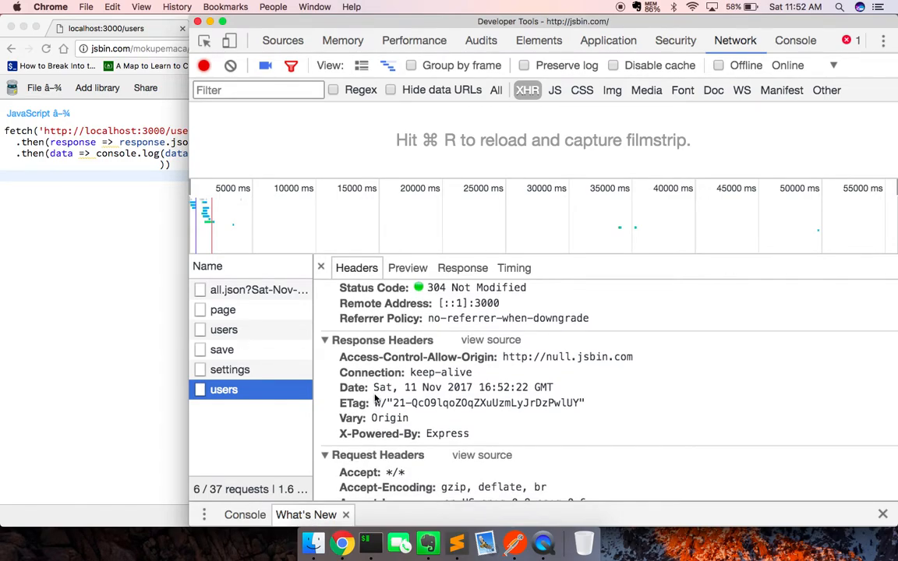
scroll(down, 3)
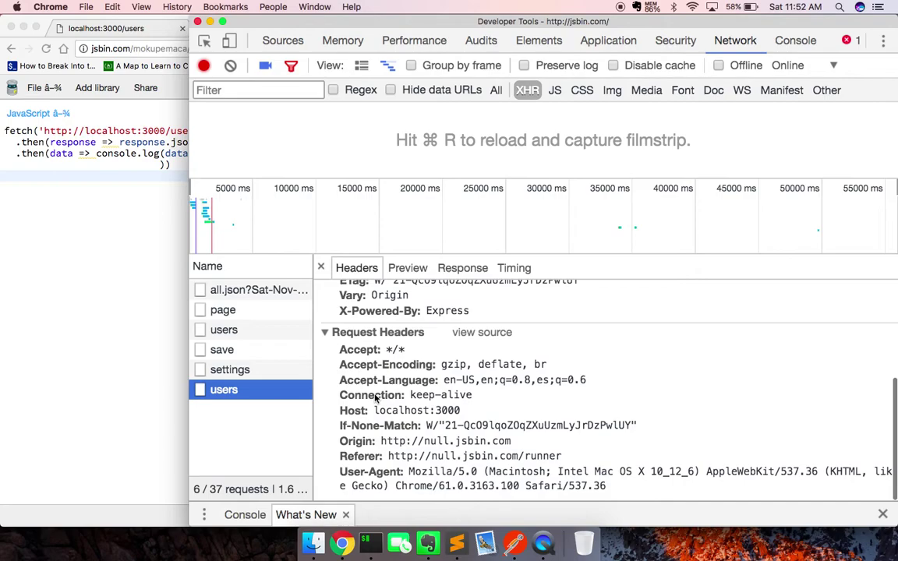
click(514, 268)
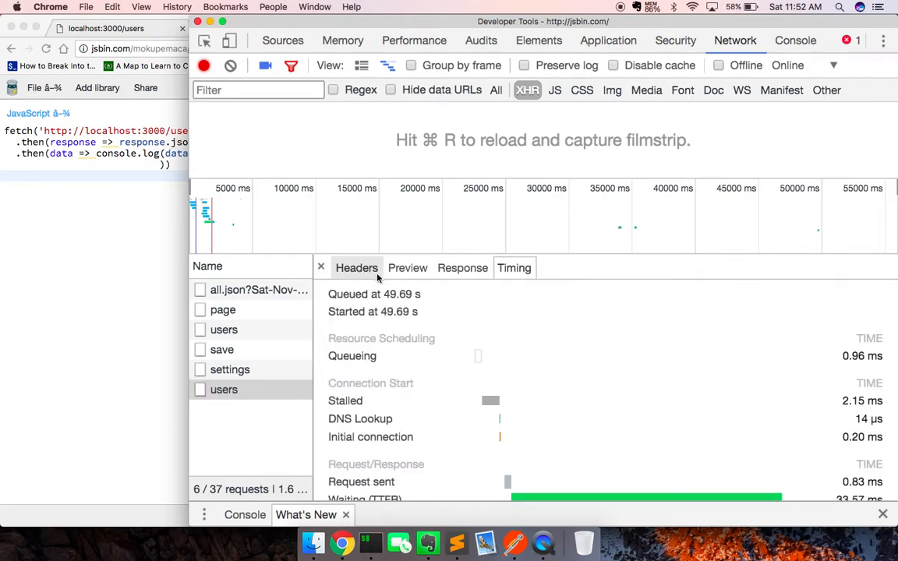
click(355, 269)
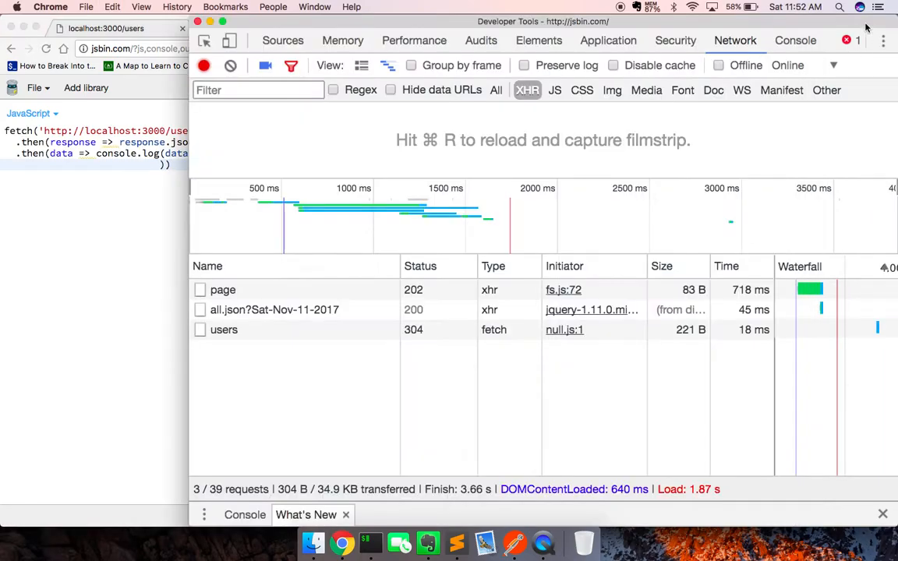
click(225, 330)
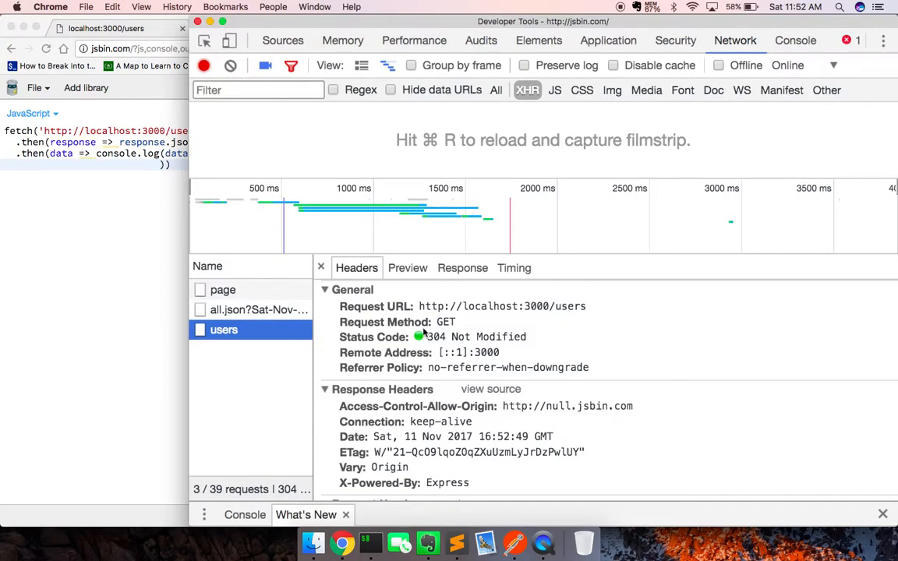
scroll(down, 3)
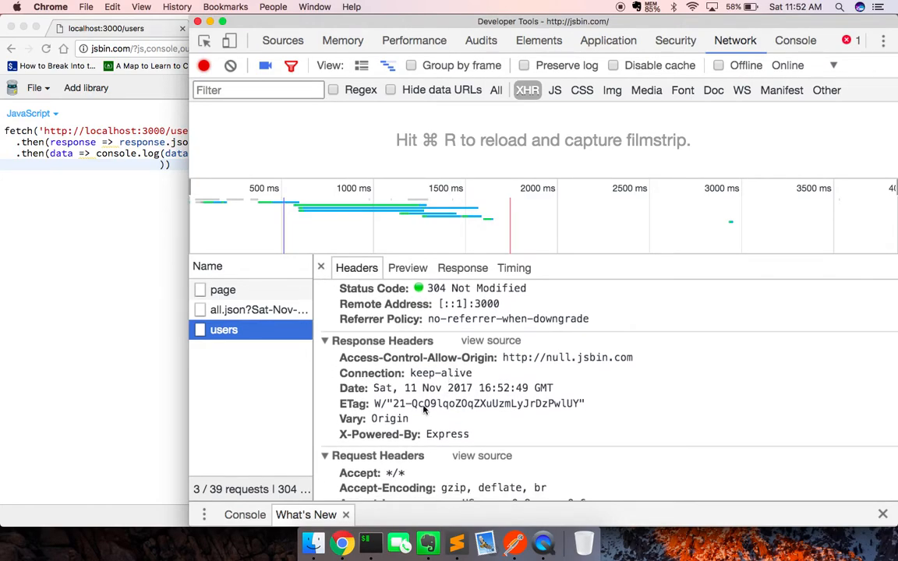
scroll(down, 3)
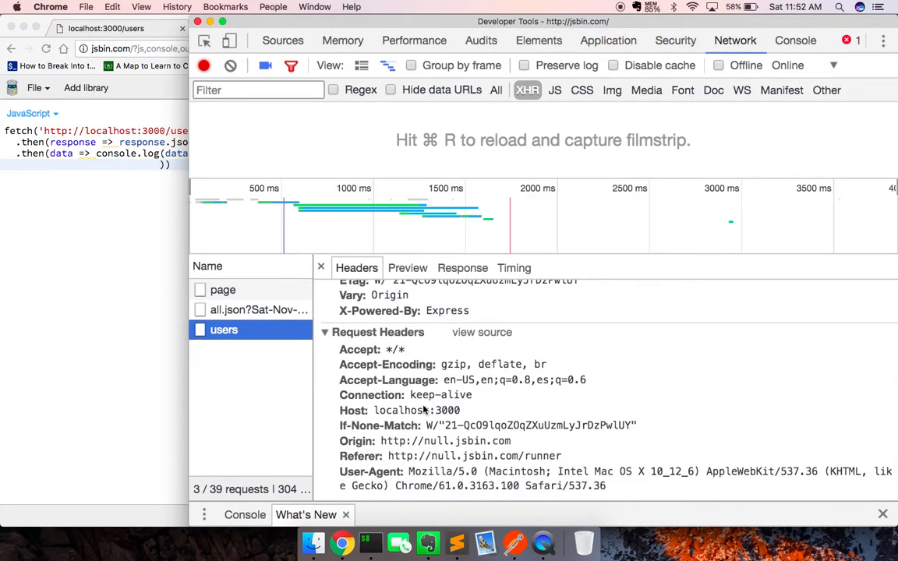
scroll(up, 3)
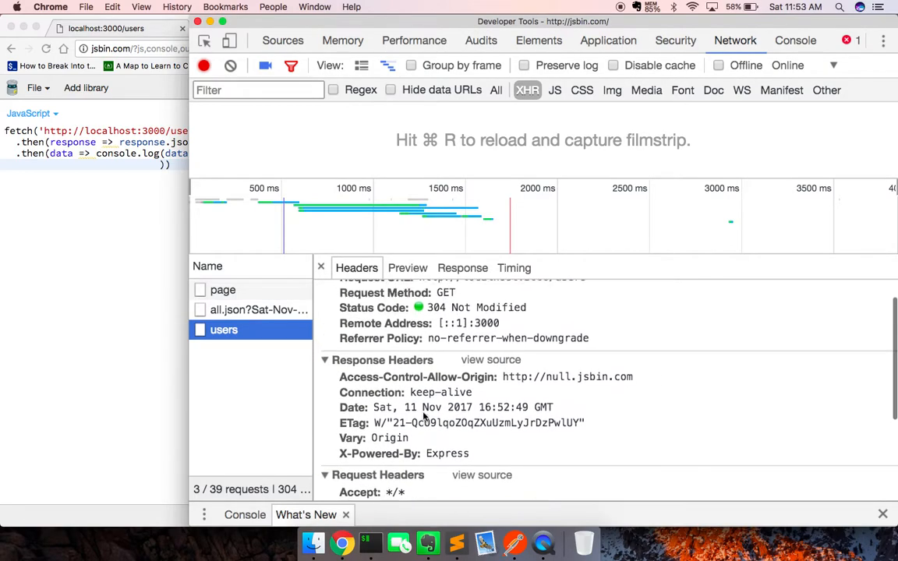
scroll(up, 3)
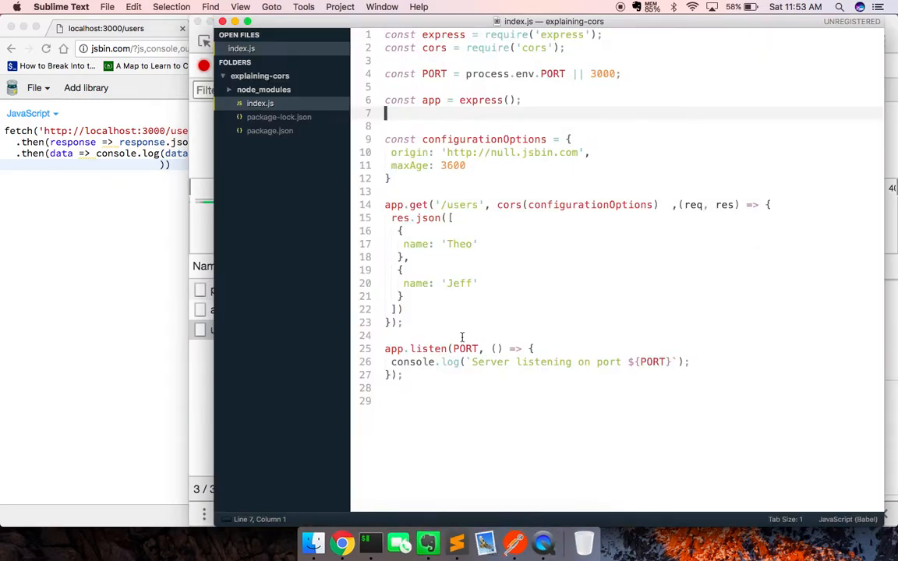
mouse_move(723, 221)
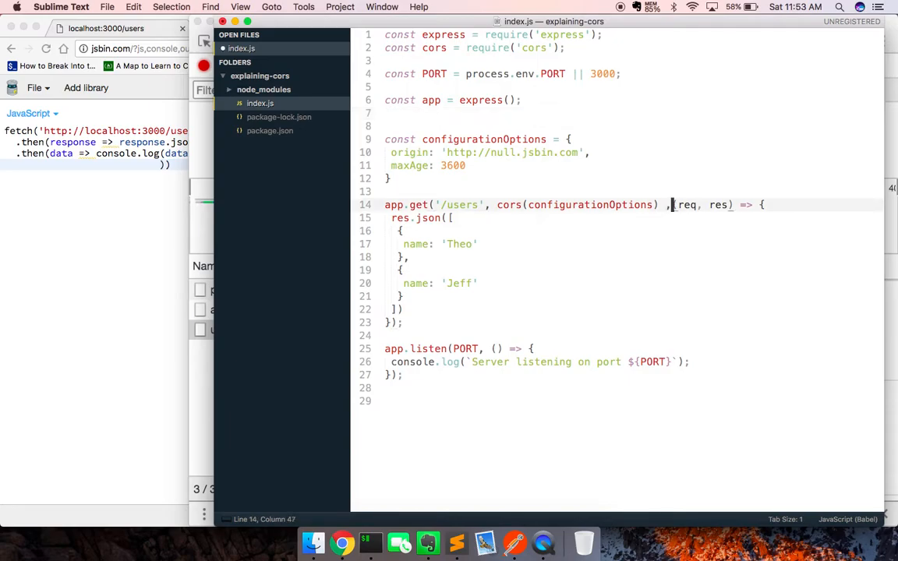
Fix the comma spacing after cors(configurationOptions) and save index.js with maxAge 3600.
key(backspace)
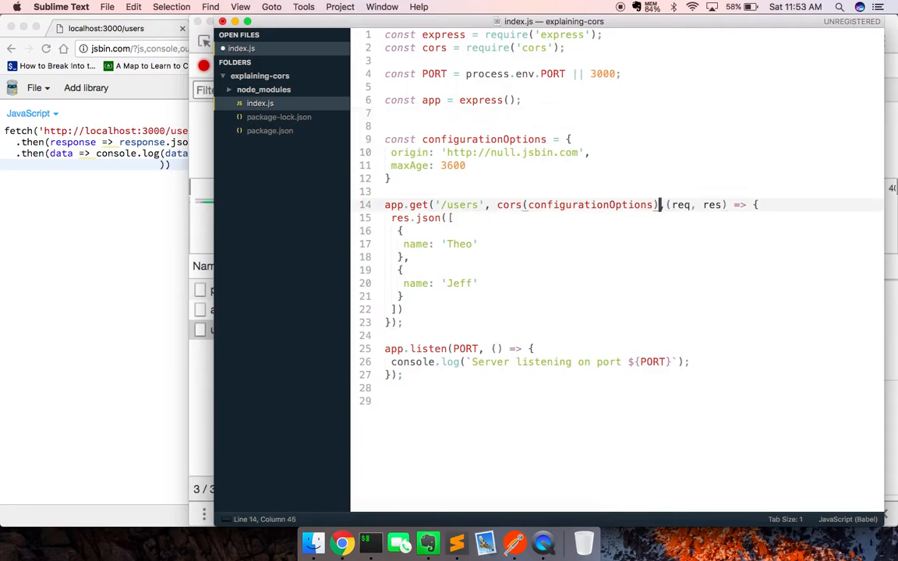
key(cmd+s)
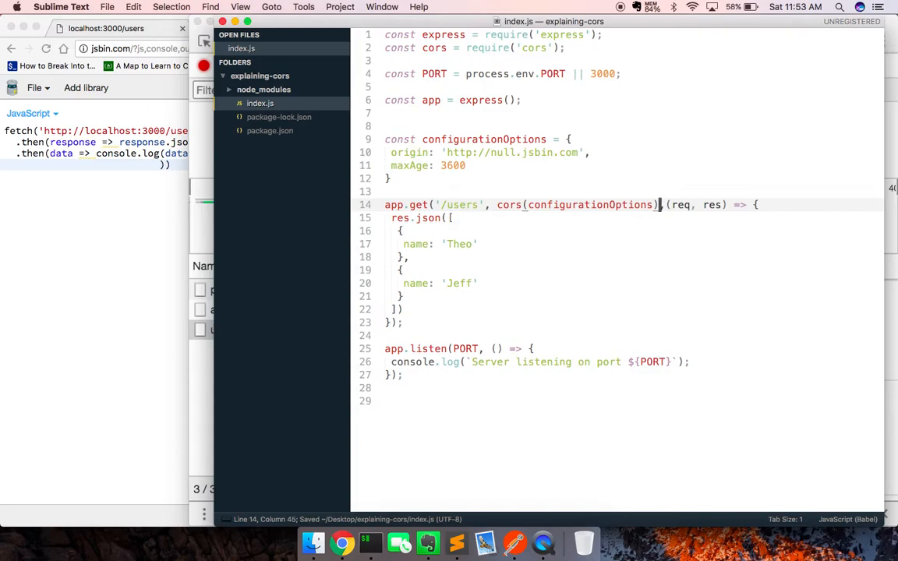
mouse_move(604, 371)
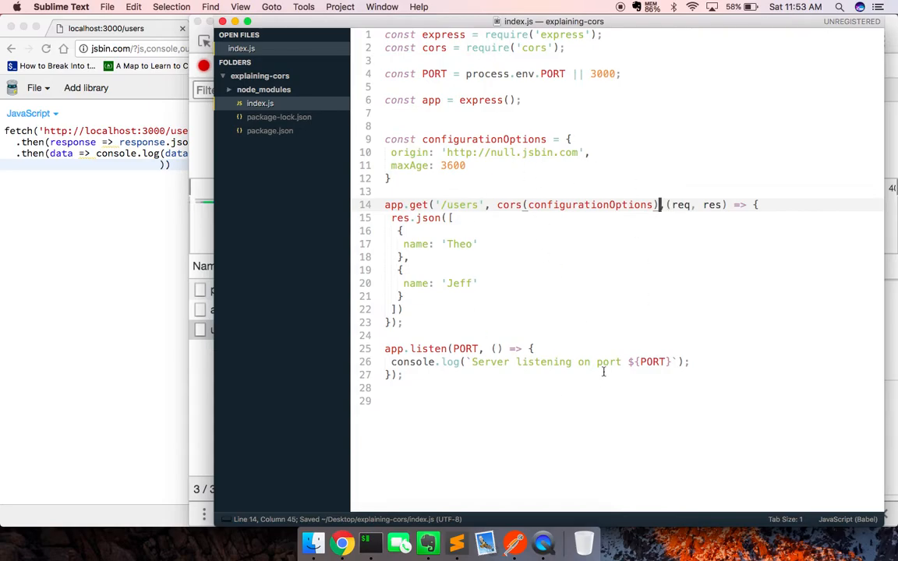
mouse_move(829, 115)
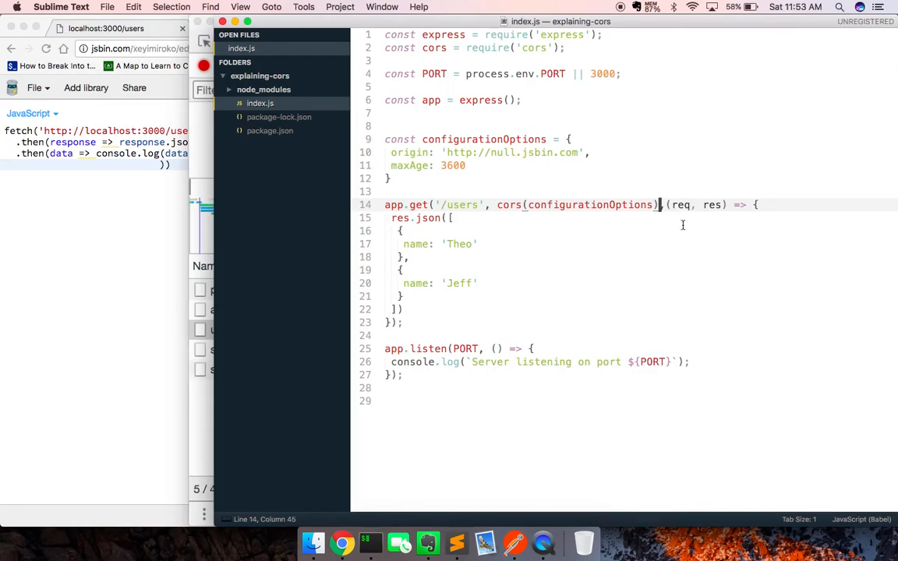
mouse_move(574, 490)
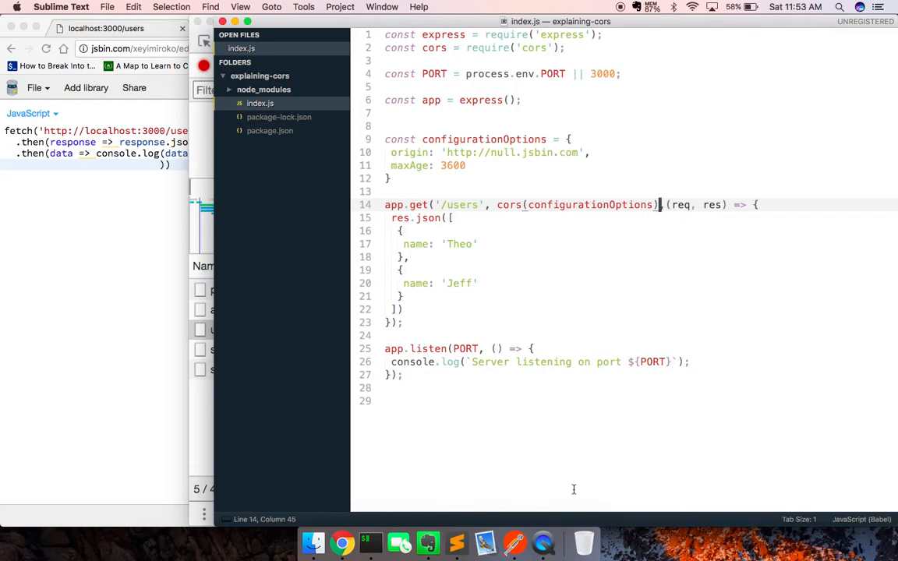
mouse_move(539, 539)
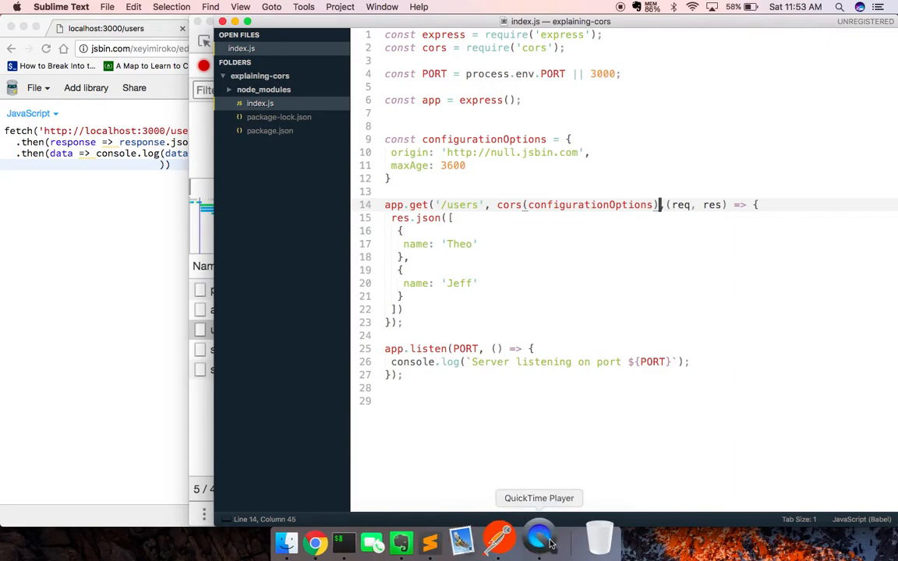